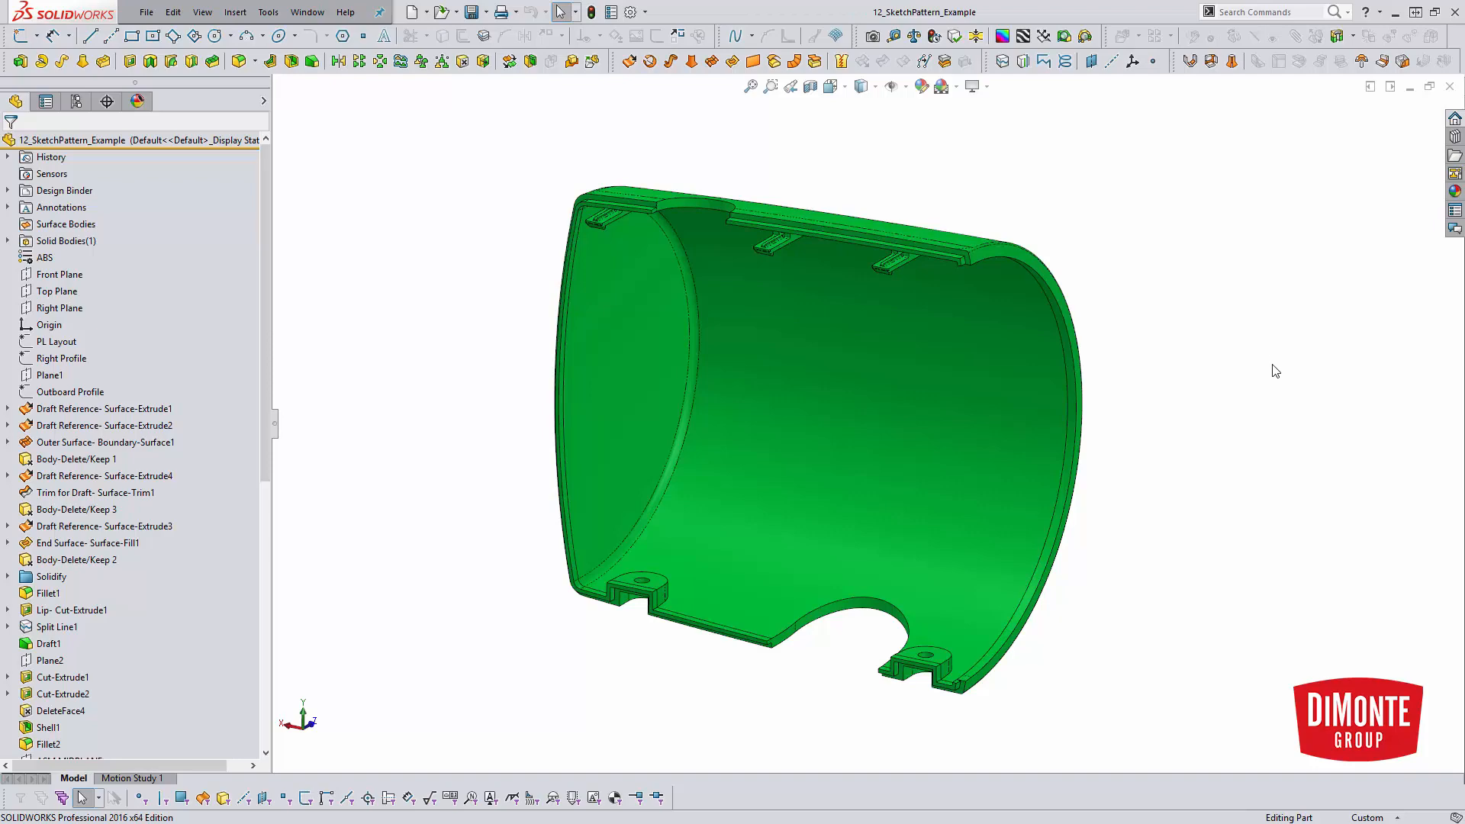
pyautogui.moveTo(890, 285)
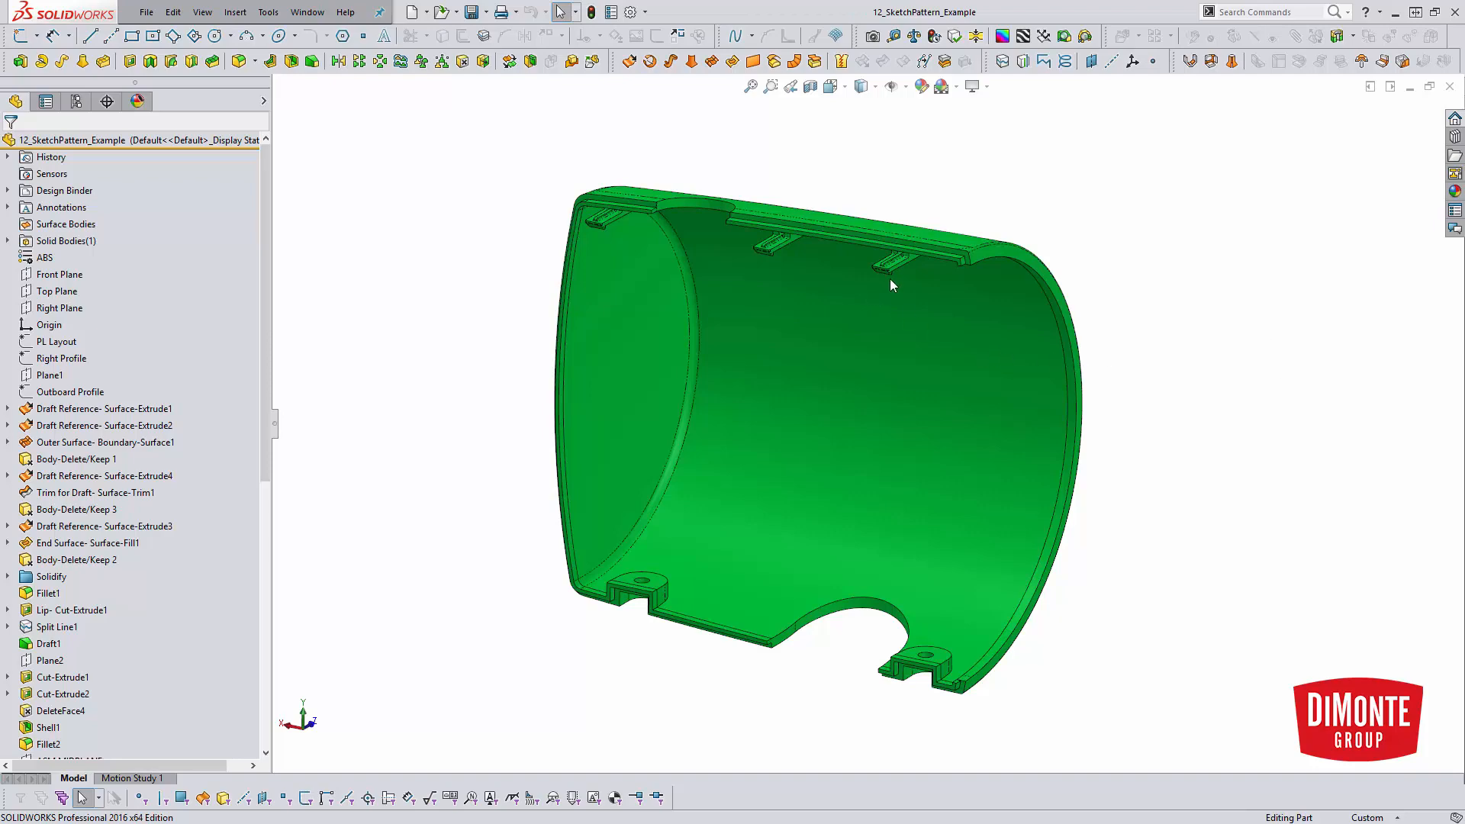
pyautogui.moveTo(885, 224)
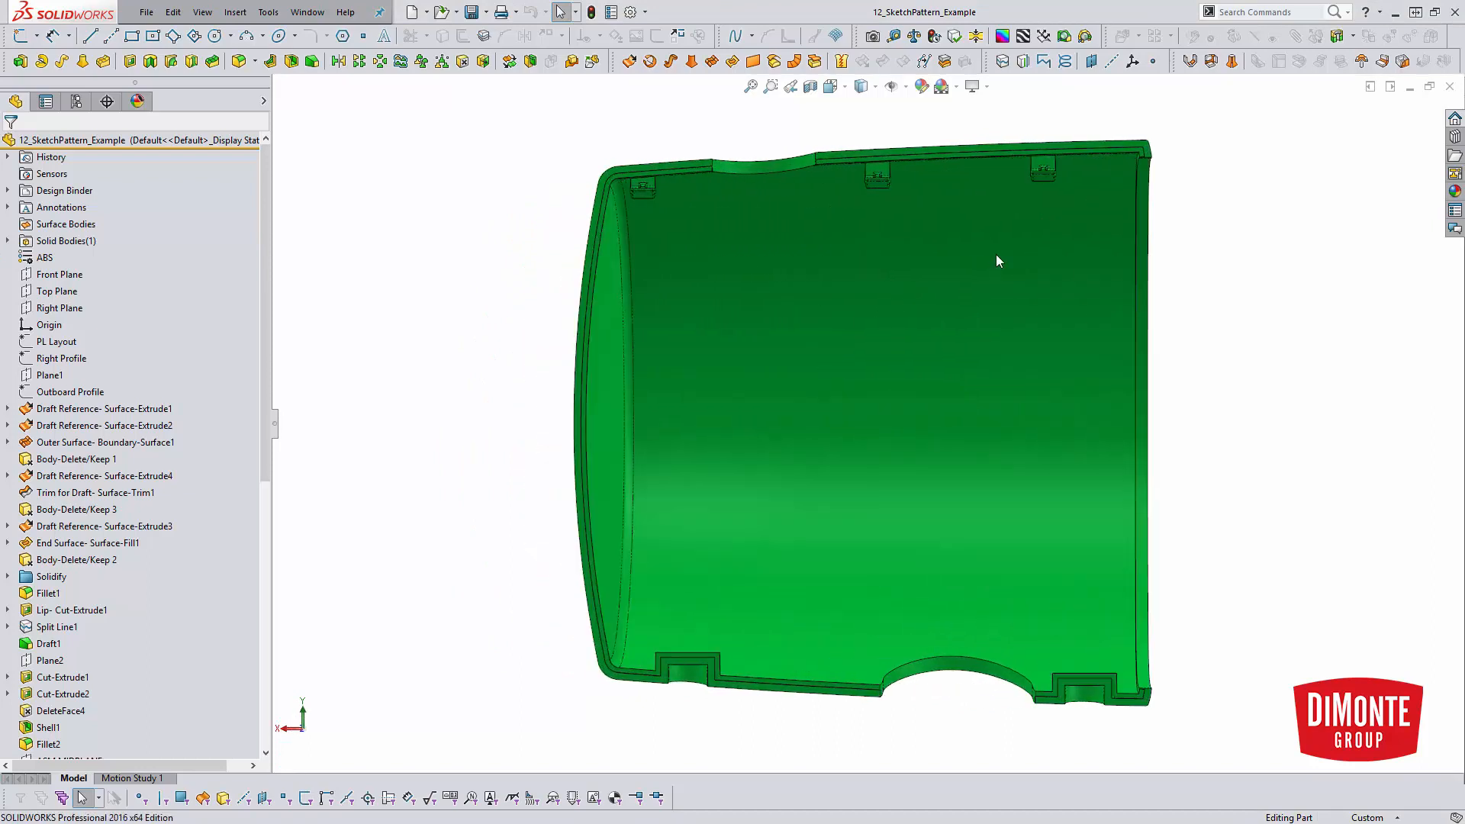
pyautogui.moveTo(1216, 185)
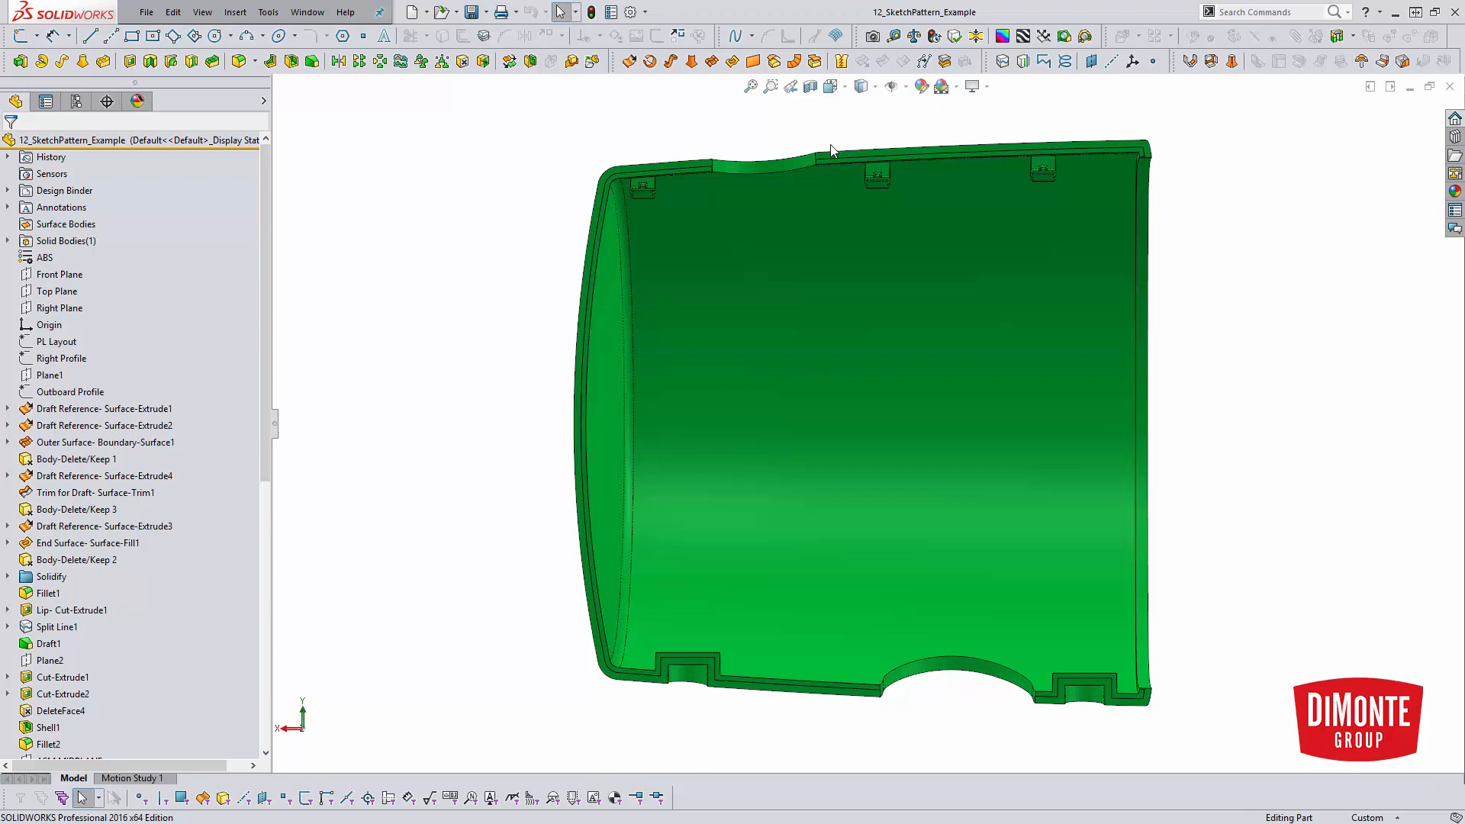
pyautogui.moveTo(634, 184)
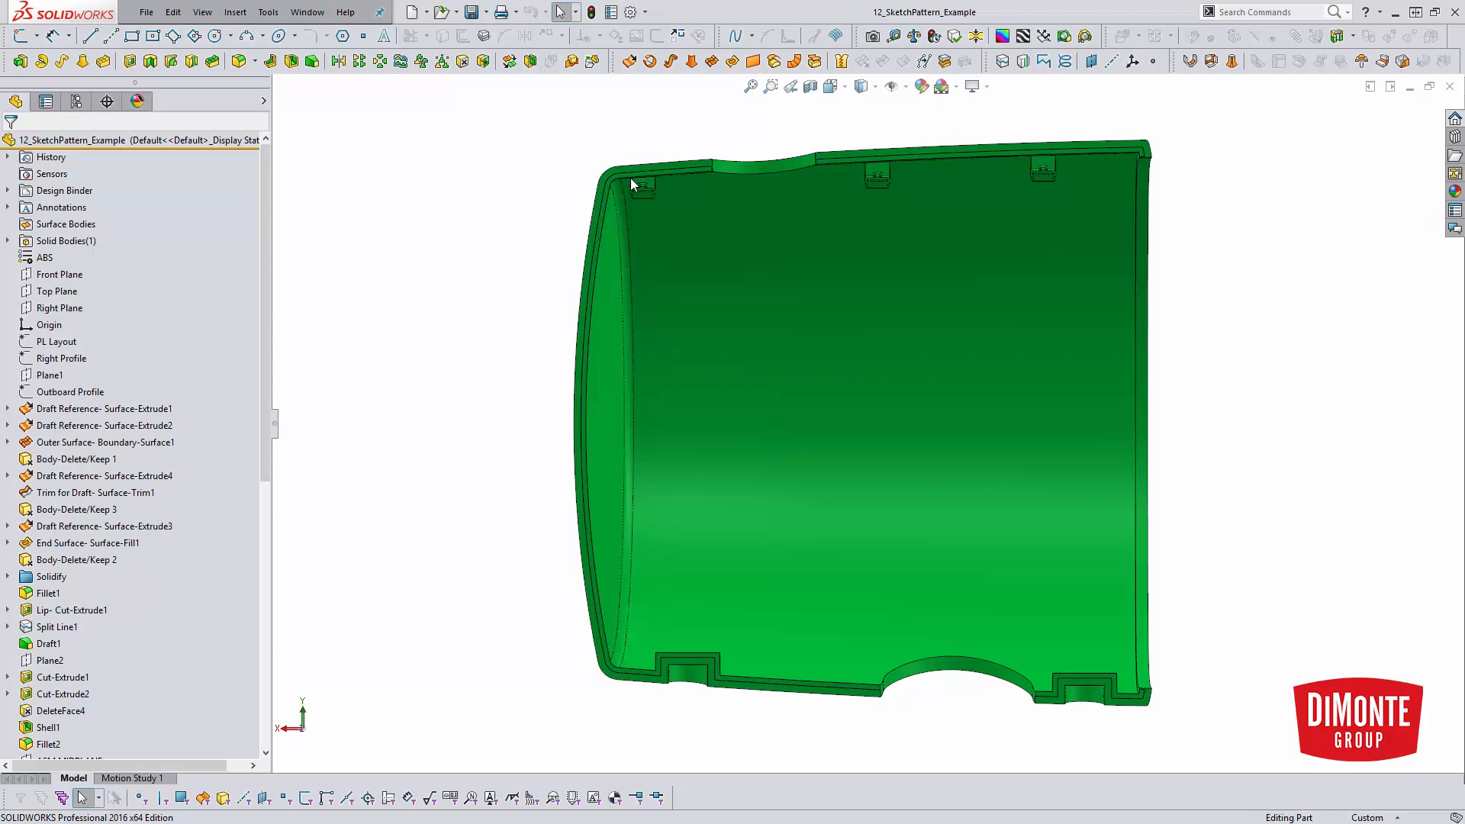
pyautogui.moveTo(654, 186)
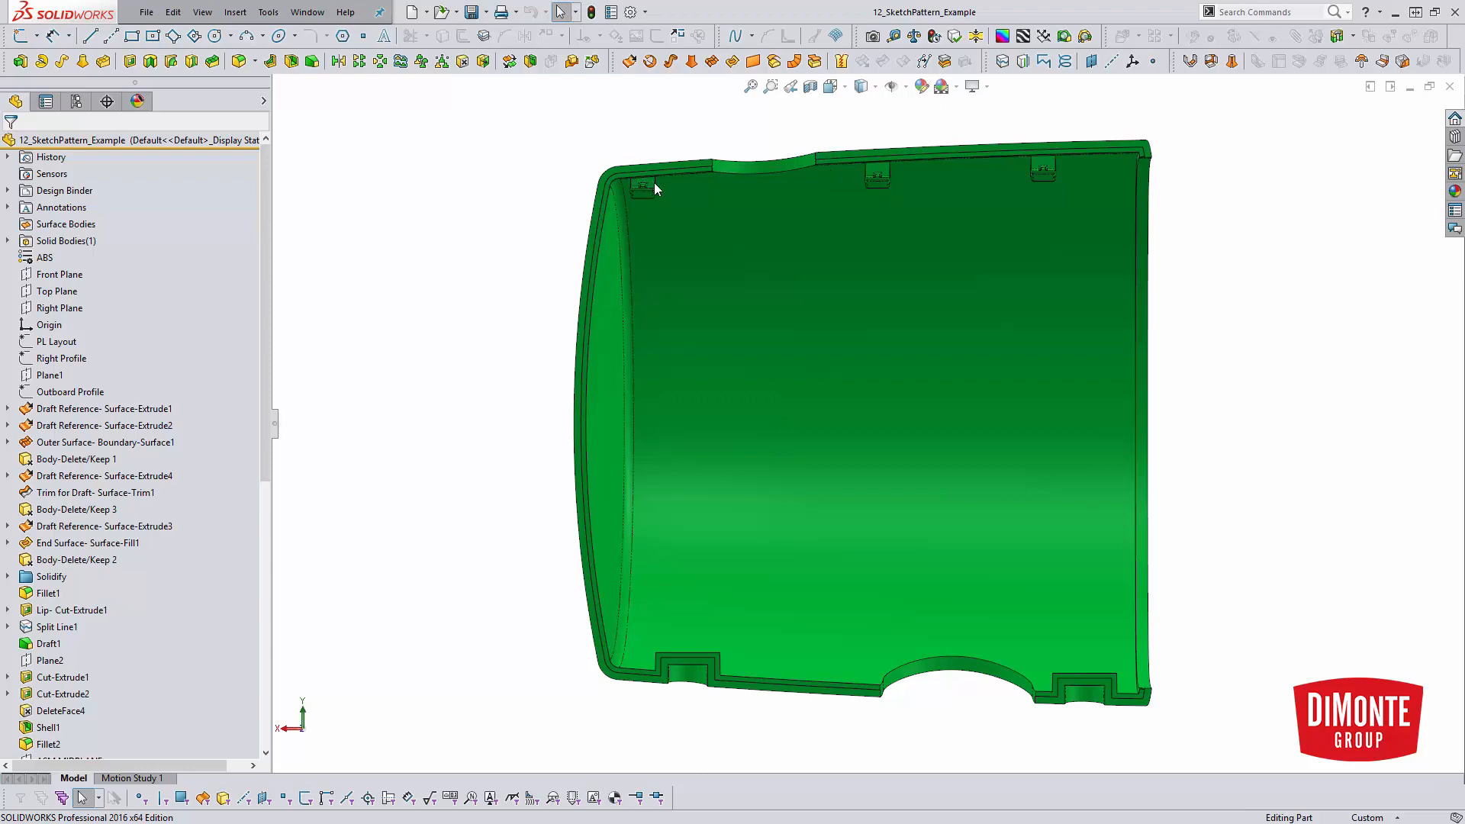
pyautogui.moveTo(651, 199)
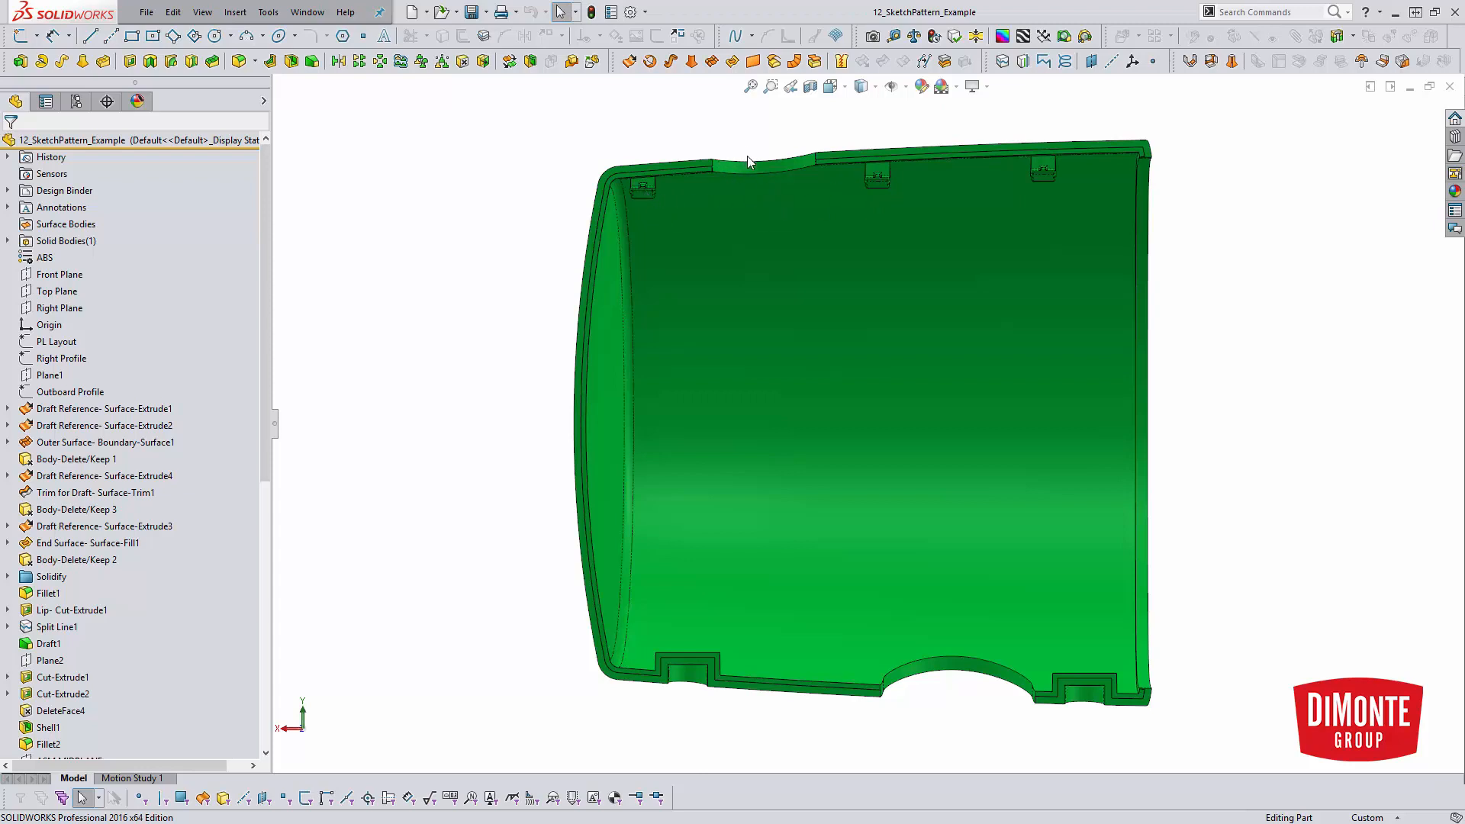
pyautogui.moveTo(1021, 358)
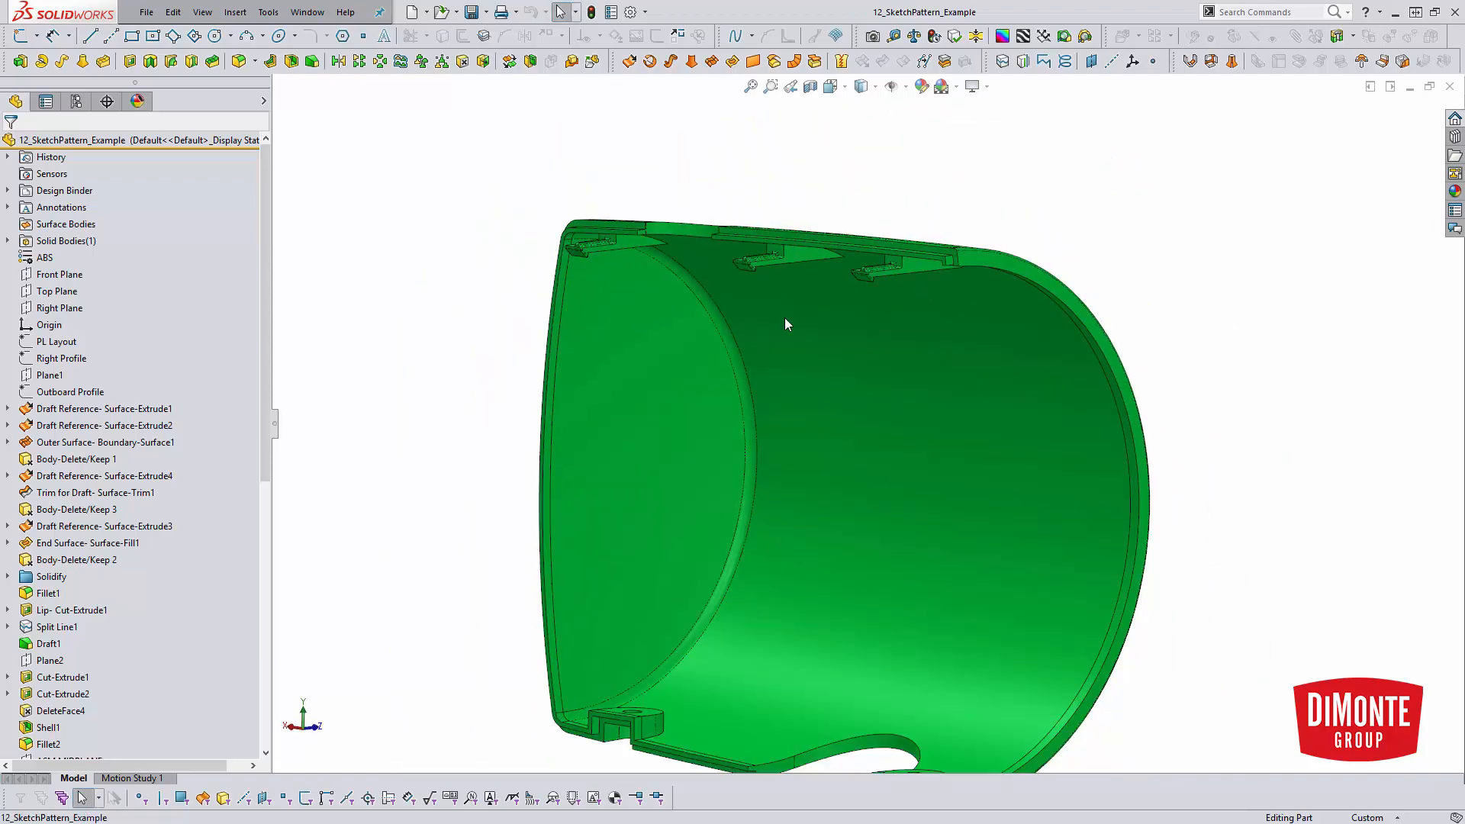
# Roll the part back to just after Boss-Extrude1 and open Sketch26's hook profile
pyautogui.scroll(-3)
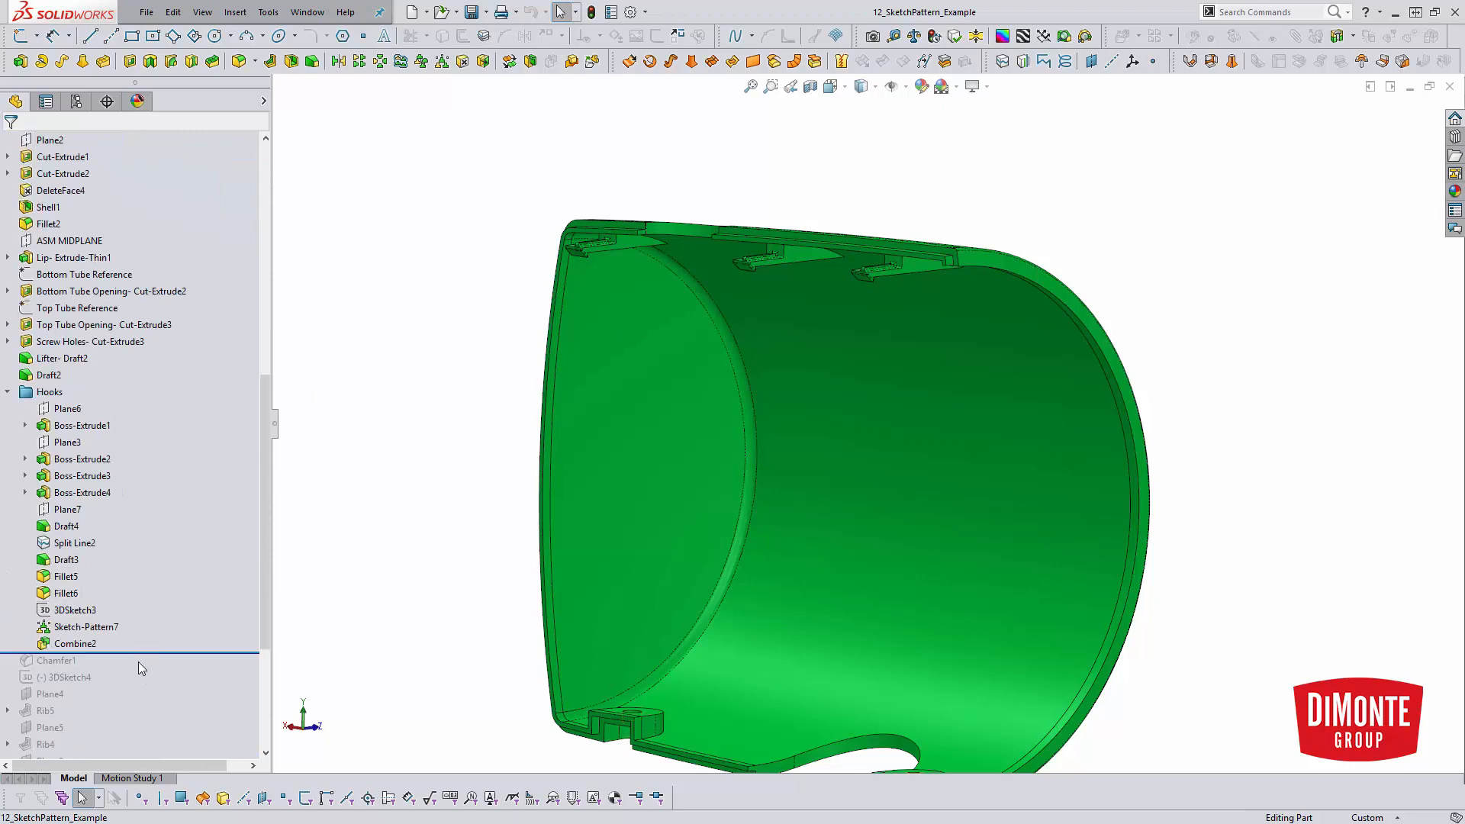
pyautogui.click(67, 409)
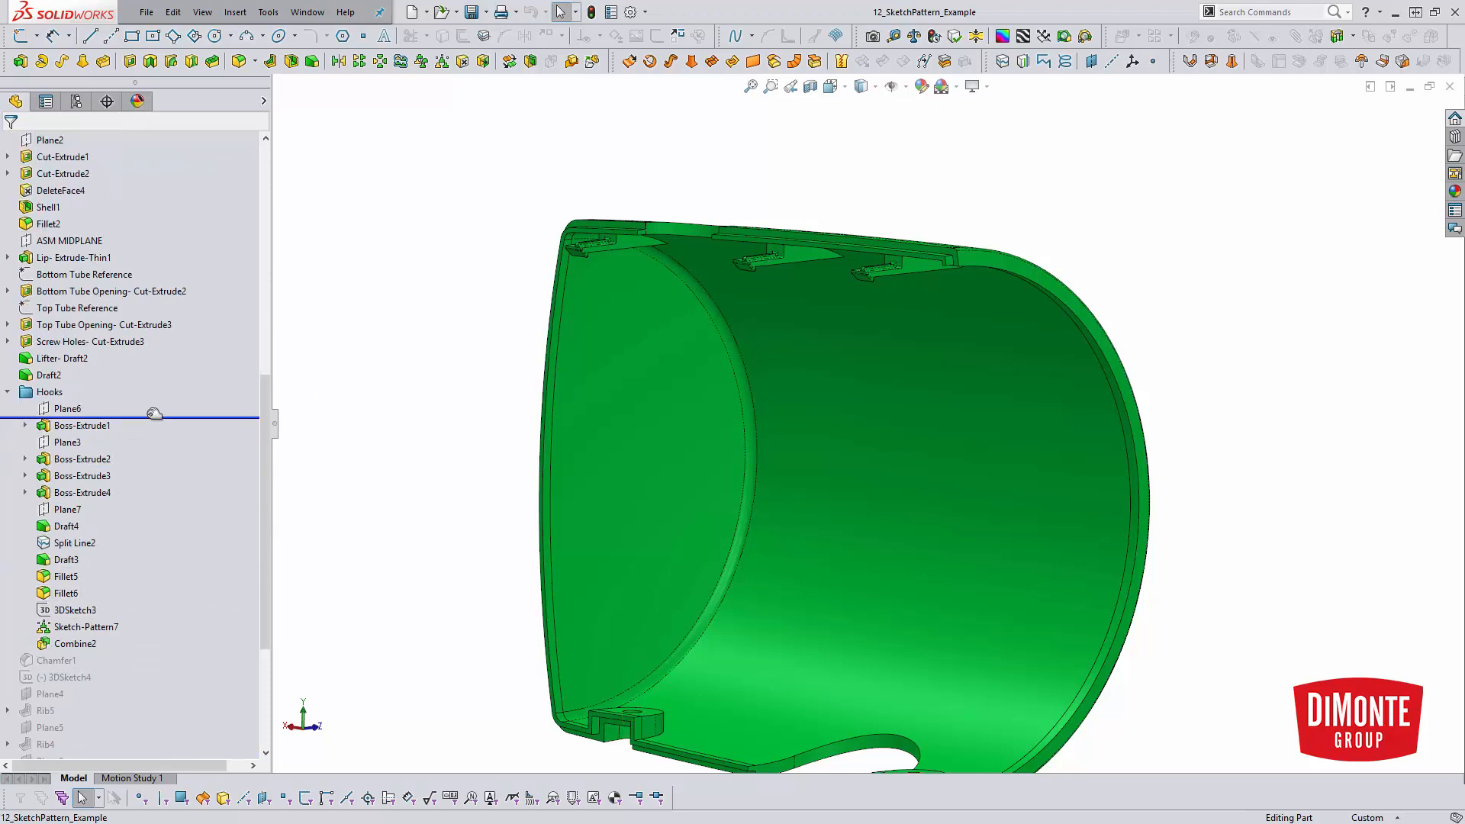
pyautogui.click(82, 425)
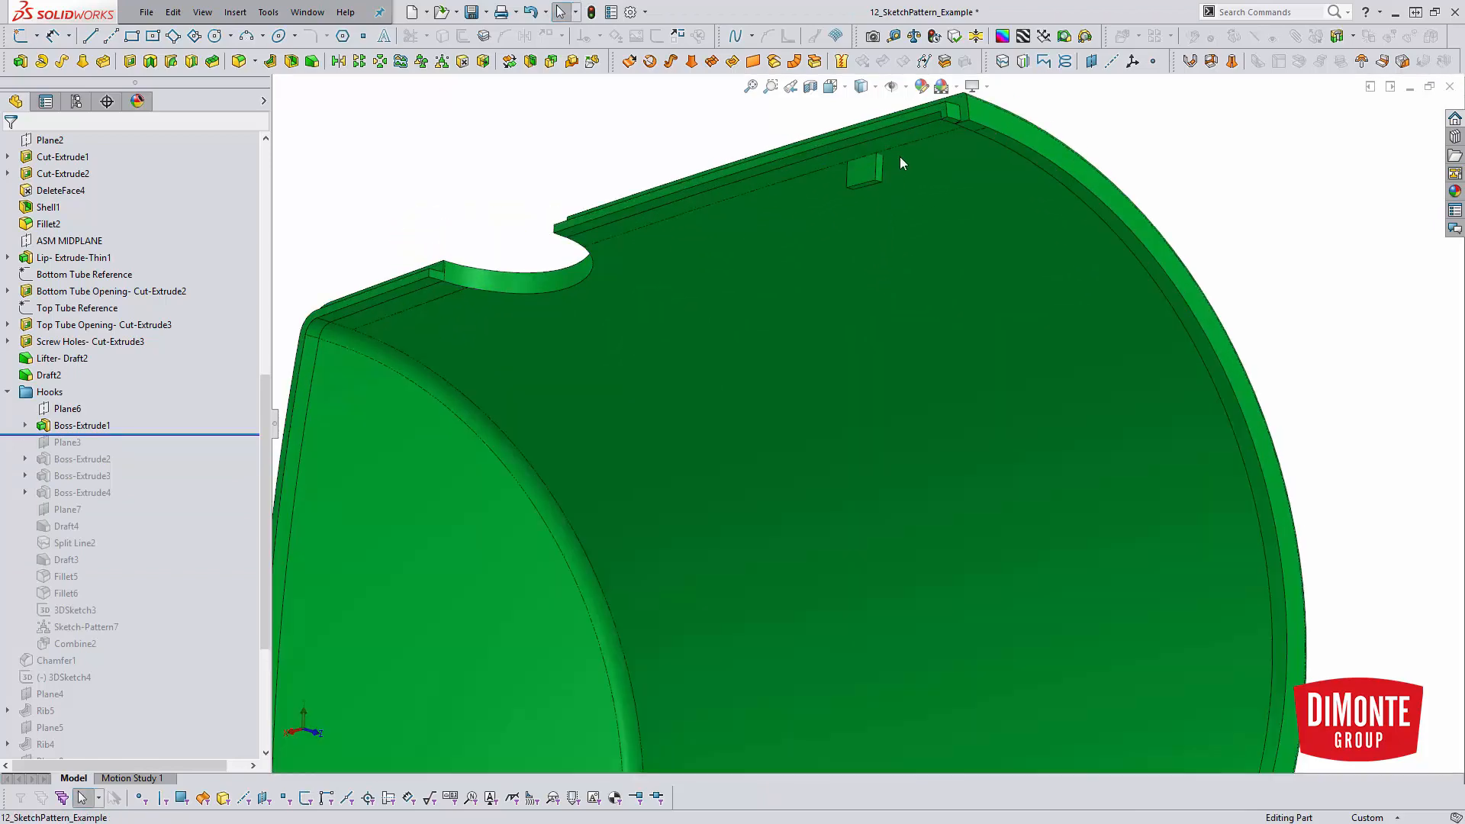
pyautogui.click(67, 408)
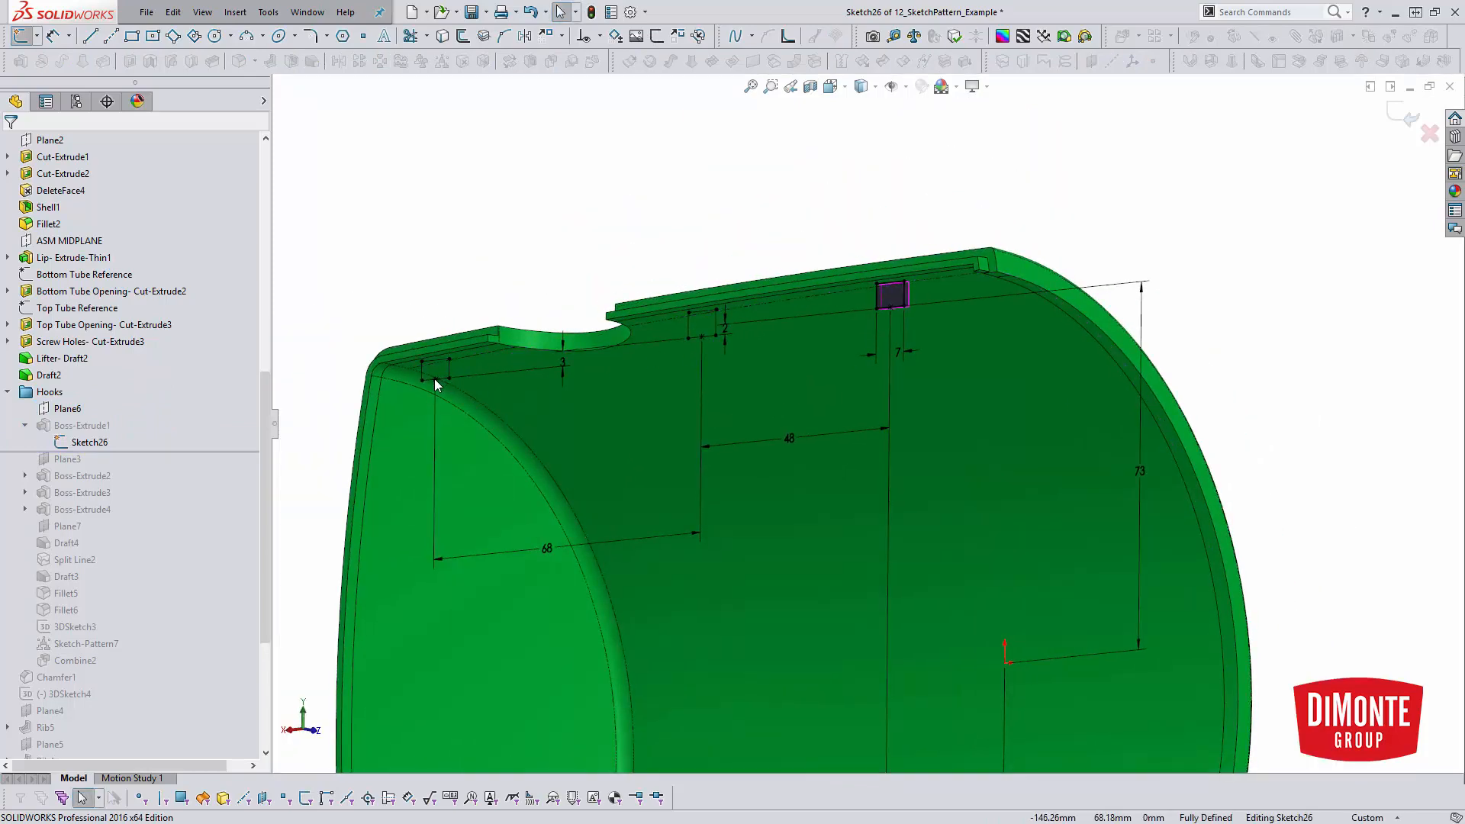
pyautogui.moveTo(702, 344)
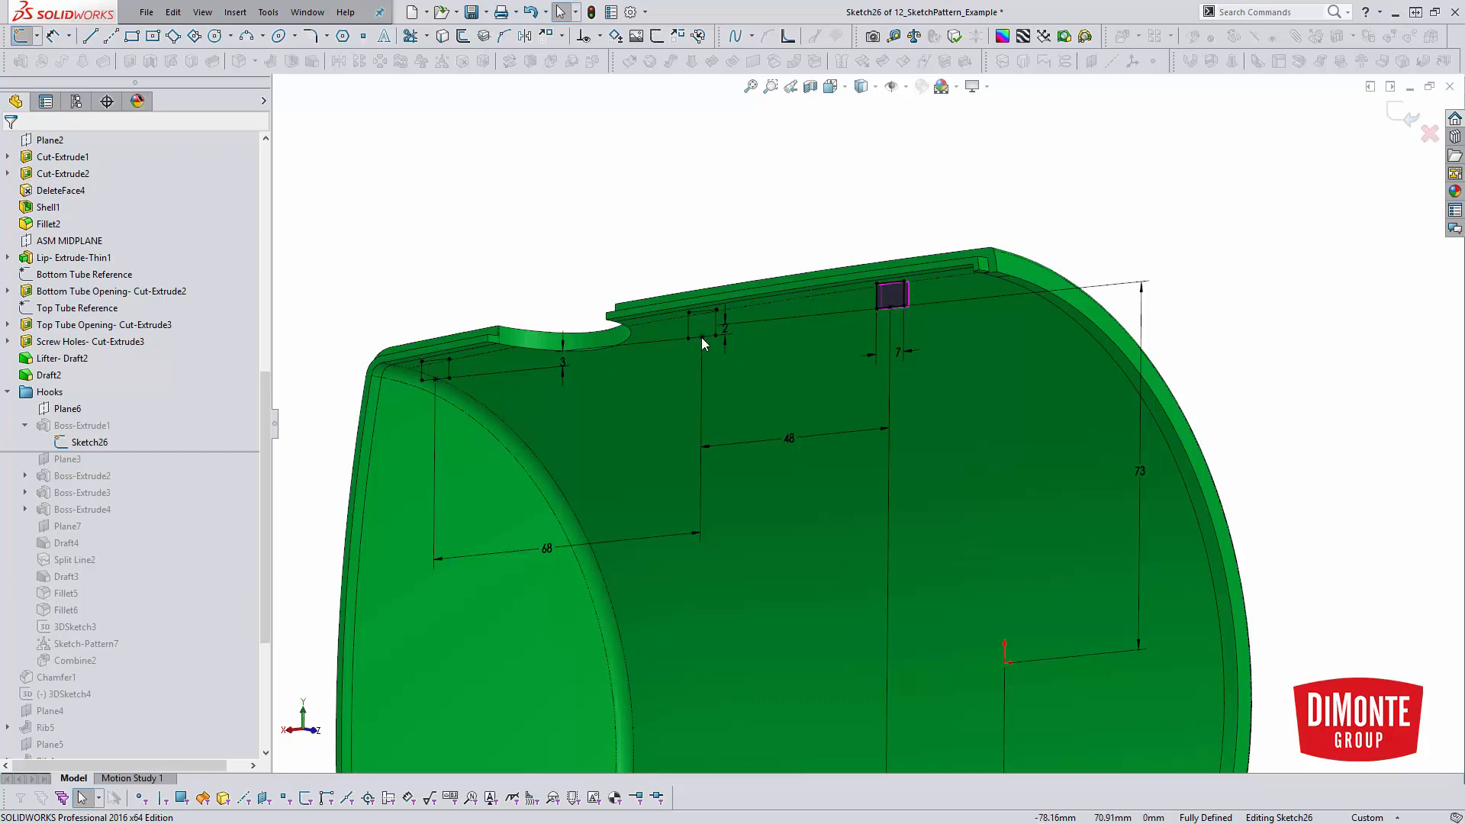
pyautogui.moveTo(717, 329)
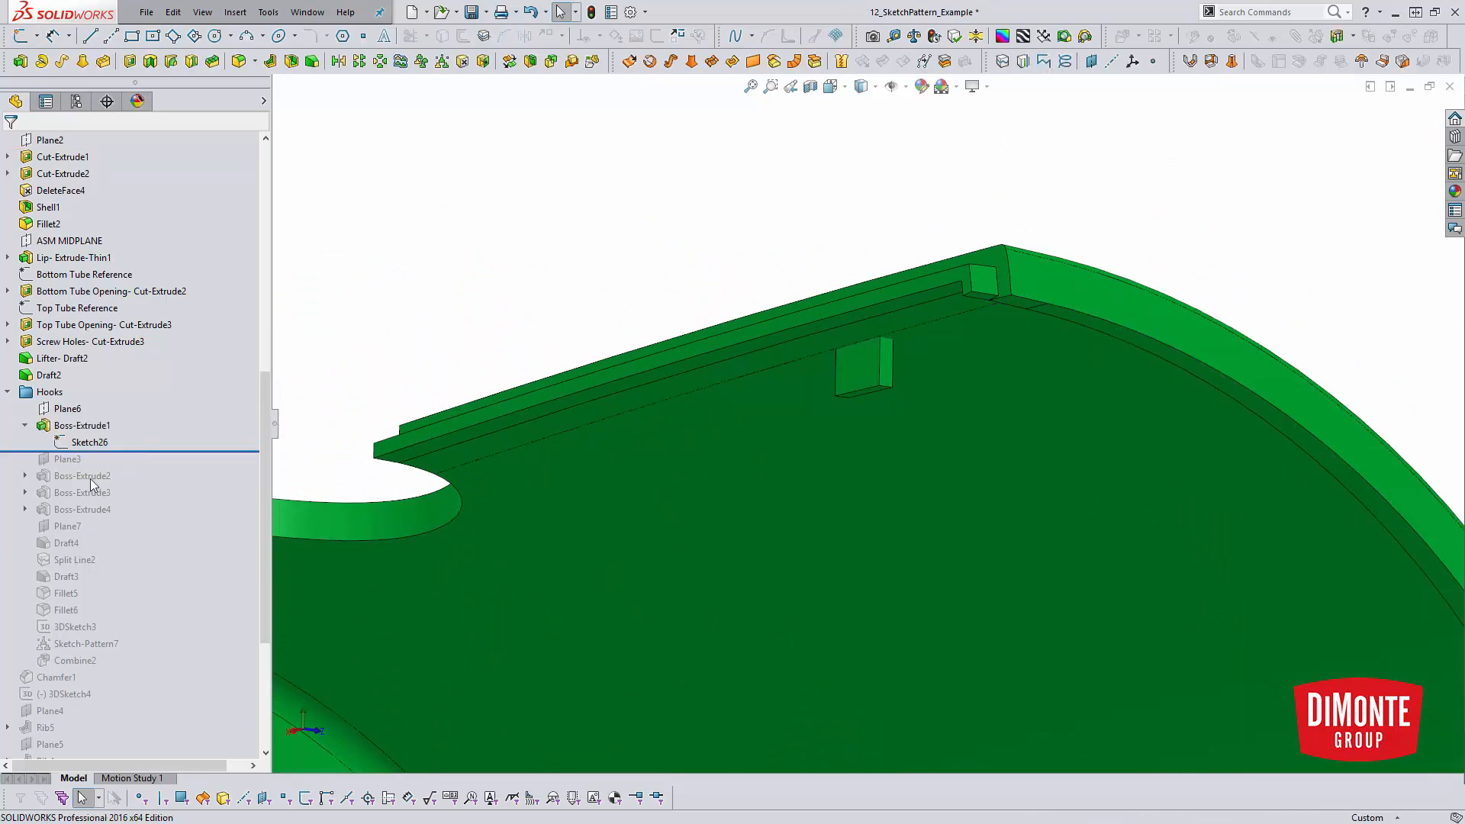
pyautogui.rightClick(81, 425)
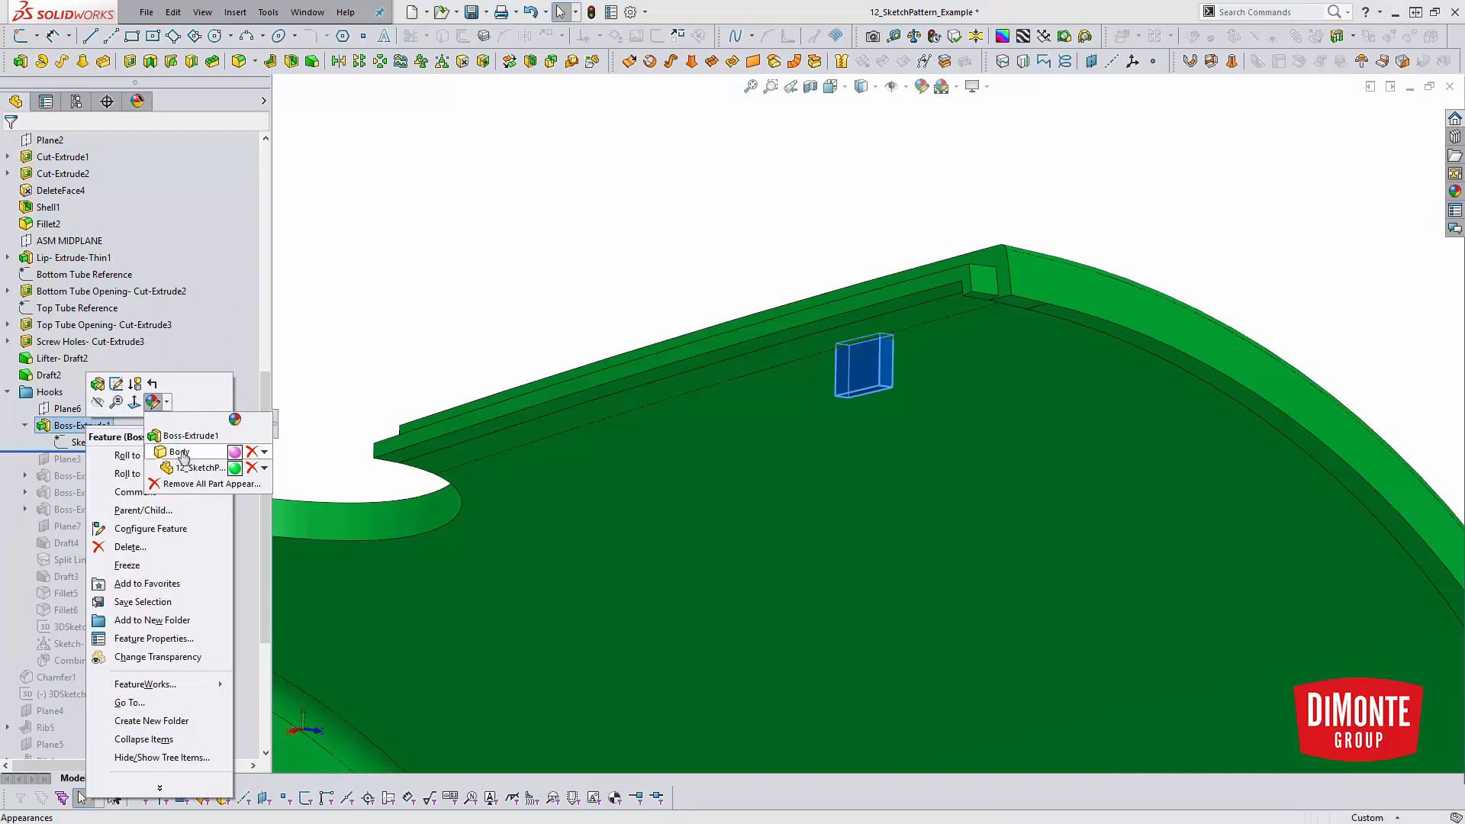
pyautogui.moveTo(211, 463)
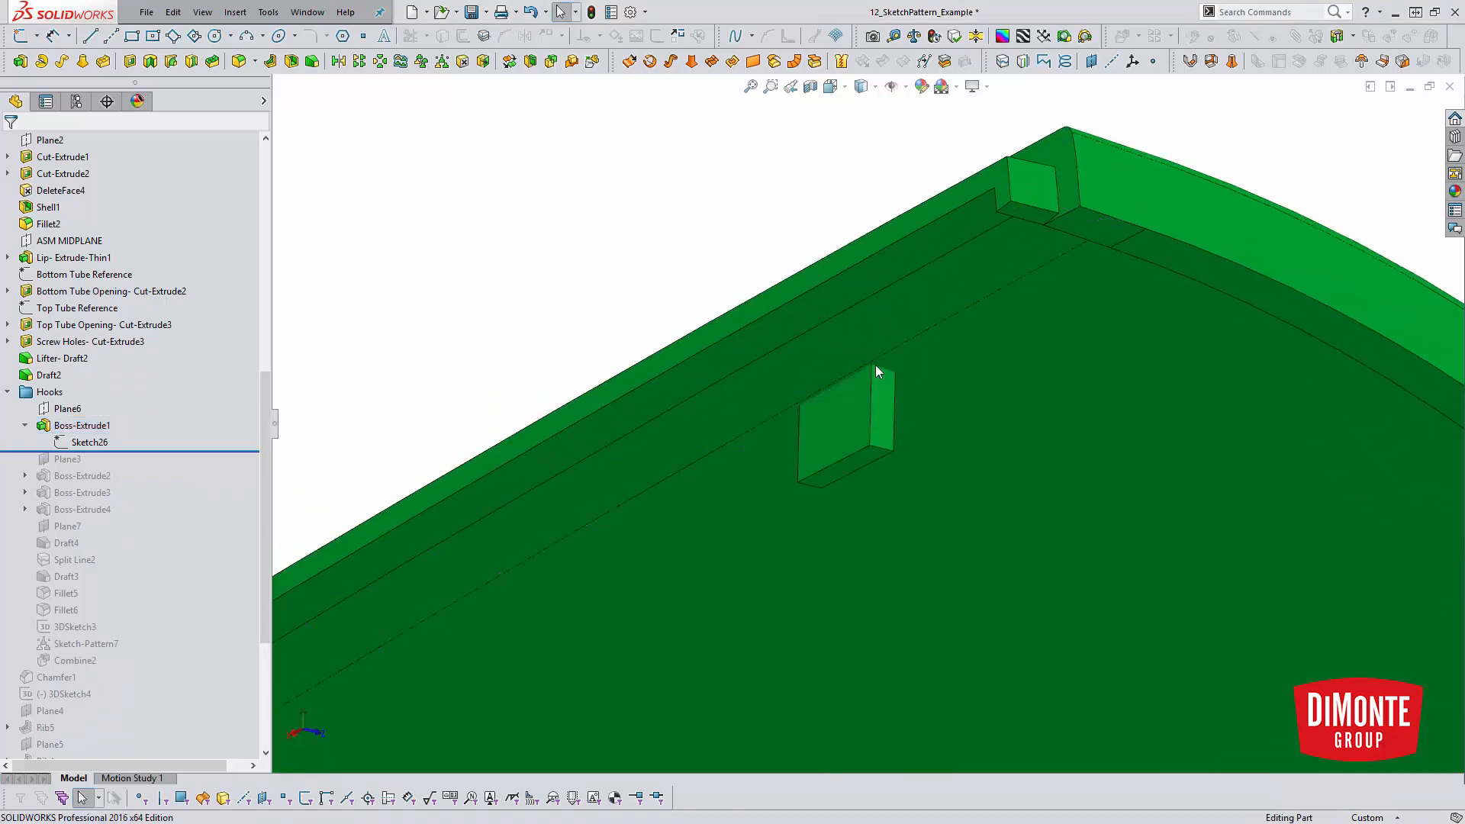
pyautogui.click(82, 425)
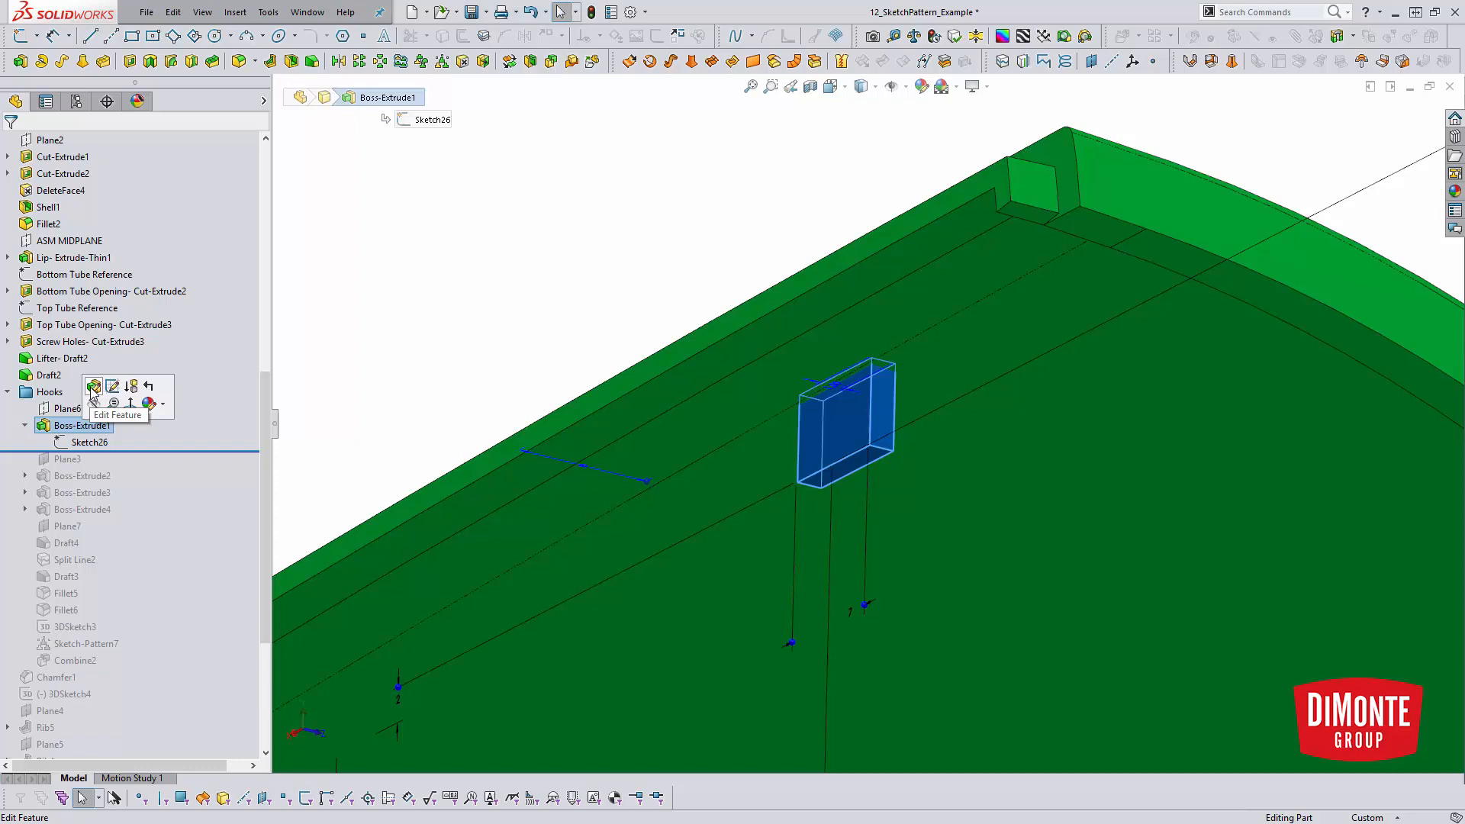
pyautogui.click(92, 387)
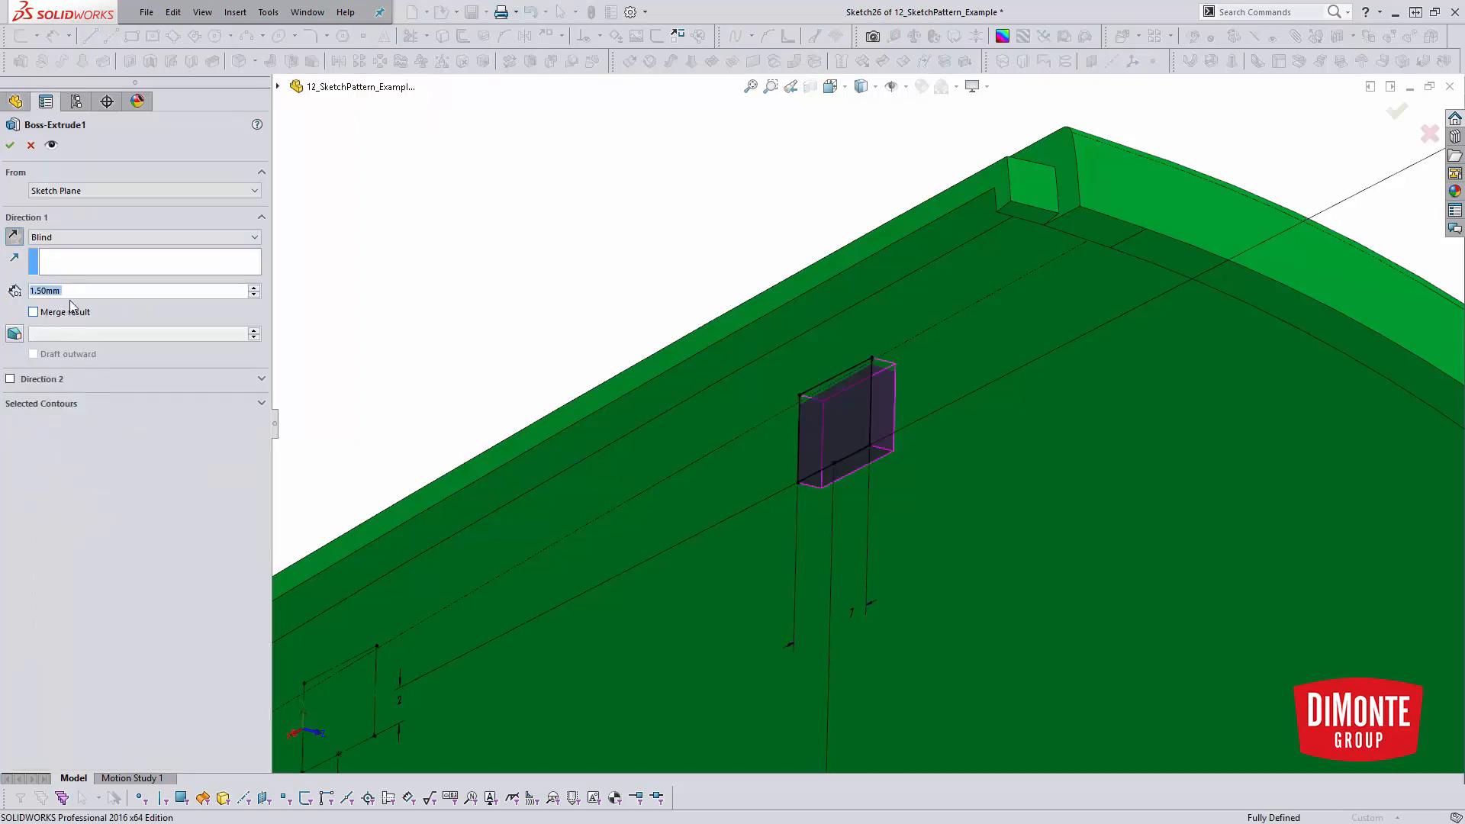
pyautogui.click(9, 144)
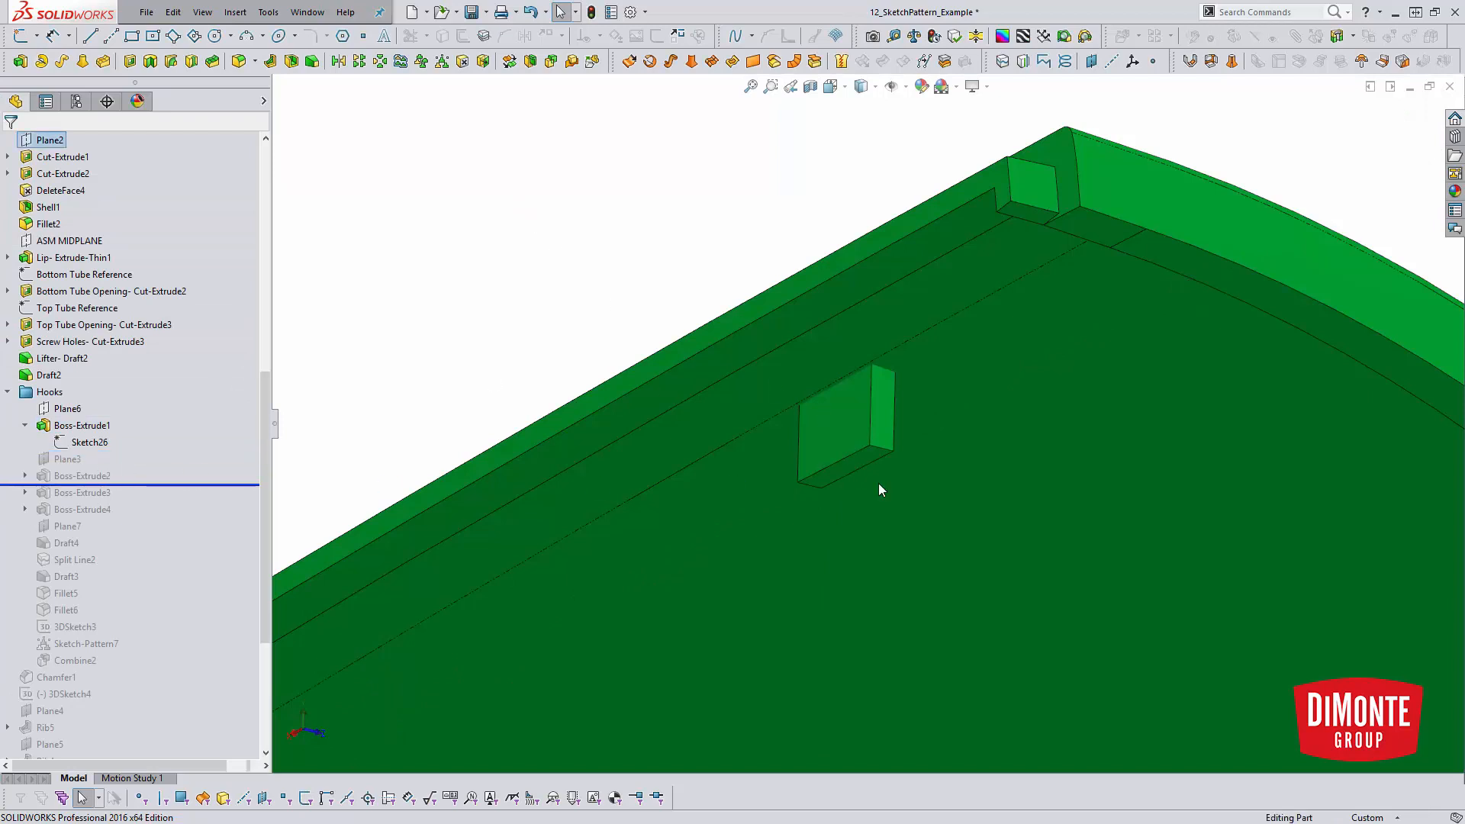
# Roll forward past Boss-Extrude2, hide the shroud body, then roll past Boss-Extrude3
pyautogui.click(81, 475)
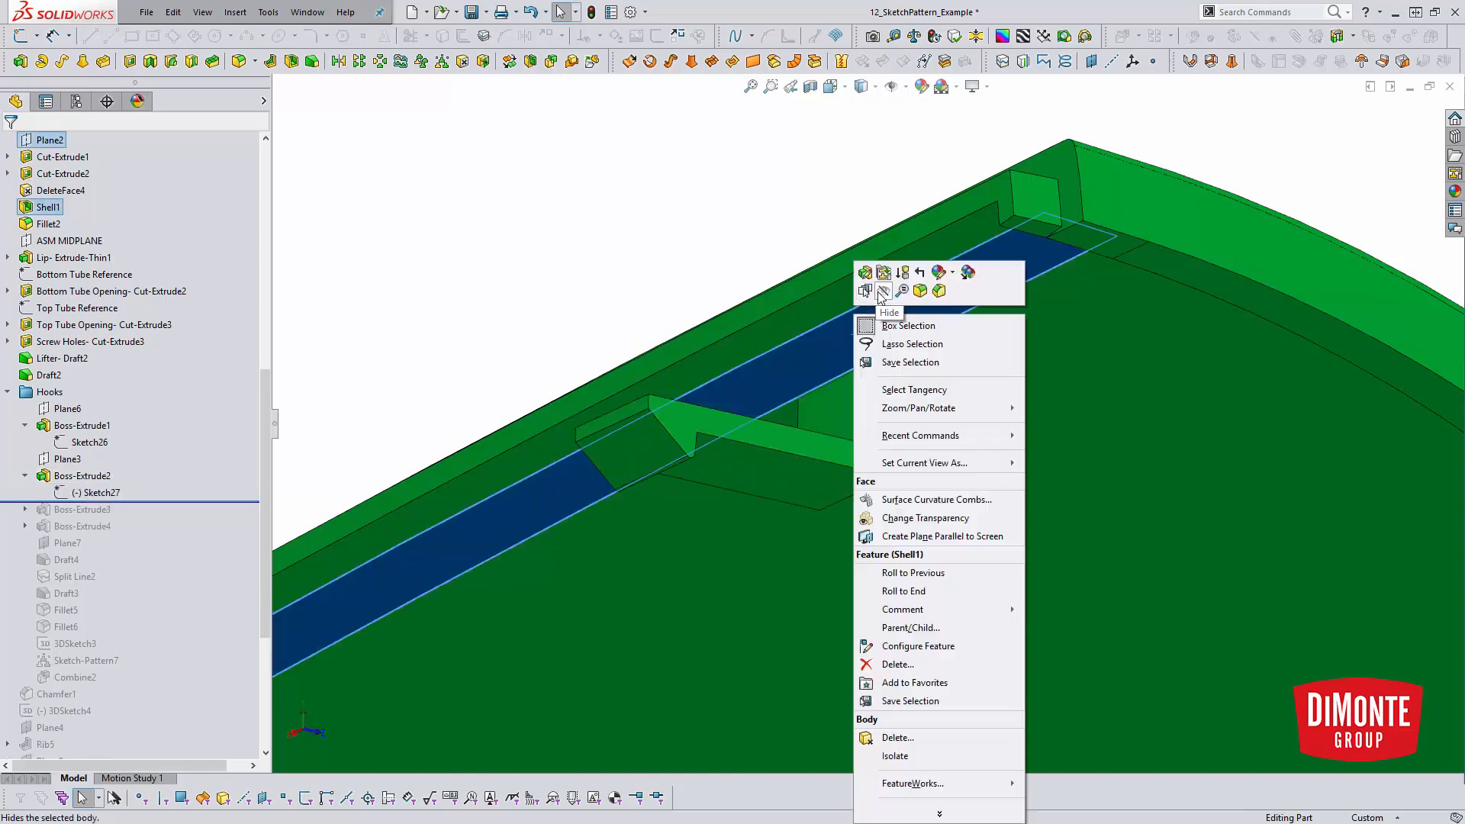
pyautogui.click(883, 291)
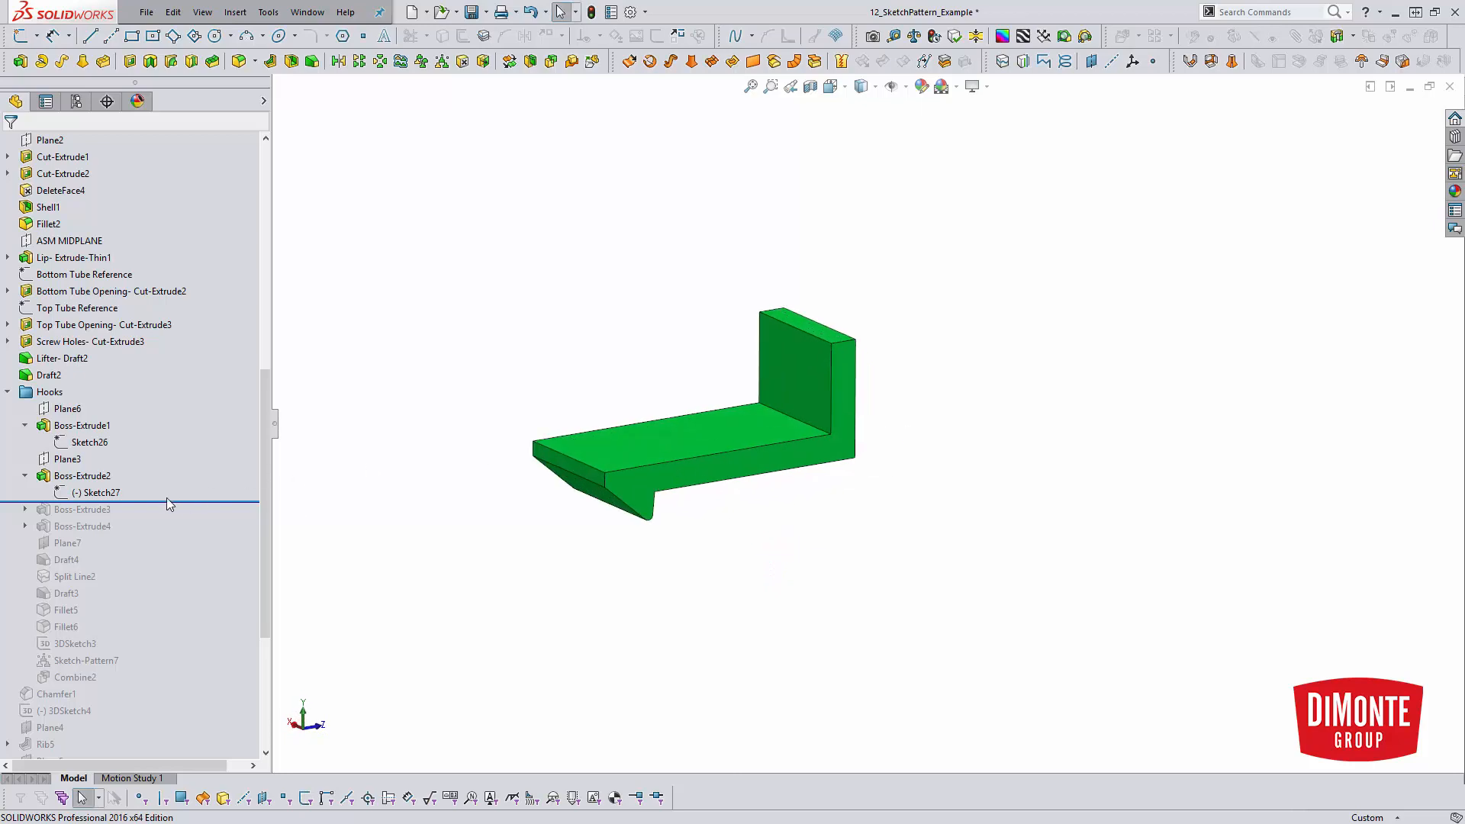
pyautogui.click(50, 139)
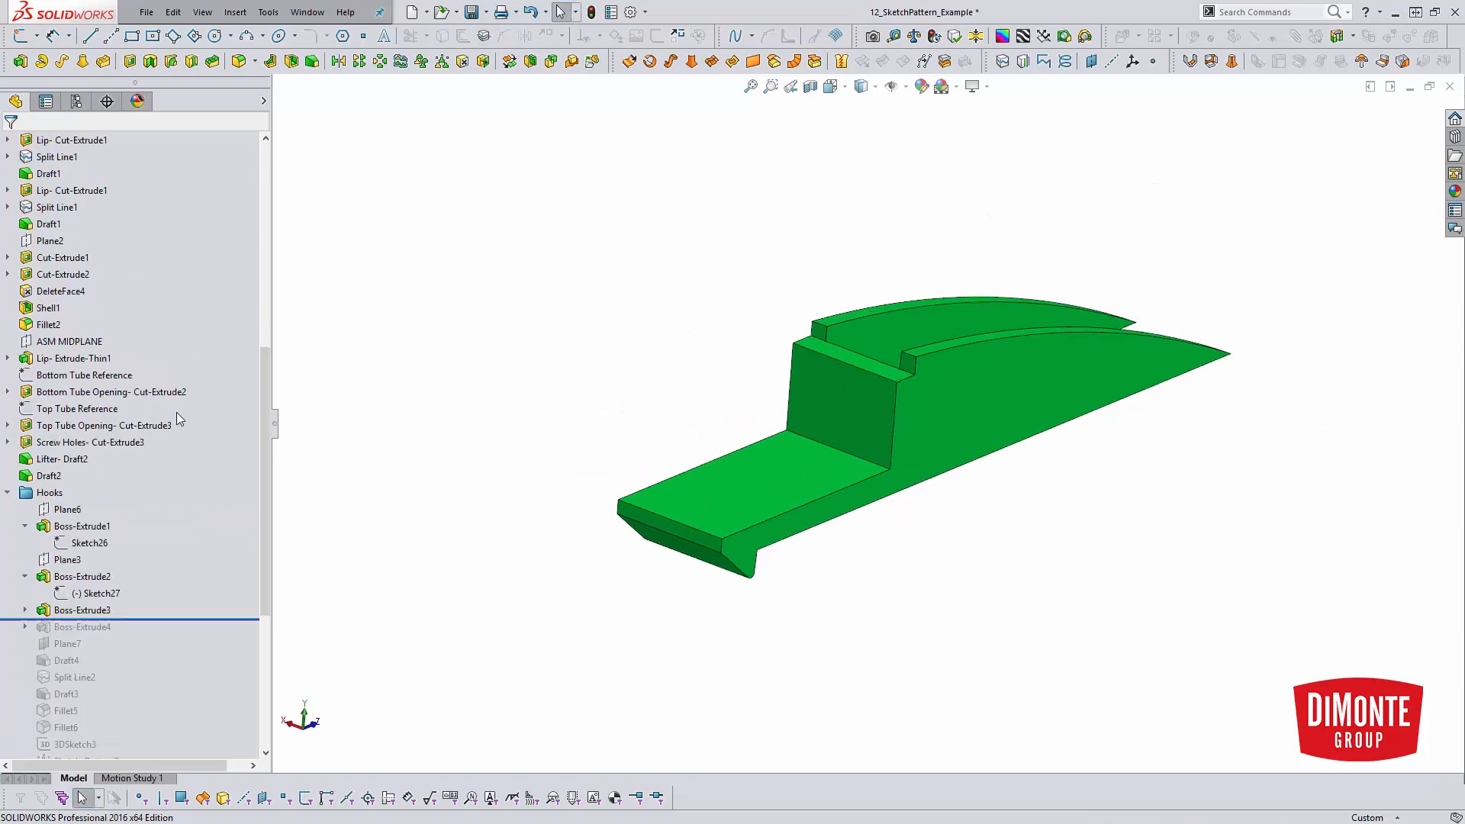
# Review Boss-Extrude3's 1.50 mm surface offset and merge settings, then cancel unchanged
pyautogui.scroll(3)
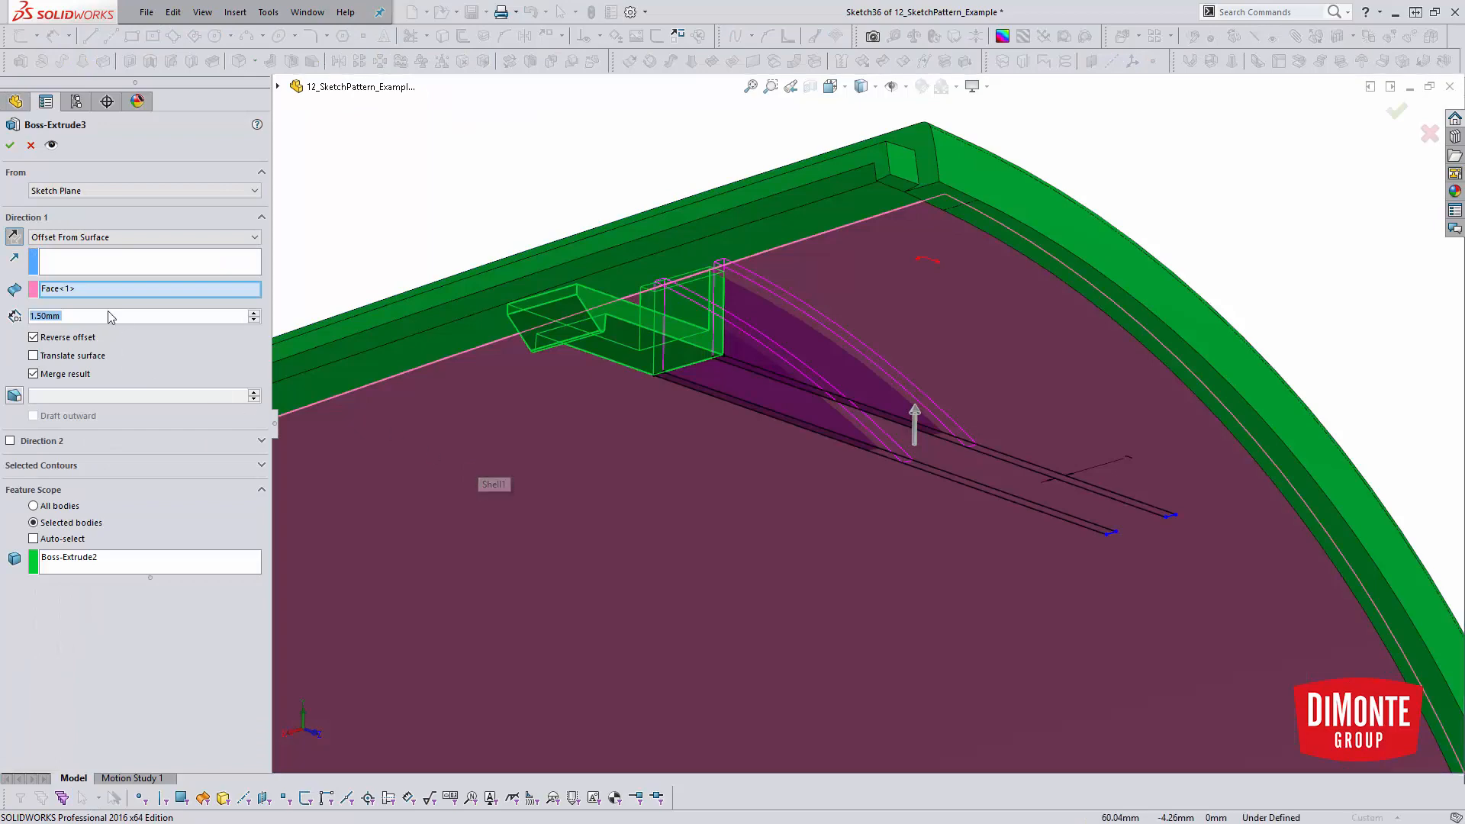
pyautogui.moveTo(729, 285)
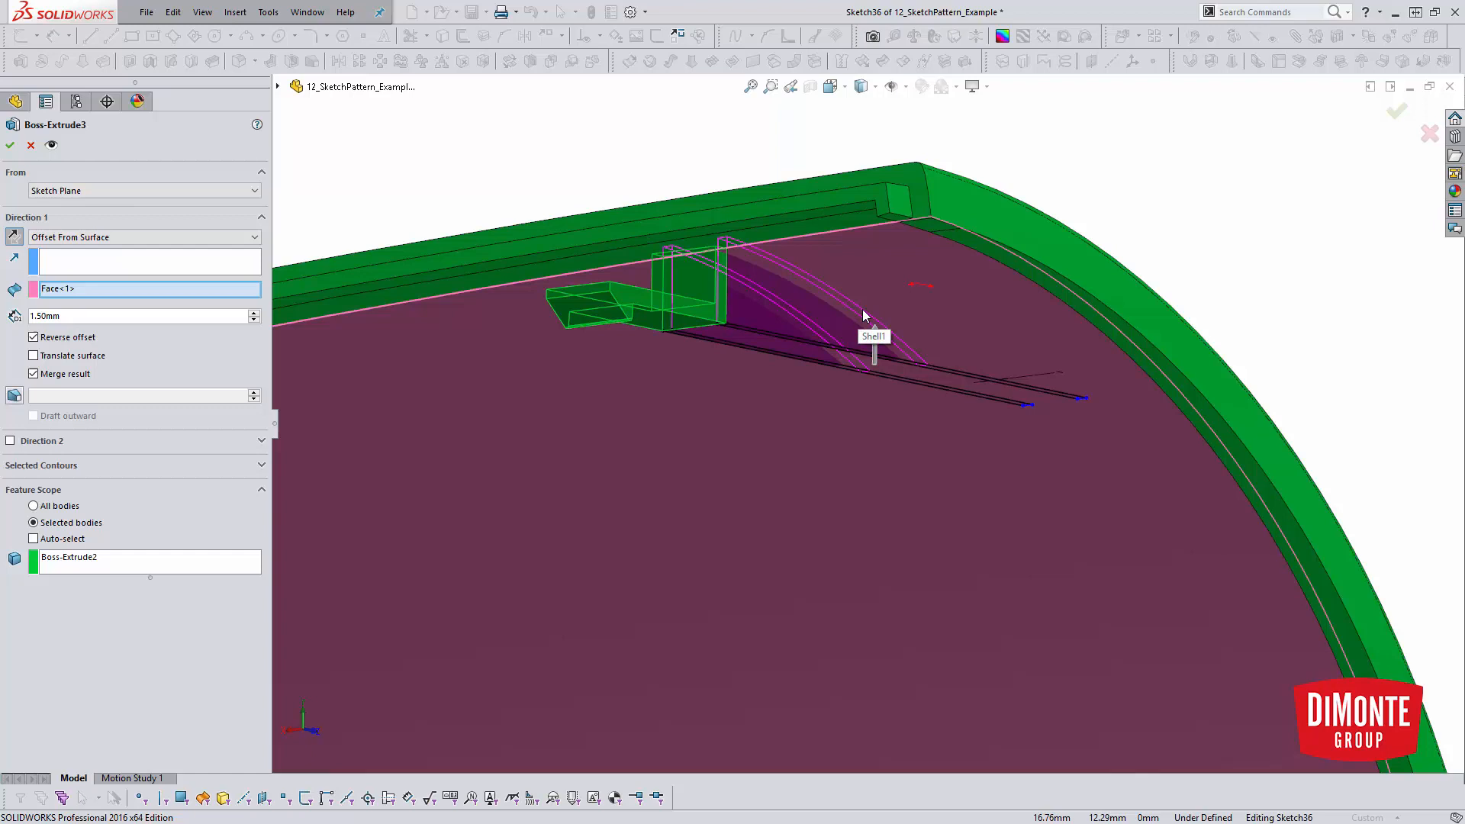
pyautogui.moveTo(787, 272)
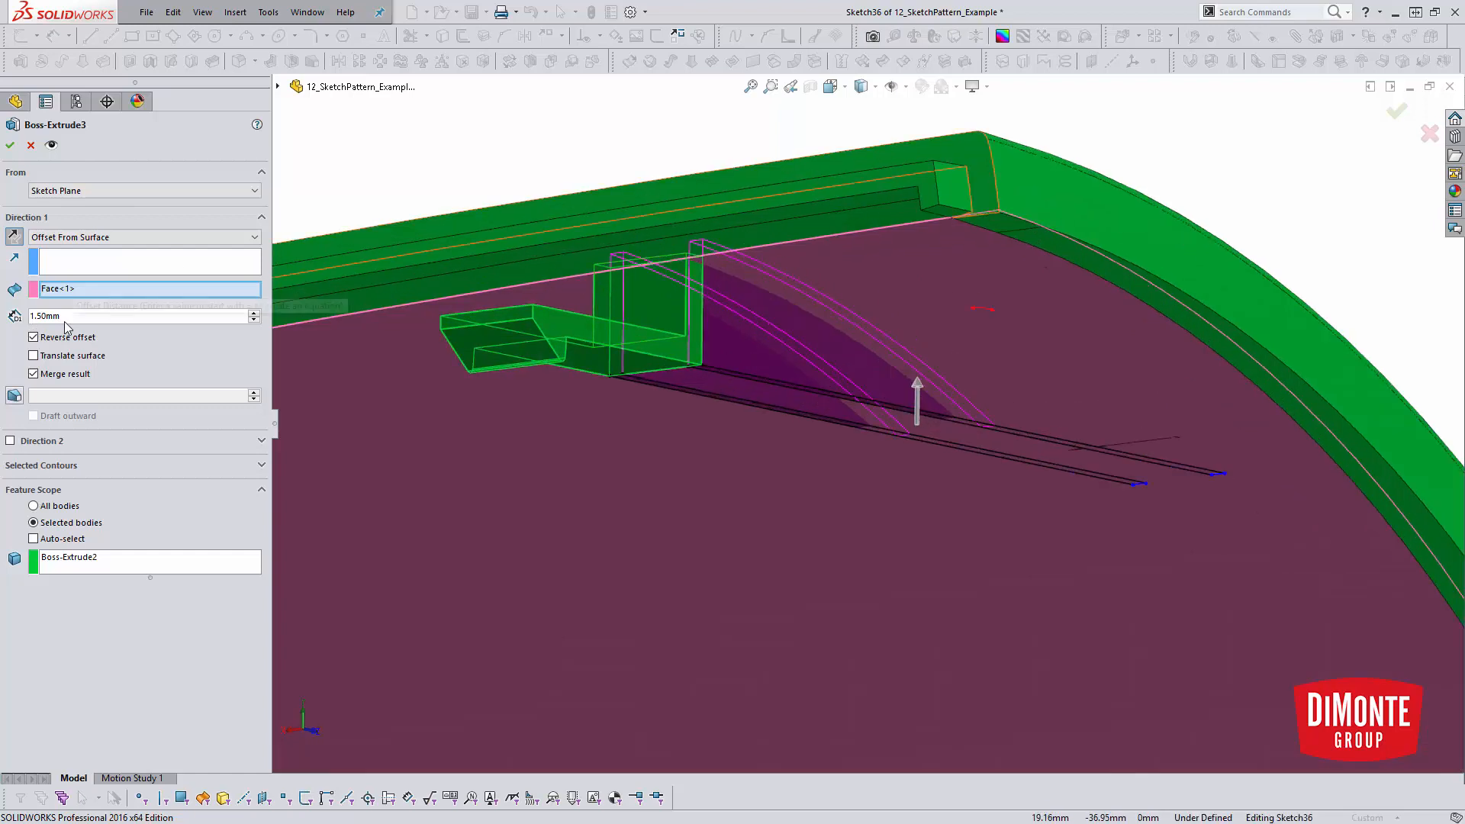
pyautogui.moveTo(75, 317)
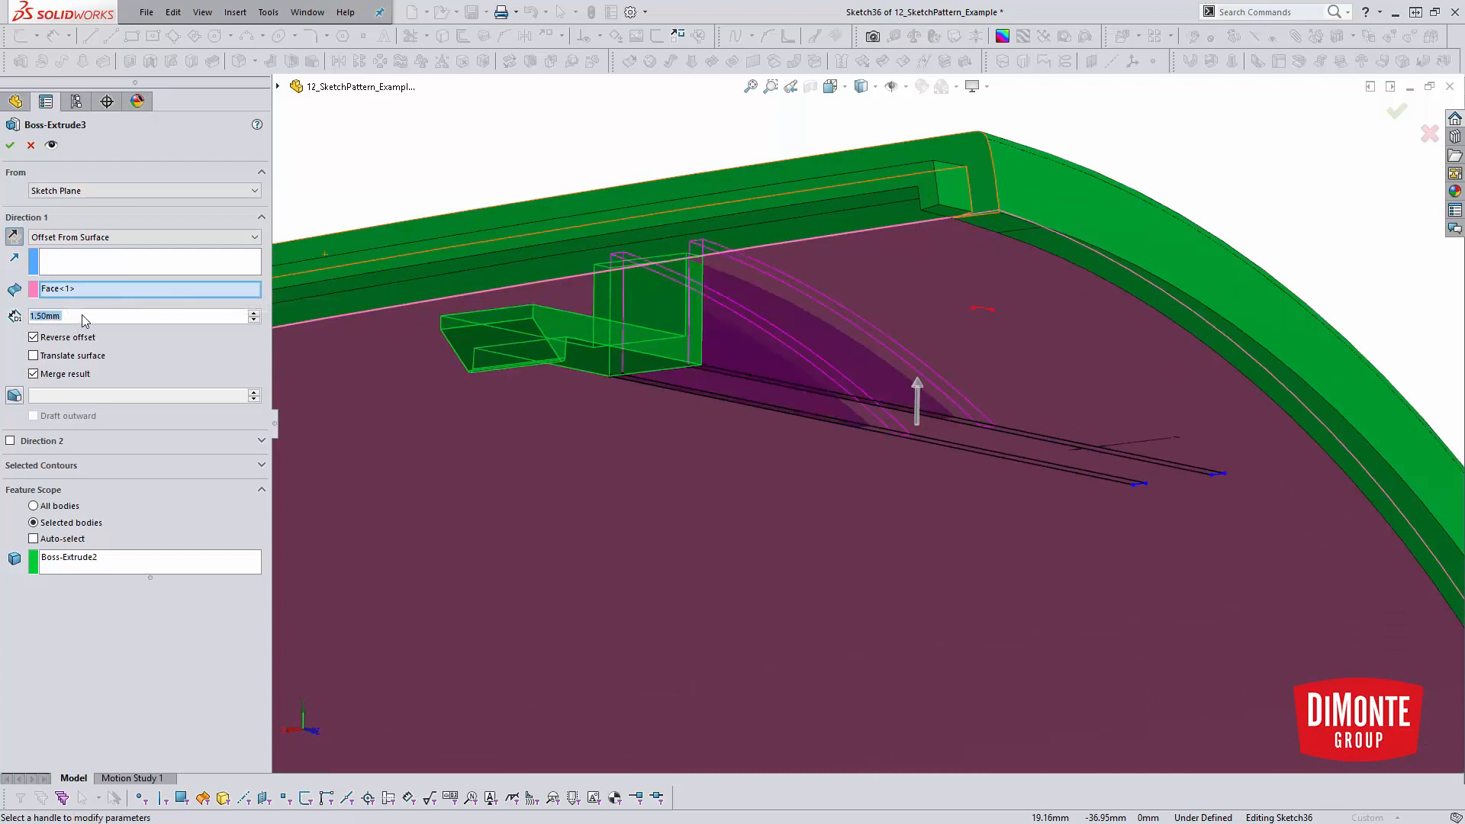
pyautogui.moveTo(619, 462)
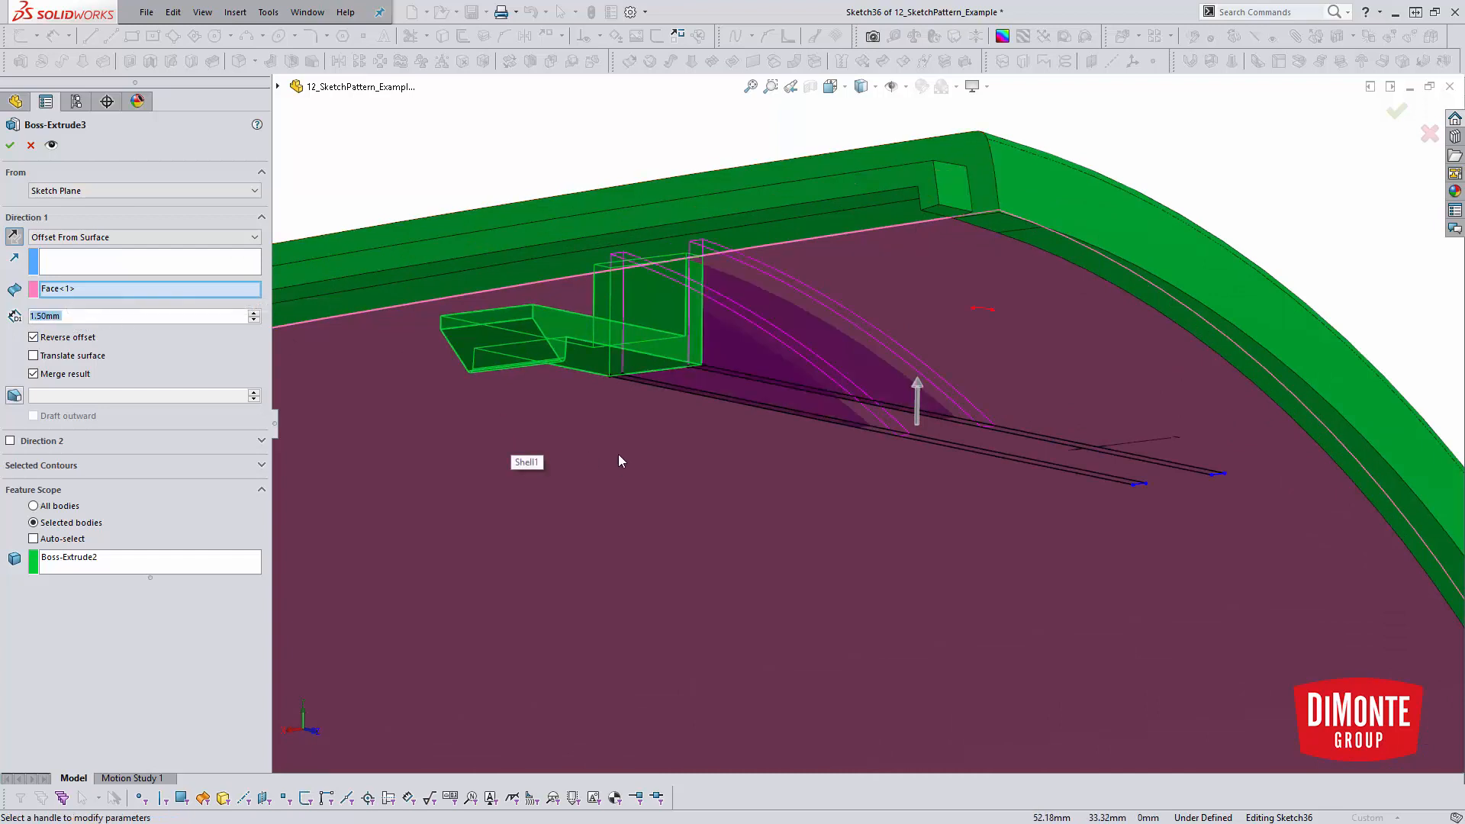
pyautogui.moveTo(750, 274)
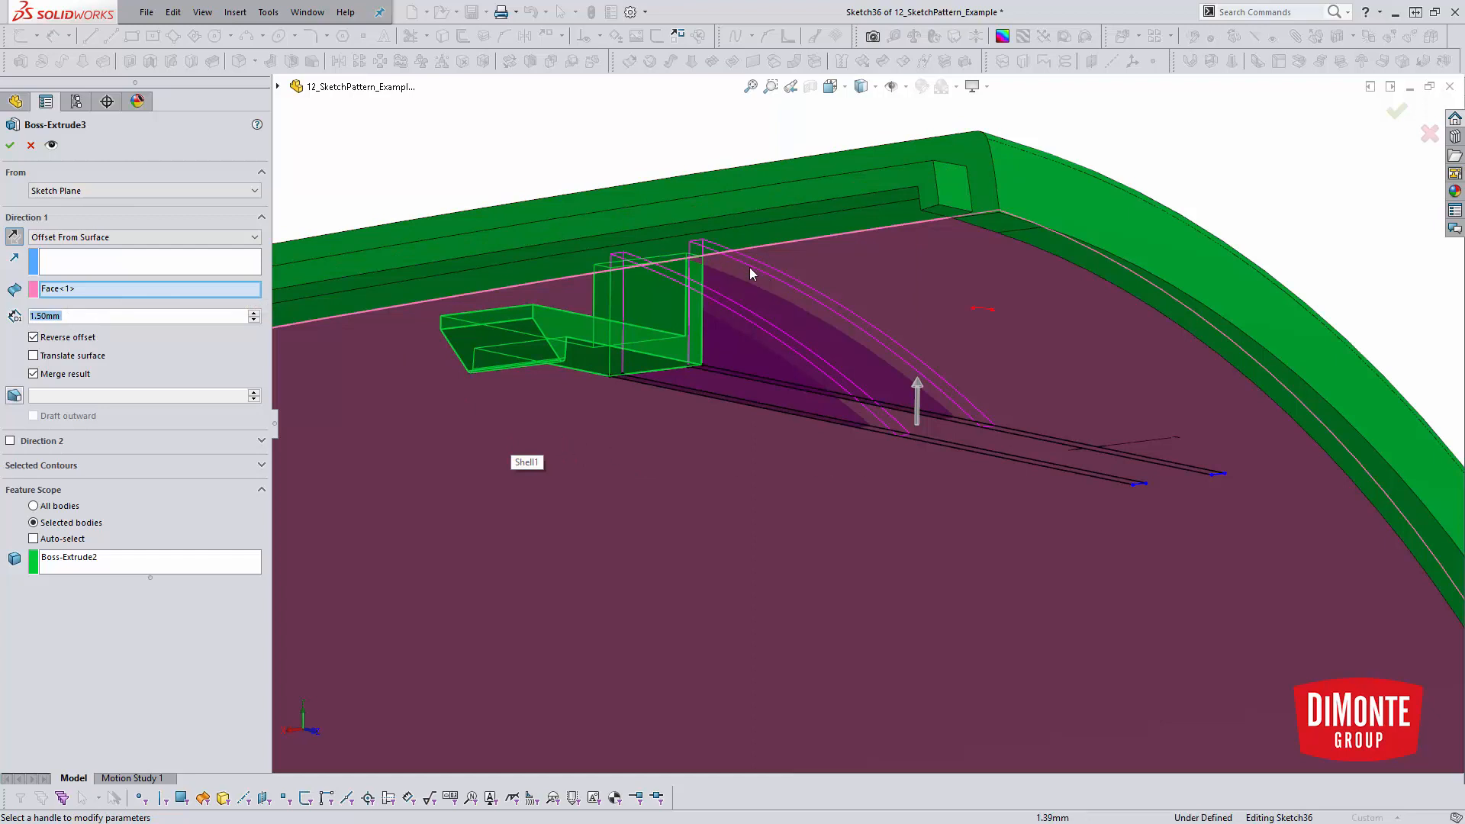
pyautogui.moveTo(755, 336)
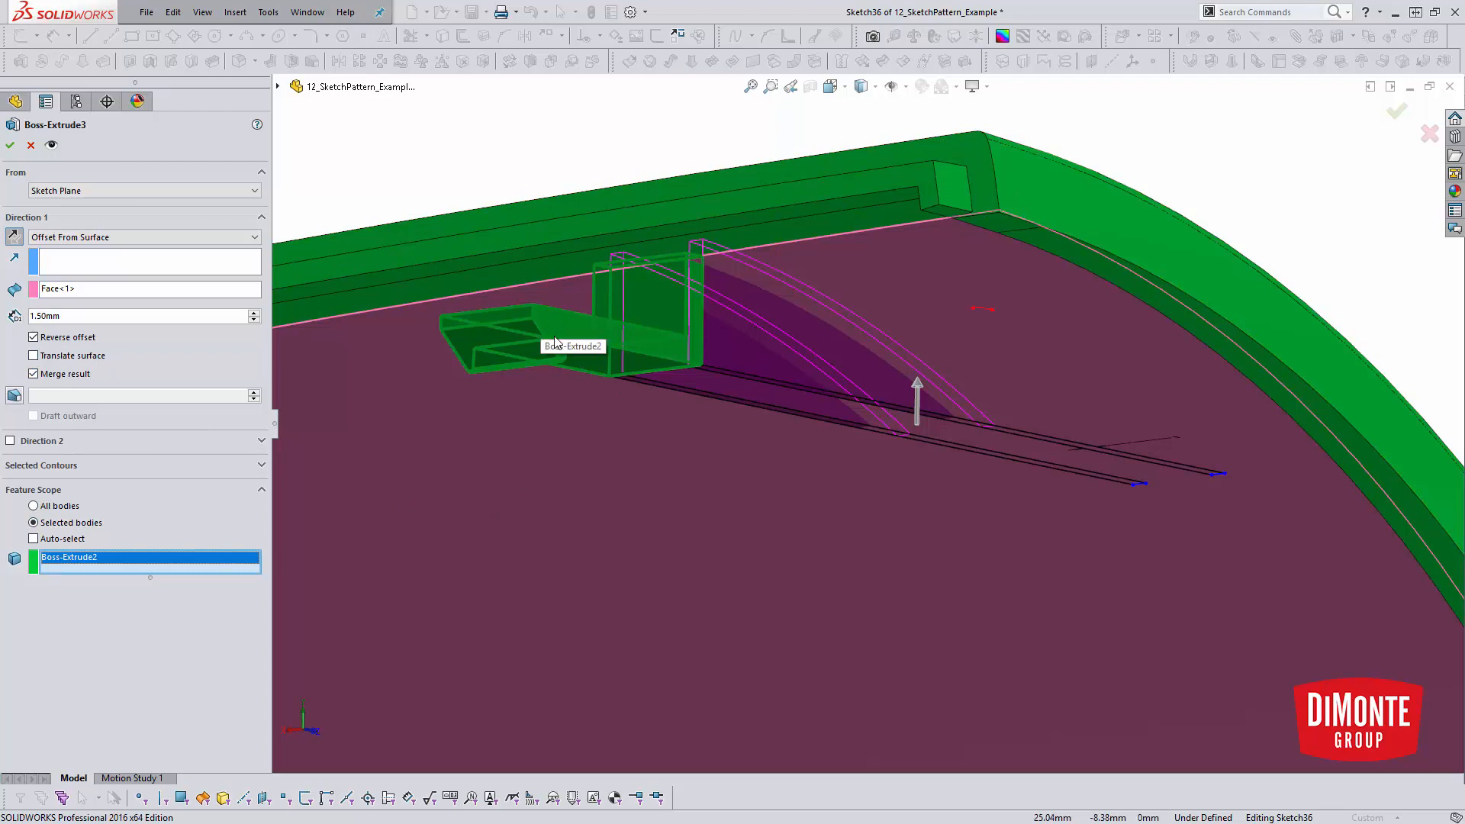
pyautogui.moveTo(598, 348)
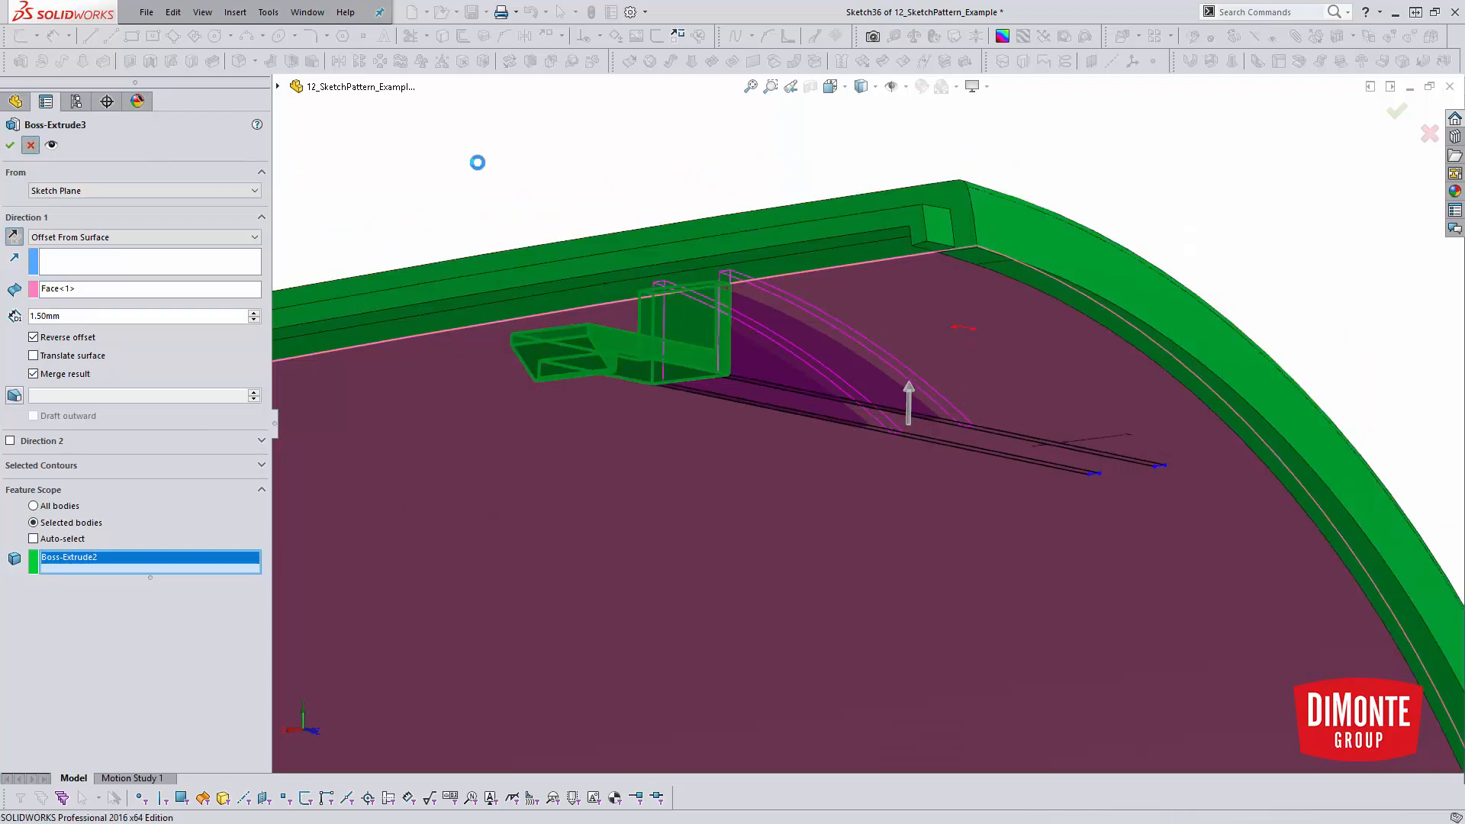
pyautogui.click(9, 145)
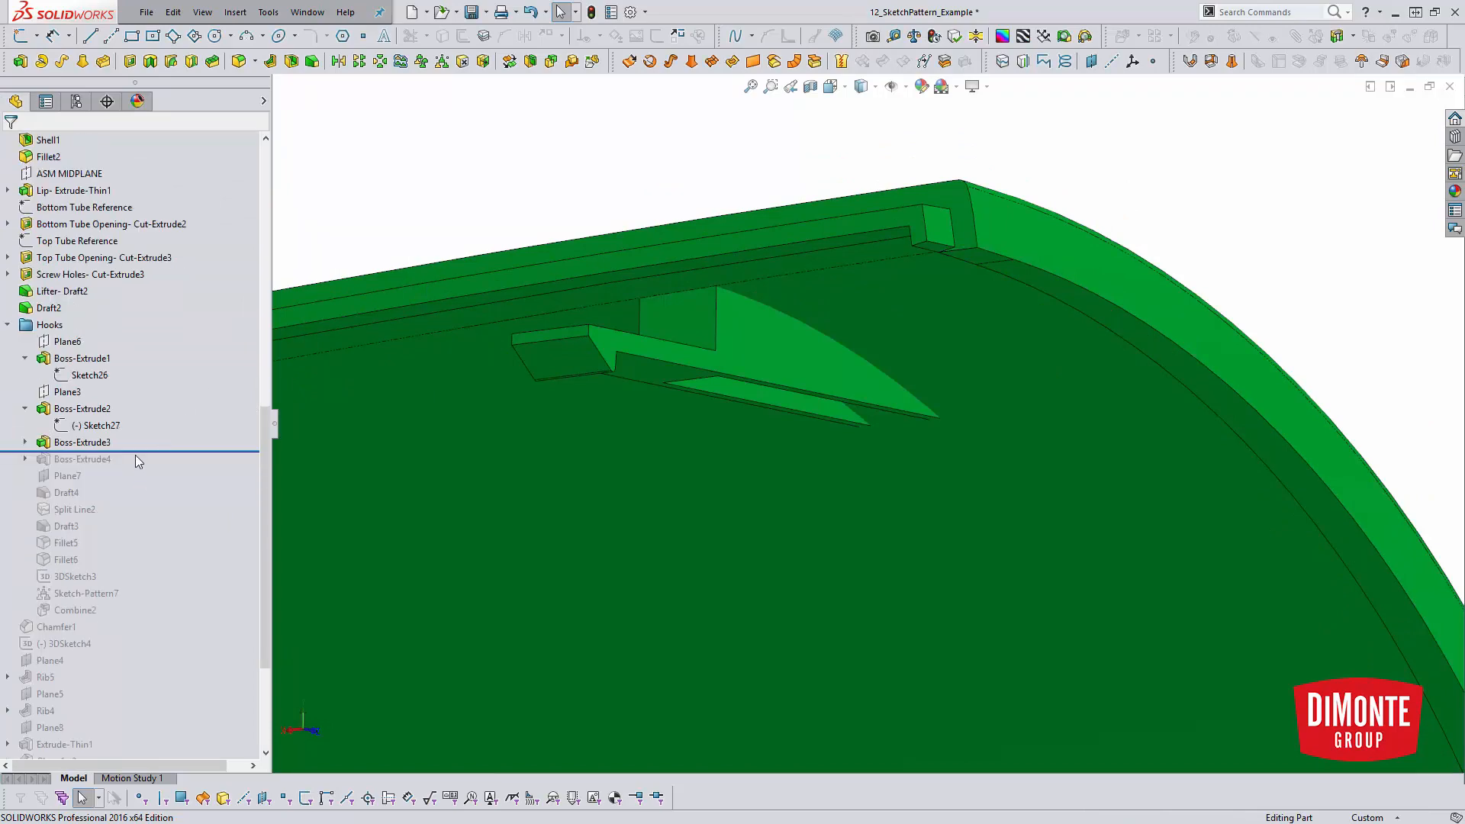
# Roll forward through Boss-Extrude4 and Draft4, review its 0.5° parting-line draft, and cancel
pyautogui.click(81, 458)
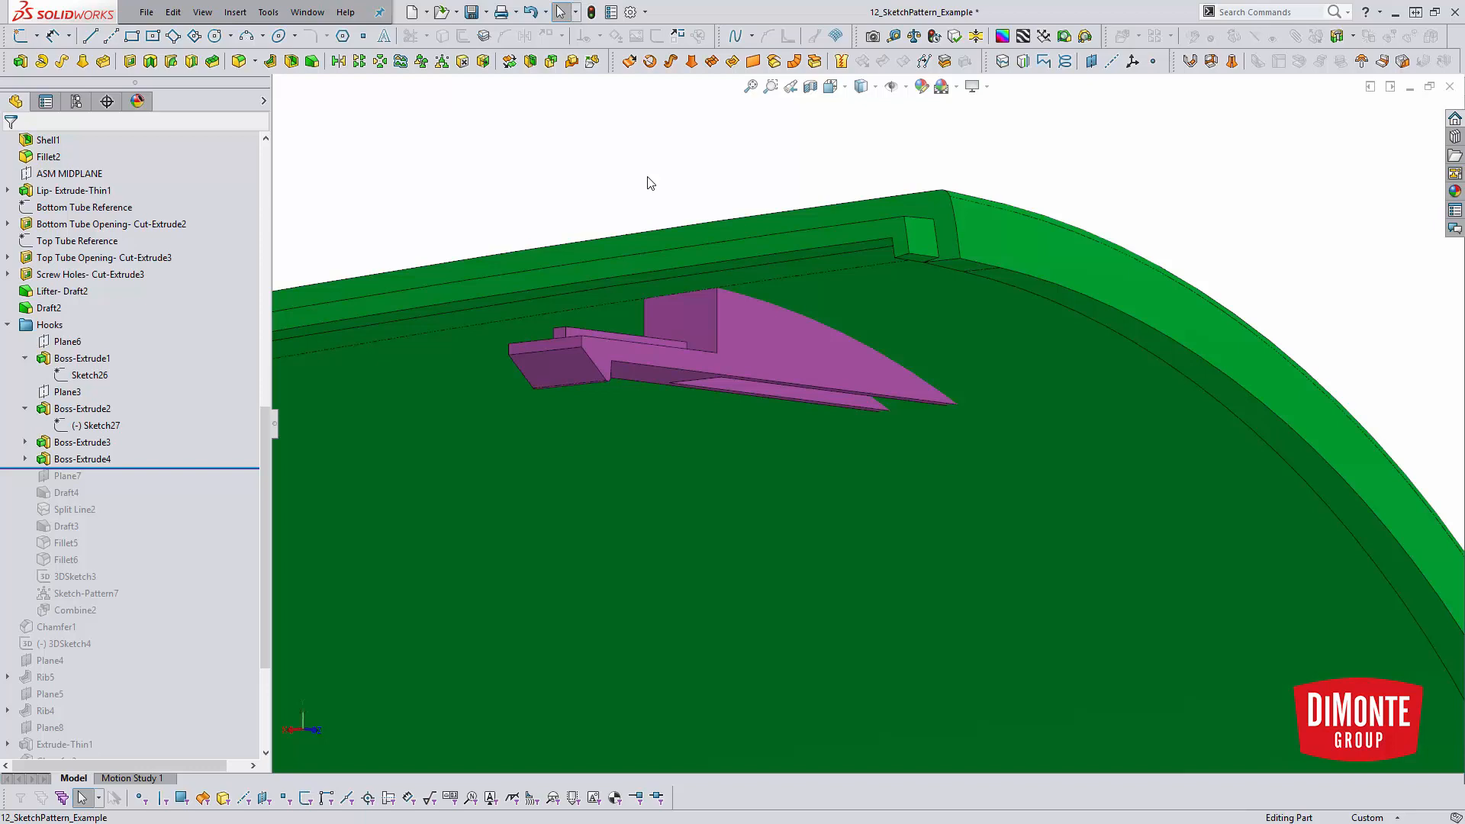
pyautogui.scroll(-3)
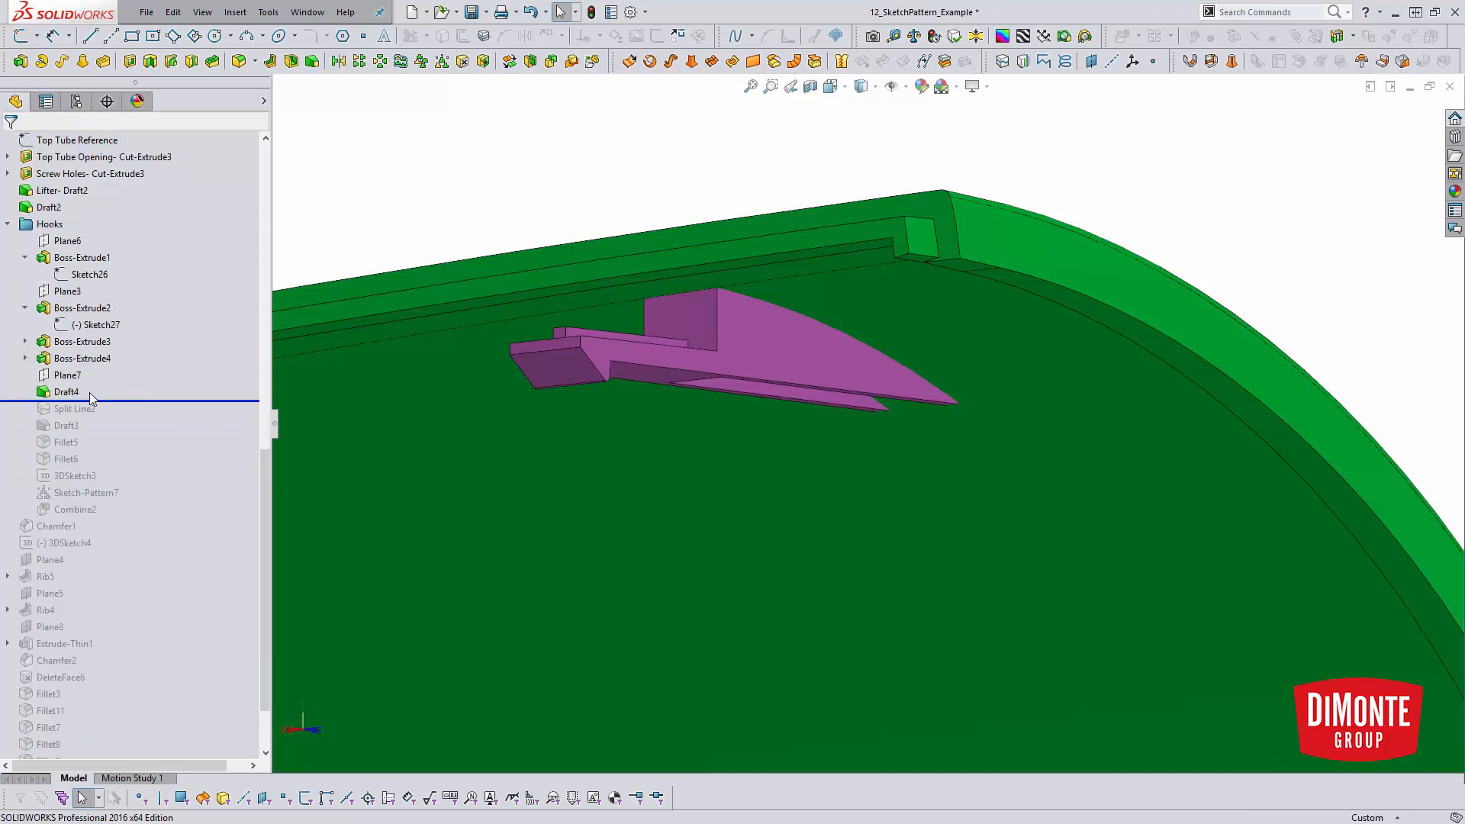
pyautogui.doubleClick(66, 391)
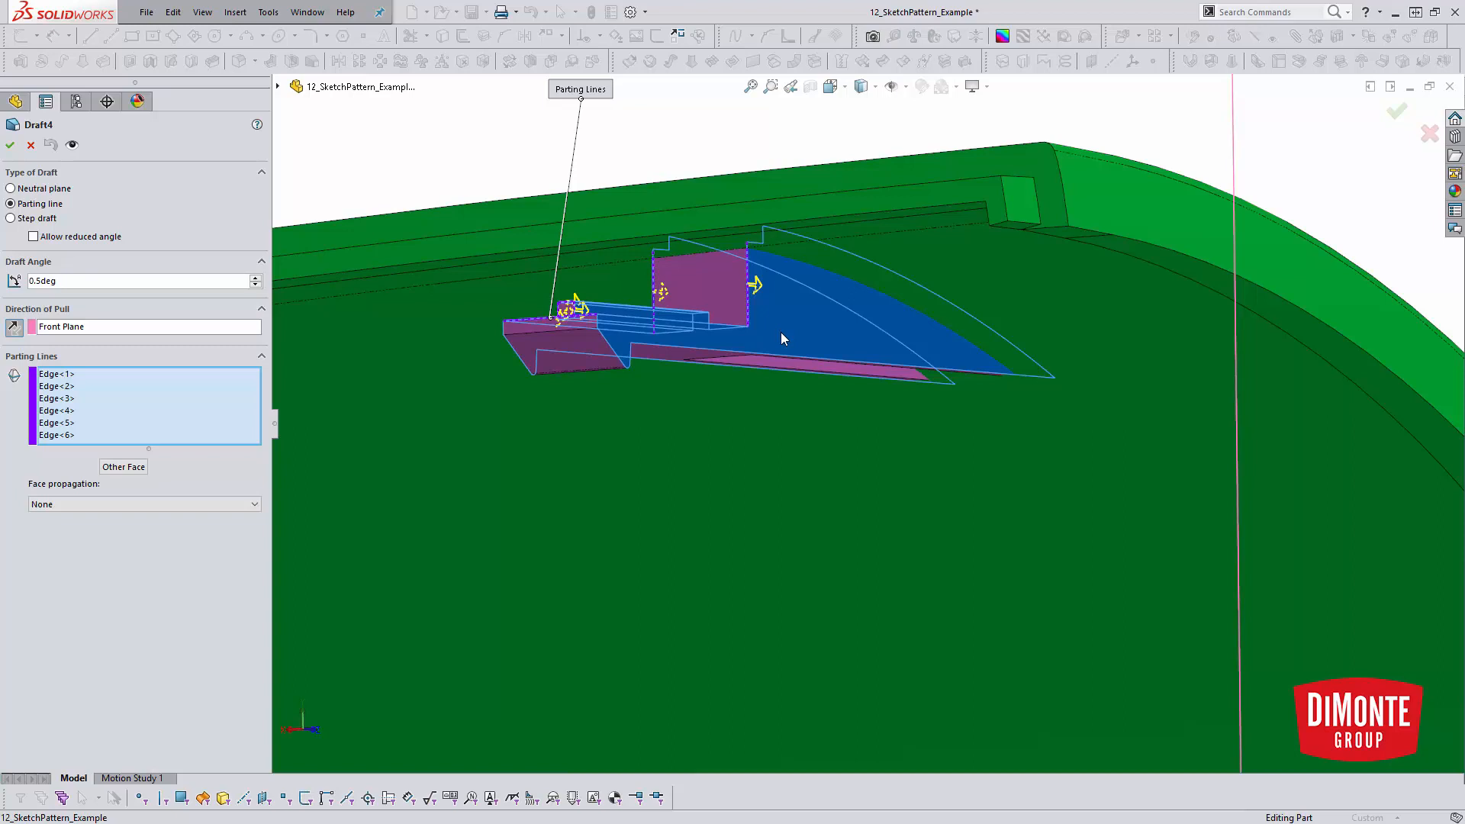
pyautogui.moveTo(799, 371)
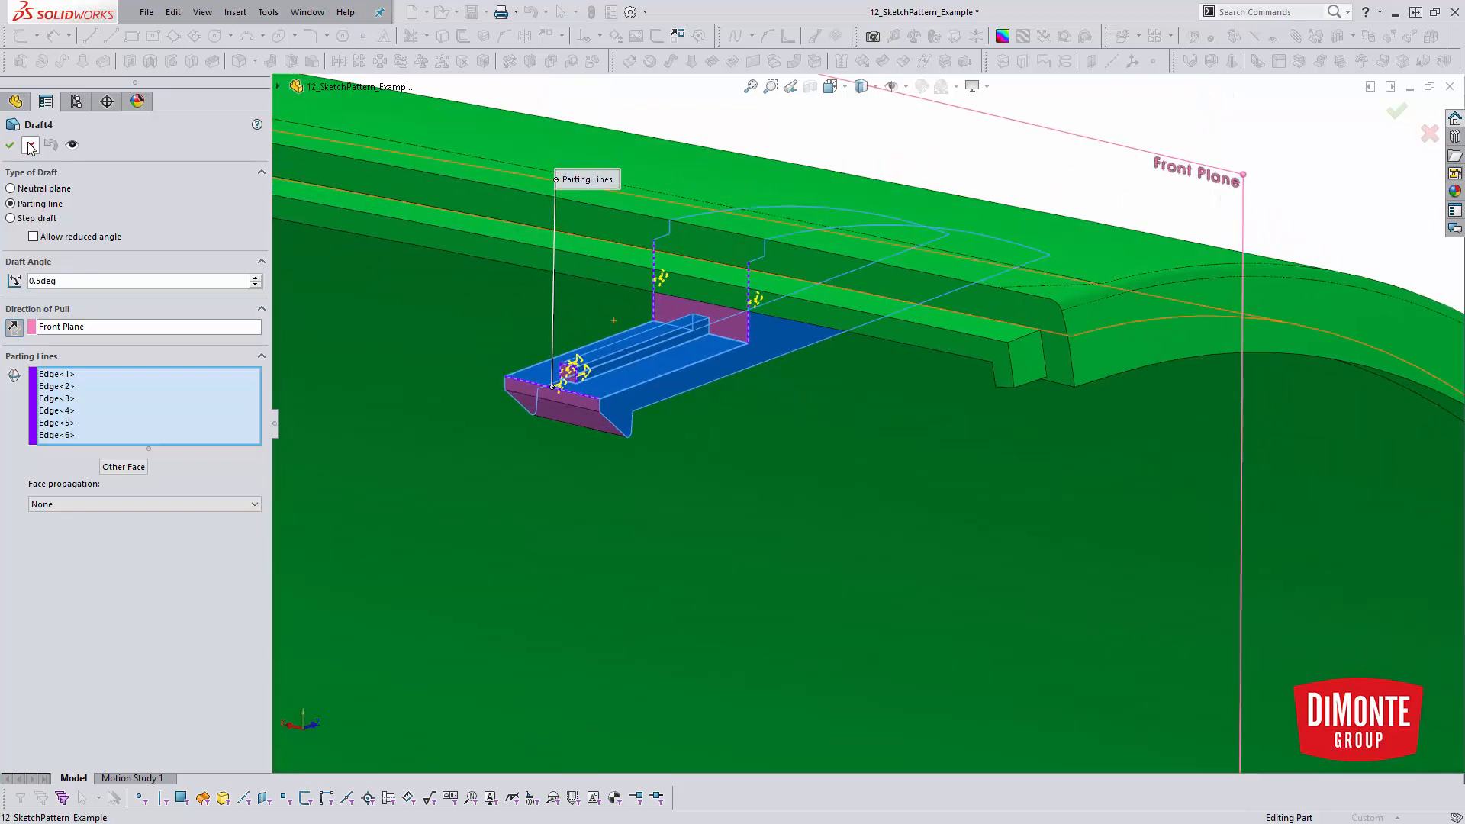
pyautogui.click(8, 145)
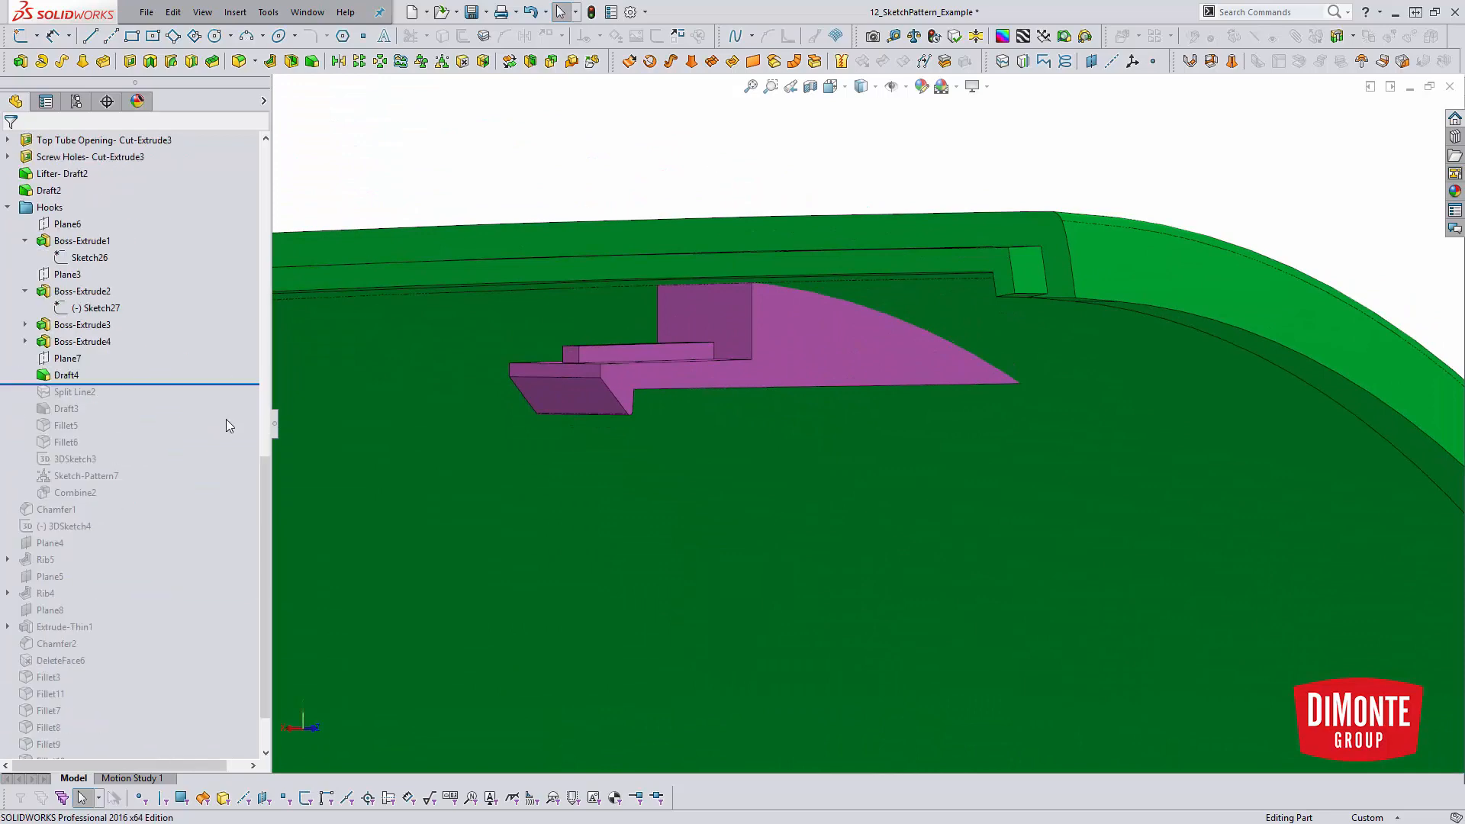
# Roll history forward through Split Line2, Draft3, Fillet5 and Fillet6, reaching Sketch26
pyautogui.click(103, 139)
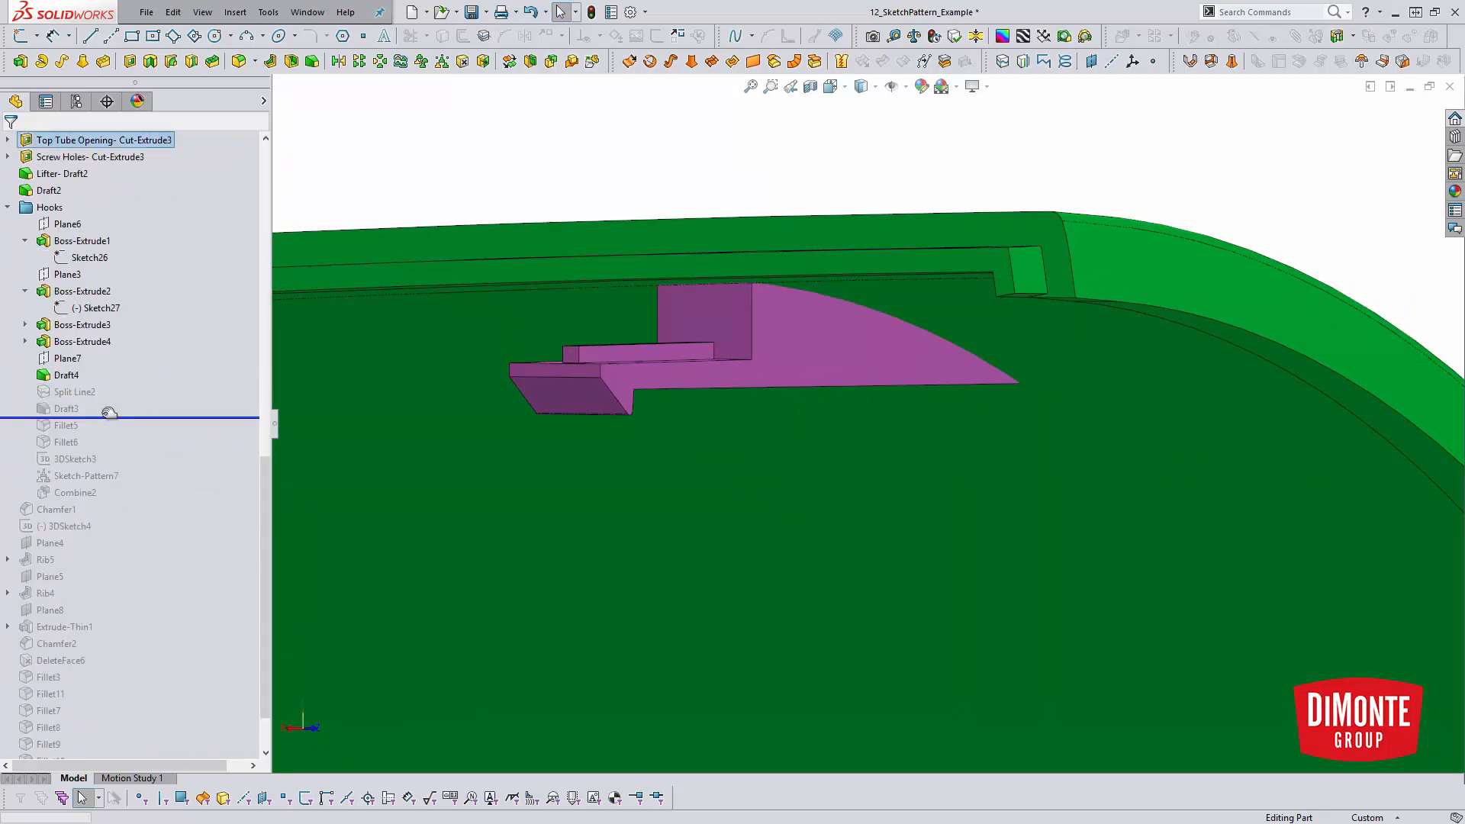
pyautogui.click(66, 408)
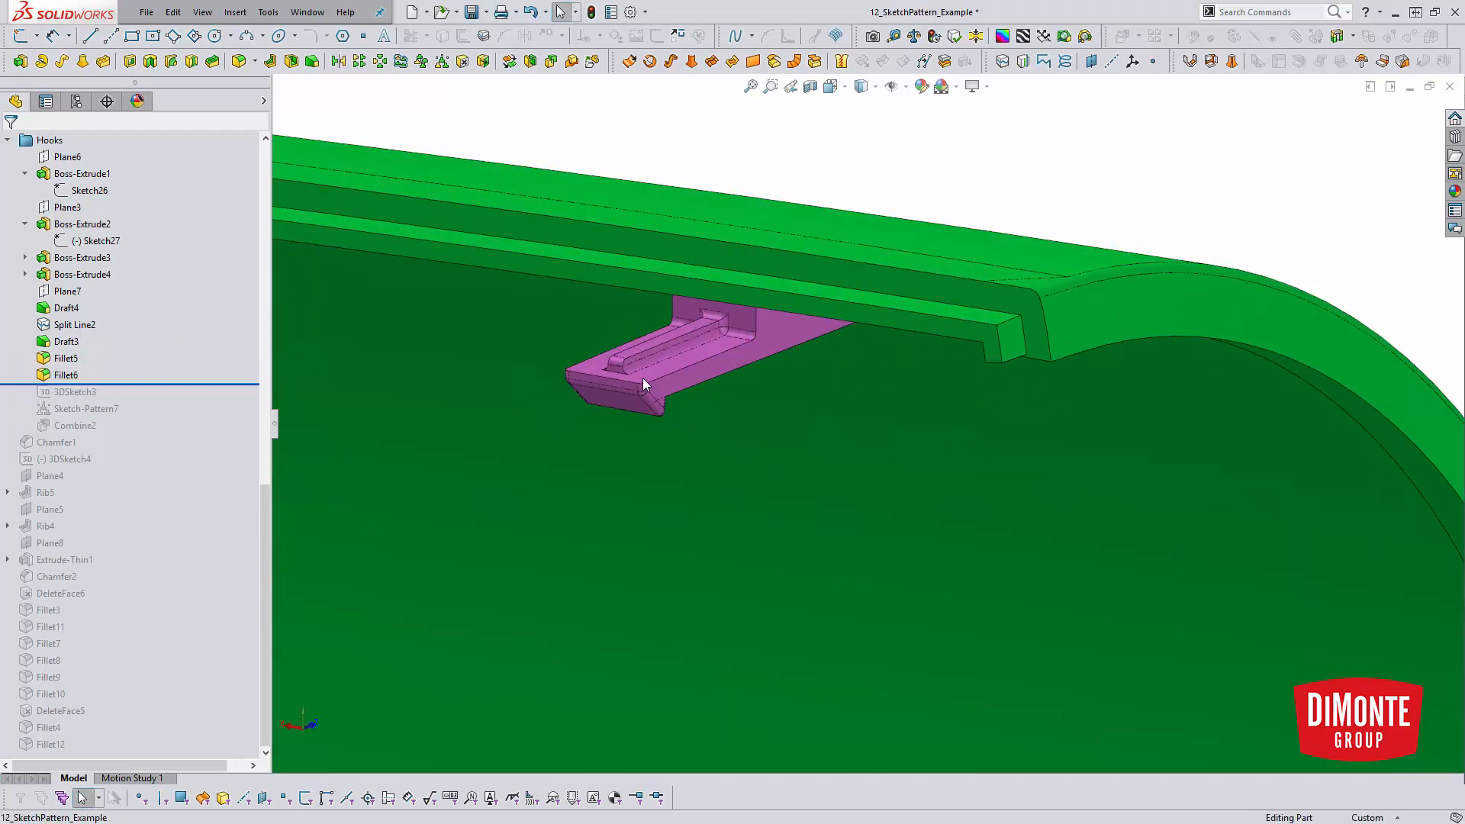
pyautogui.moveTo(719, 365)
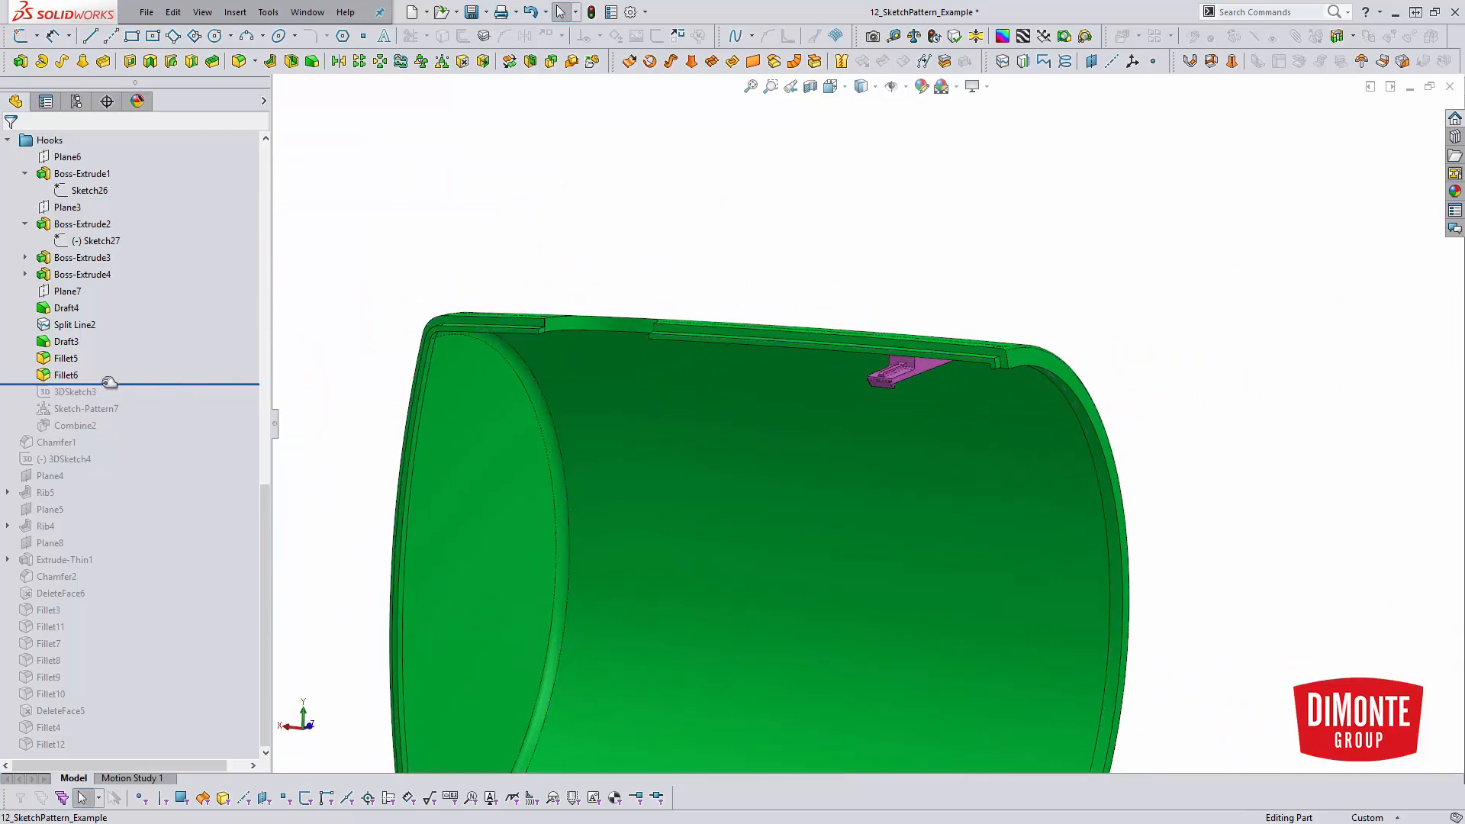
pyautogui.click(73, 391)
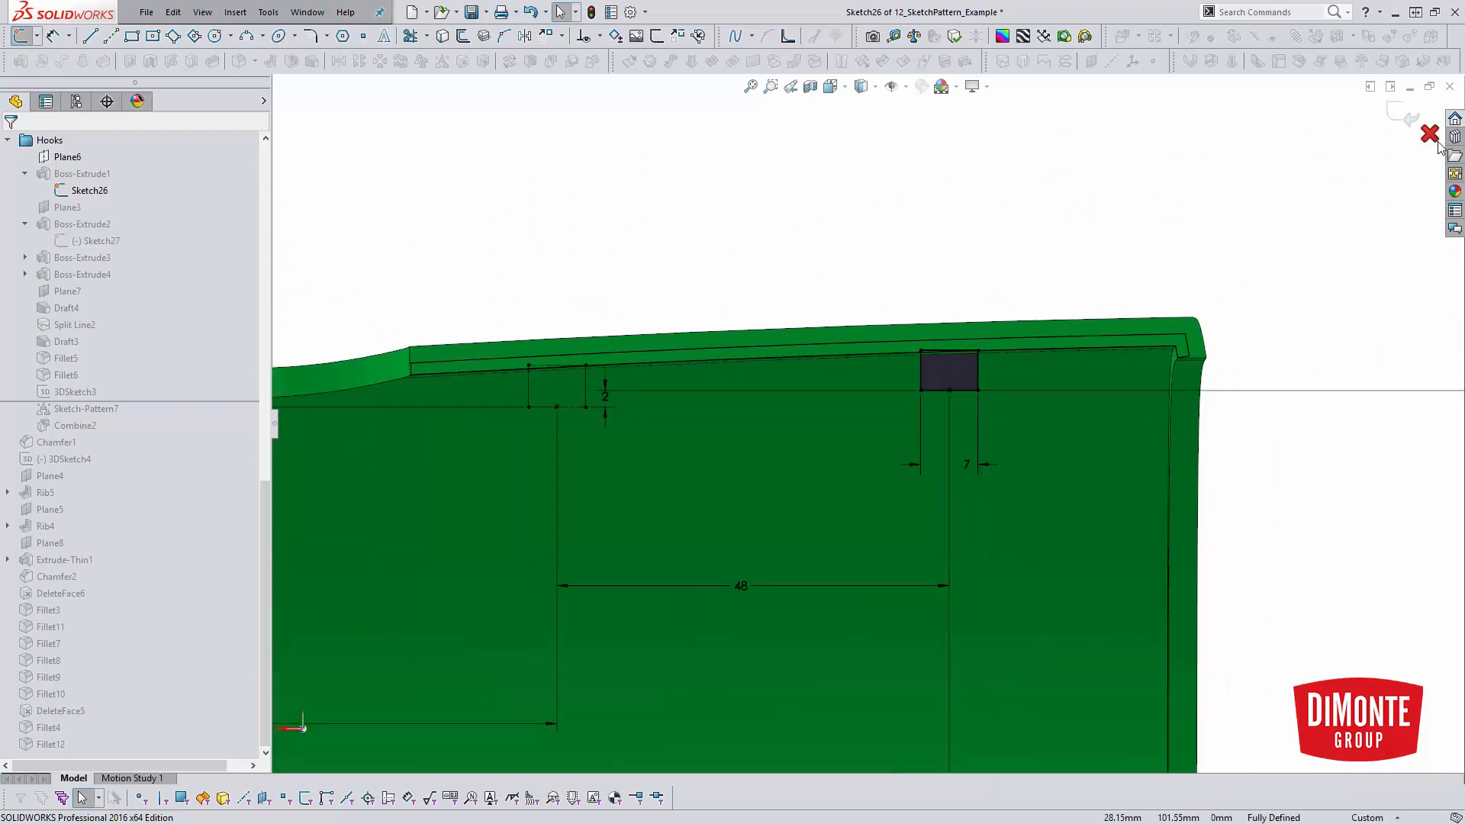
# Exit 3DSketch3 and roll history back to just above Sketch-Pattern7, opening its settings
pyautogui.click(1429, 133)
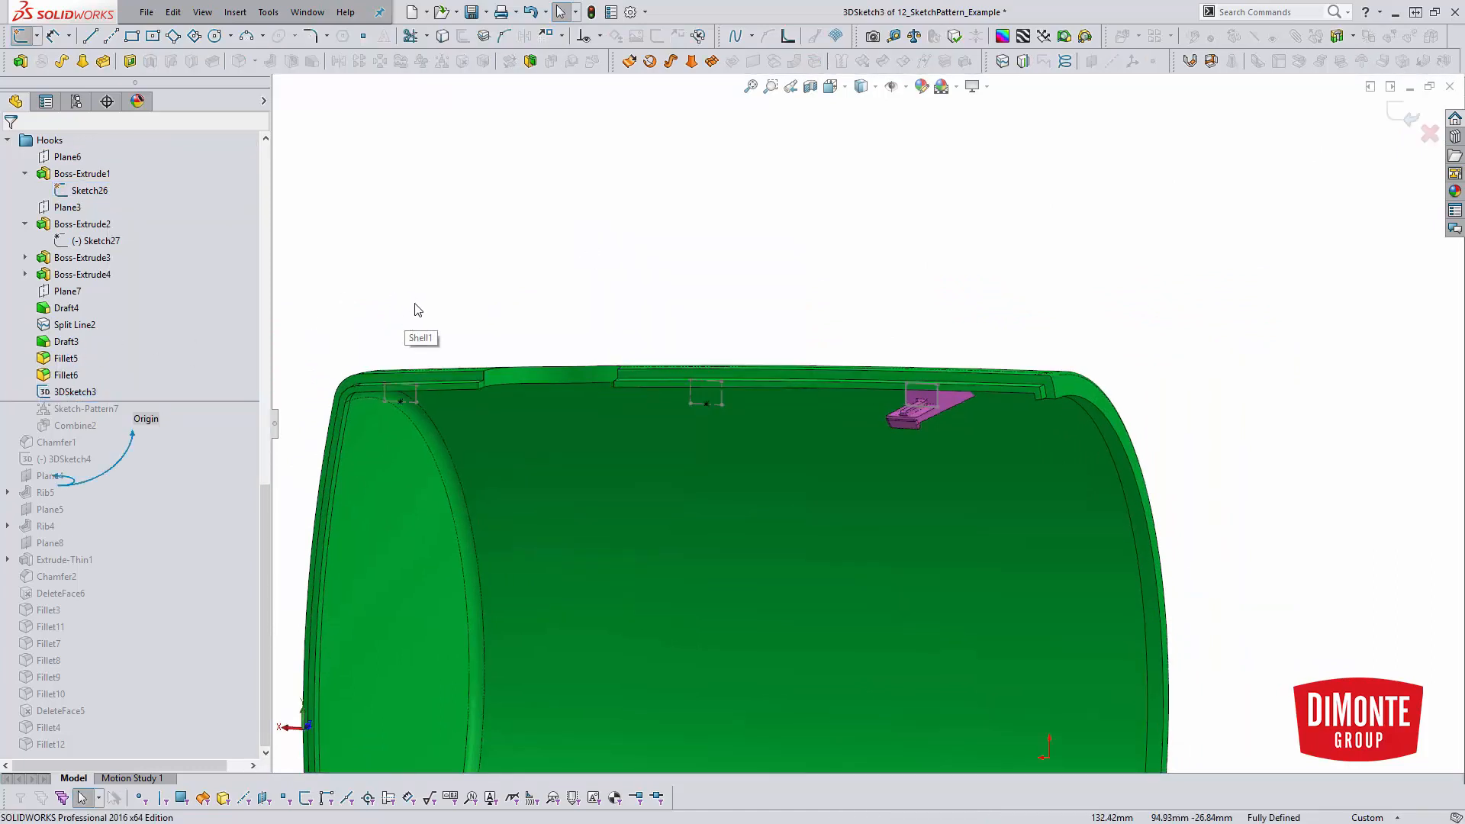
pyautogui.moveTo(404, 408)
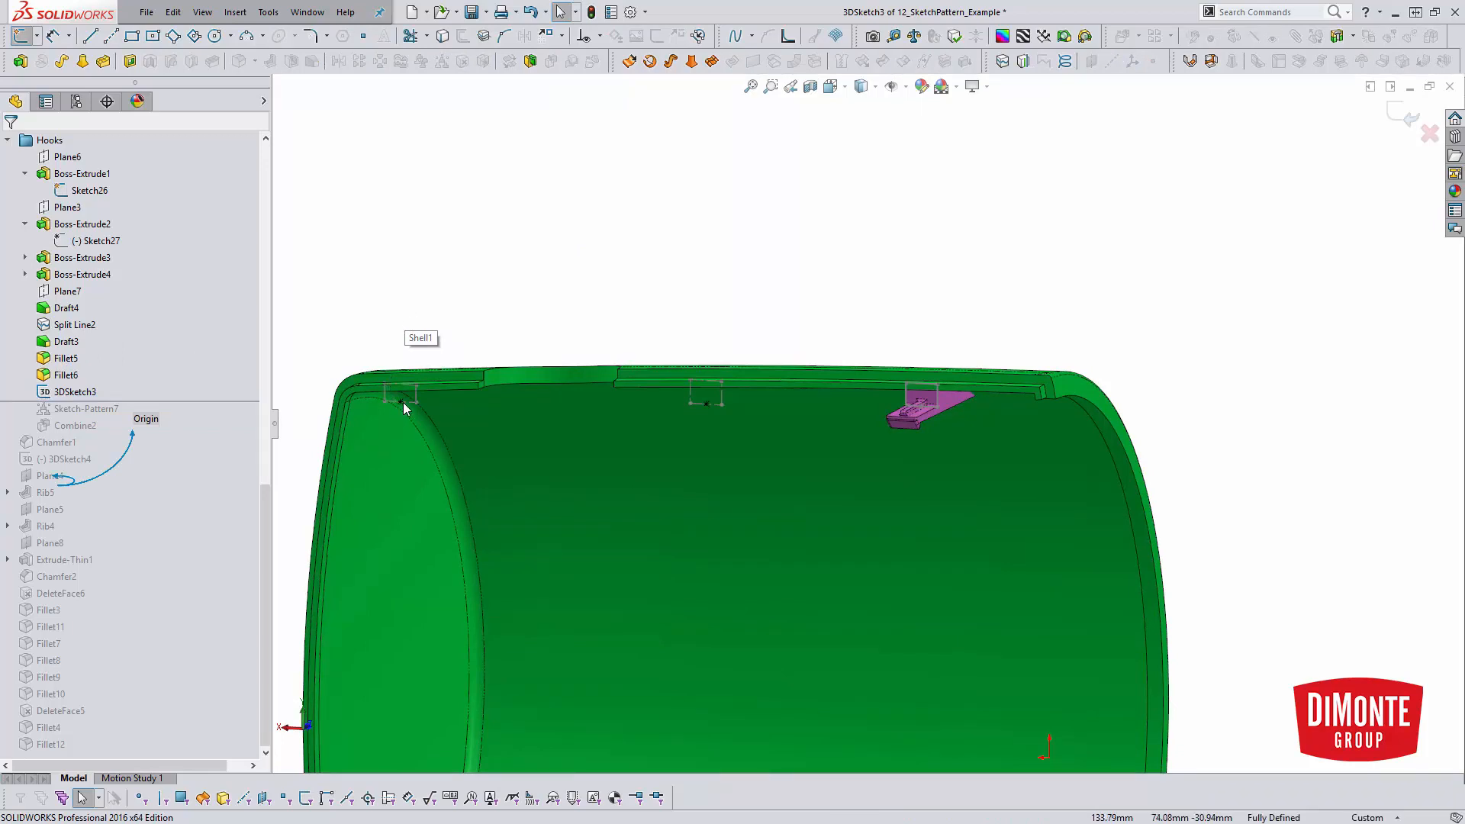
pyautogui.moveTo(742, 399)
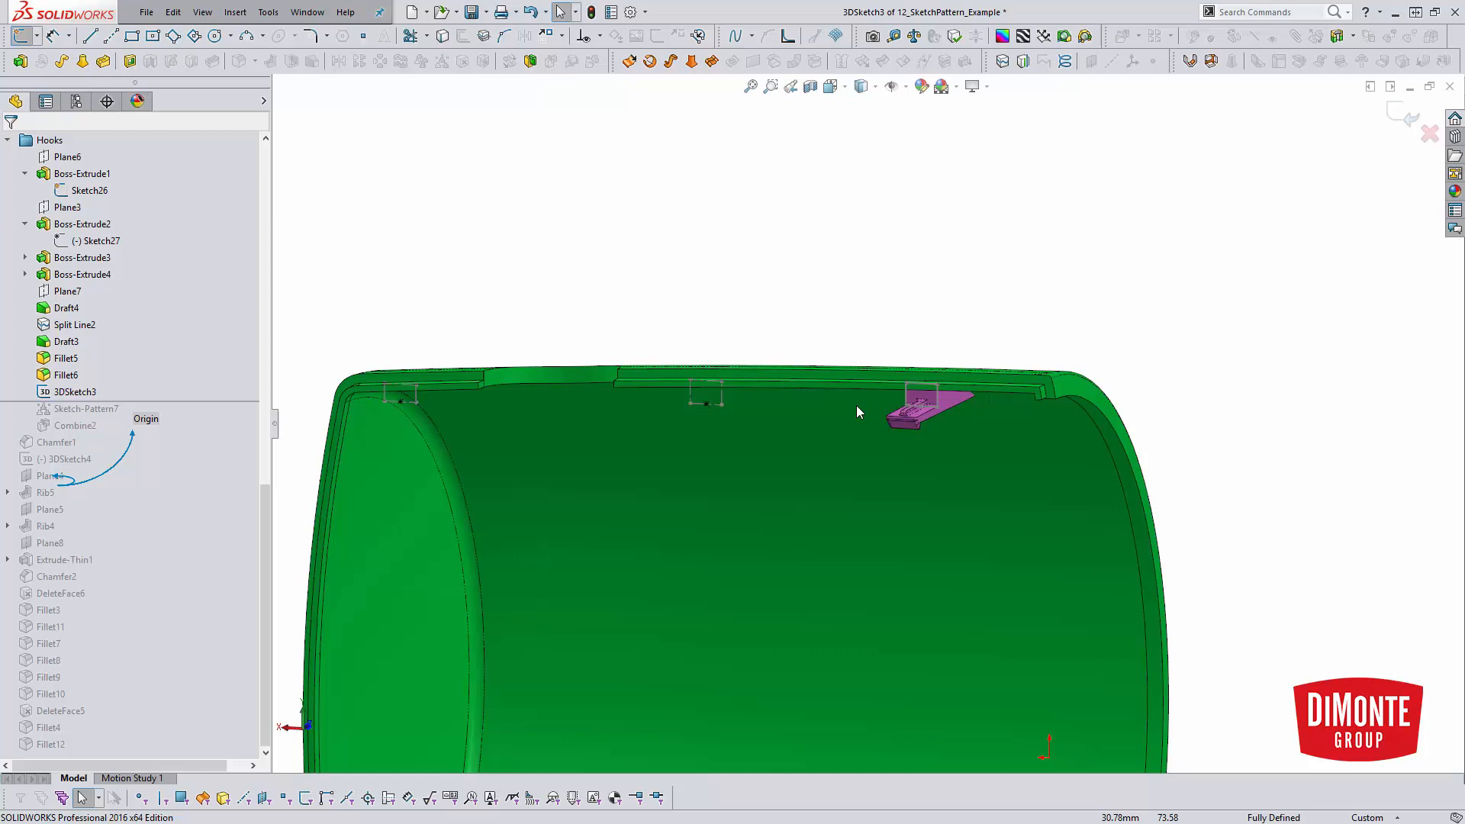
pyautogui.moveTo(923, 416)
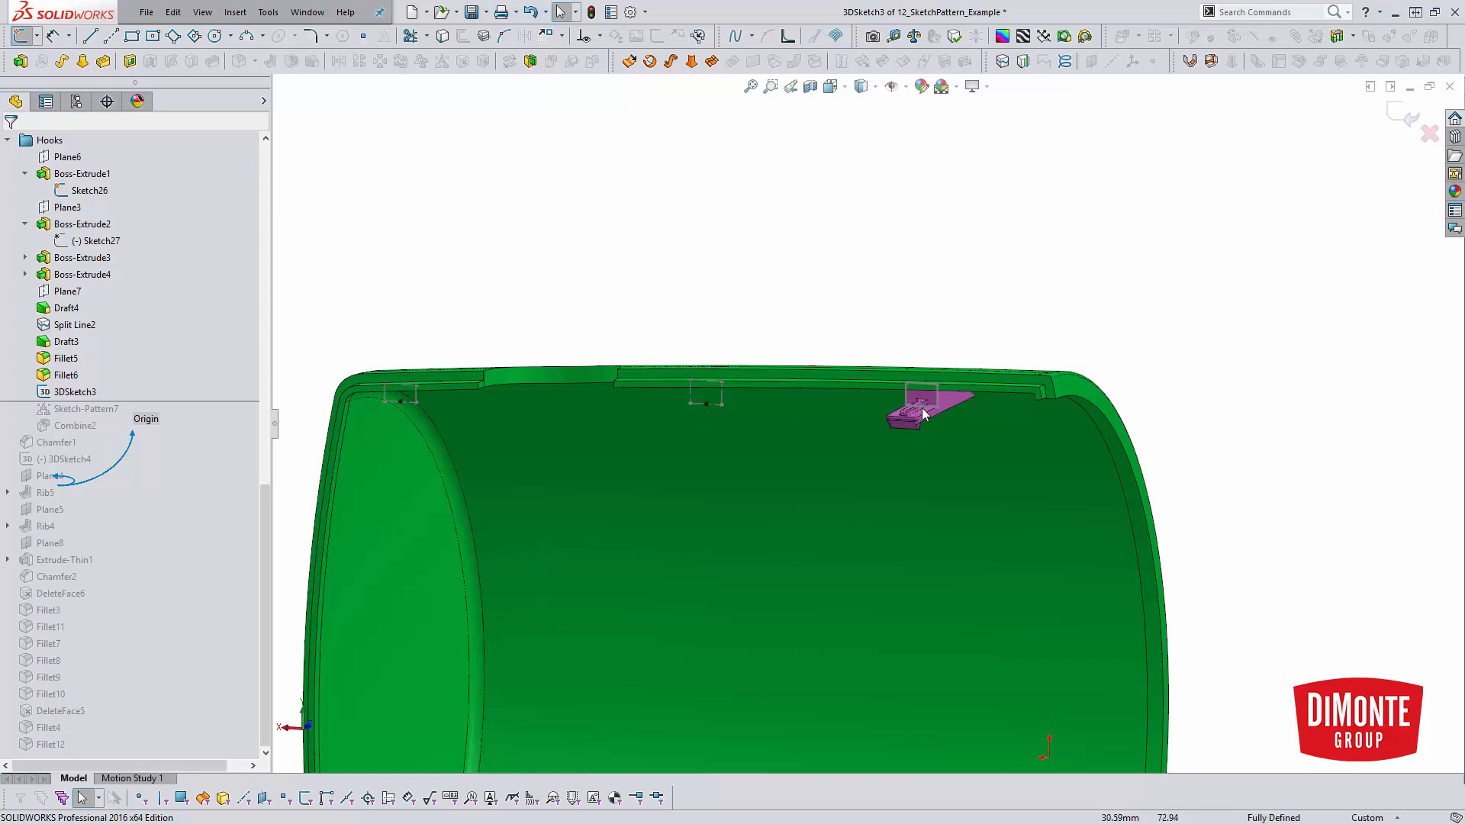
pyautogui.moveTo(495, 409)
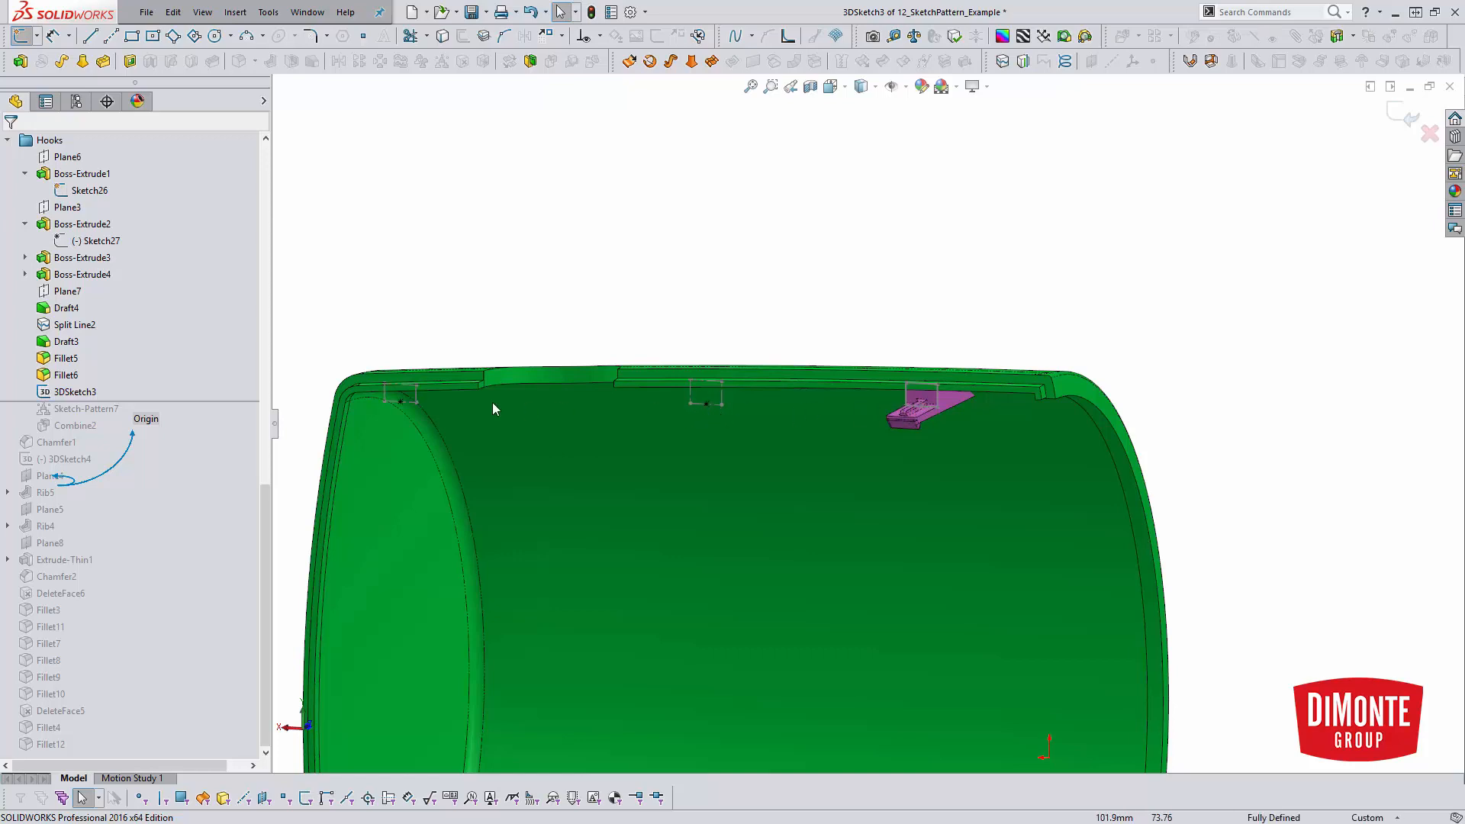
pyautogui.moveTo(1014, 312)
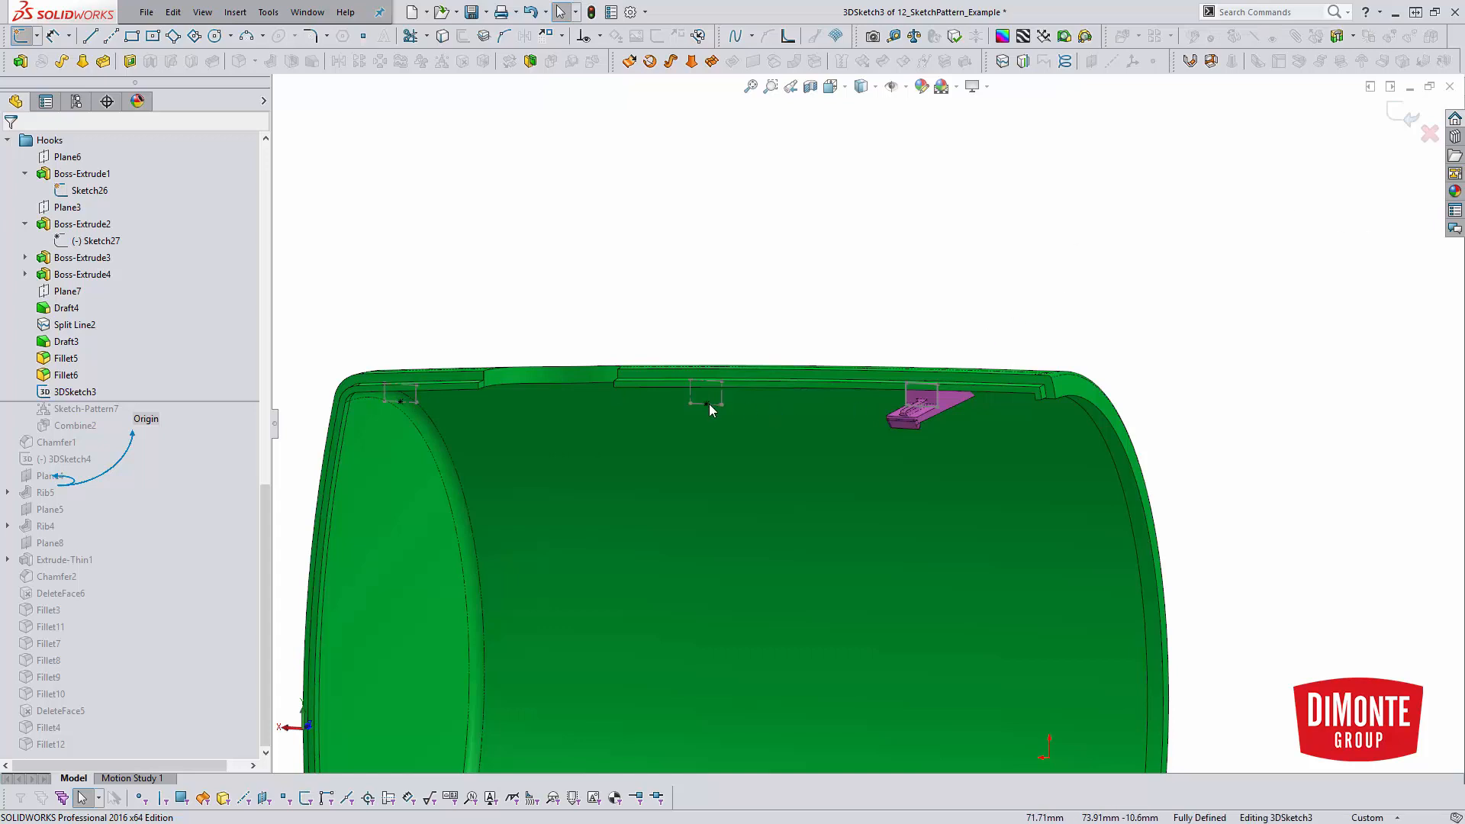
pyautogui.moveTo(738, 432)
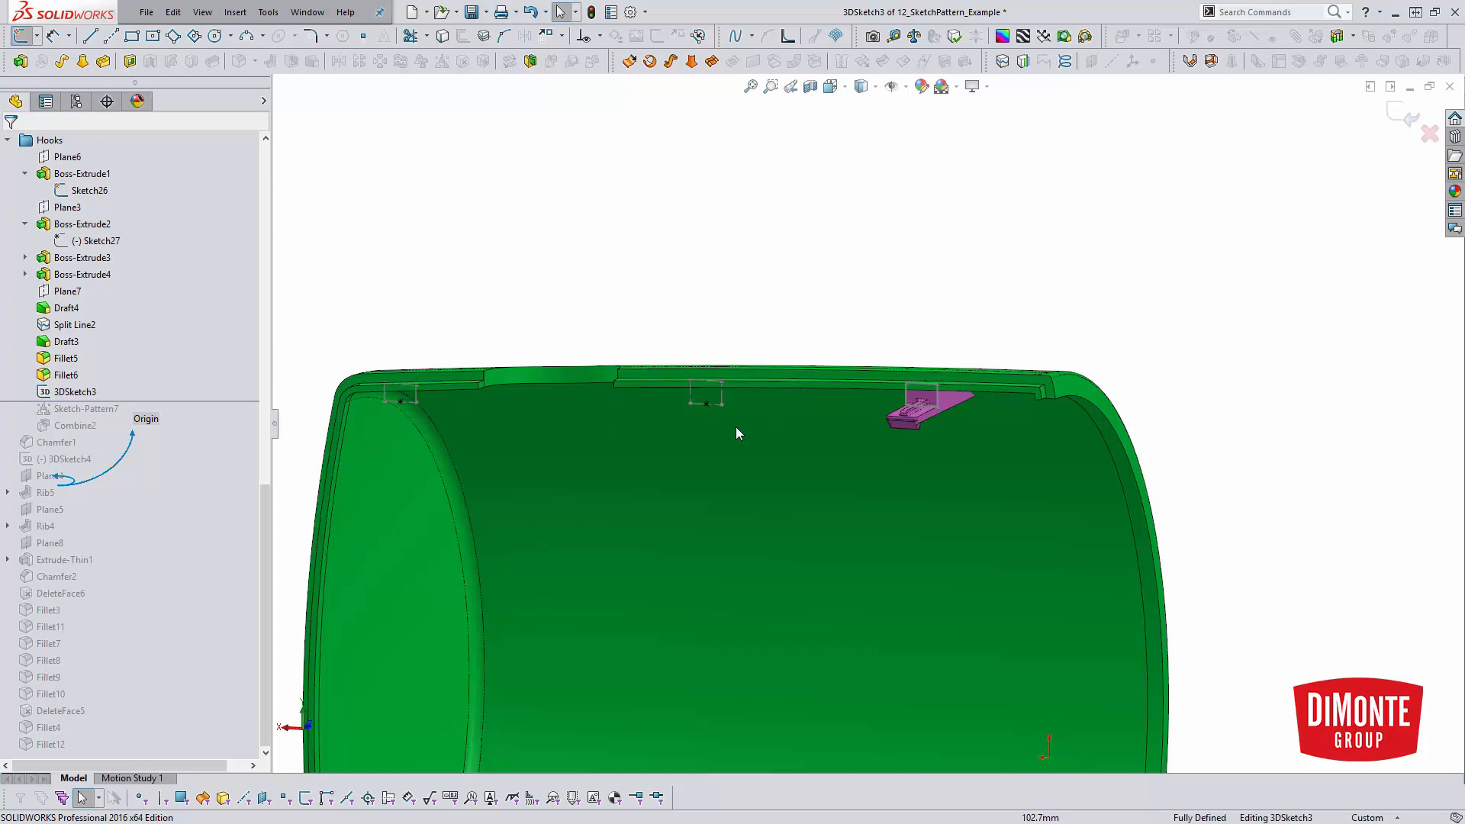
pyautogui.moveTo(919, 415)
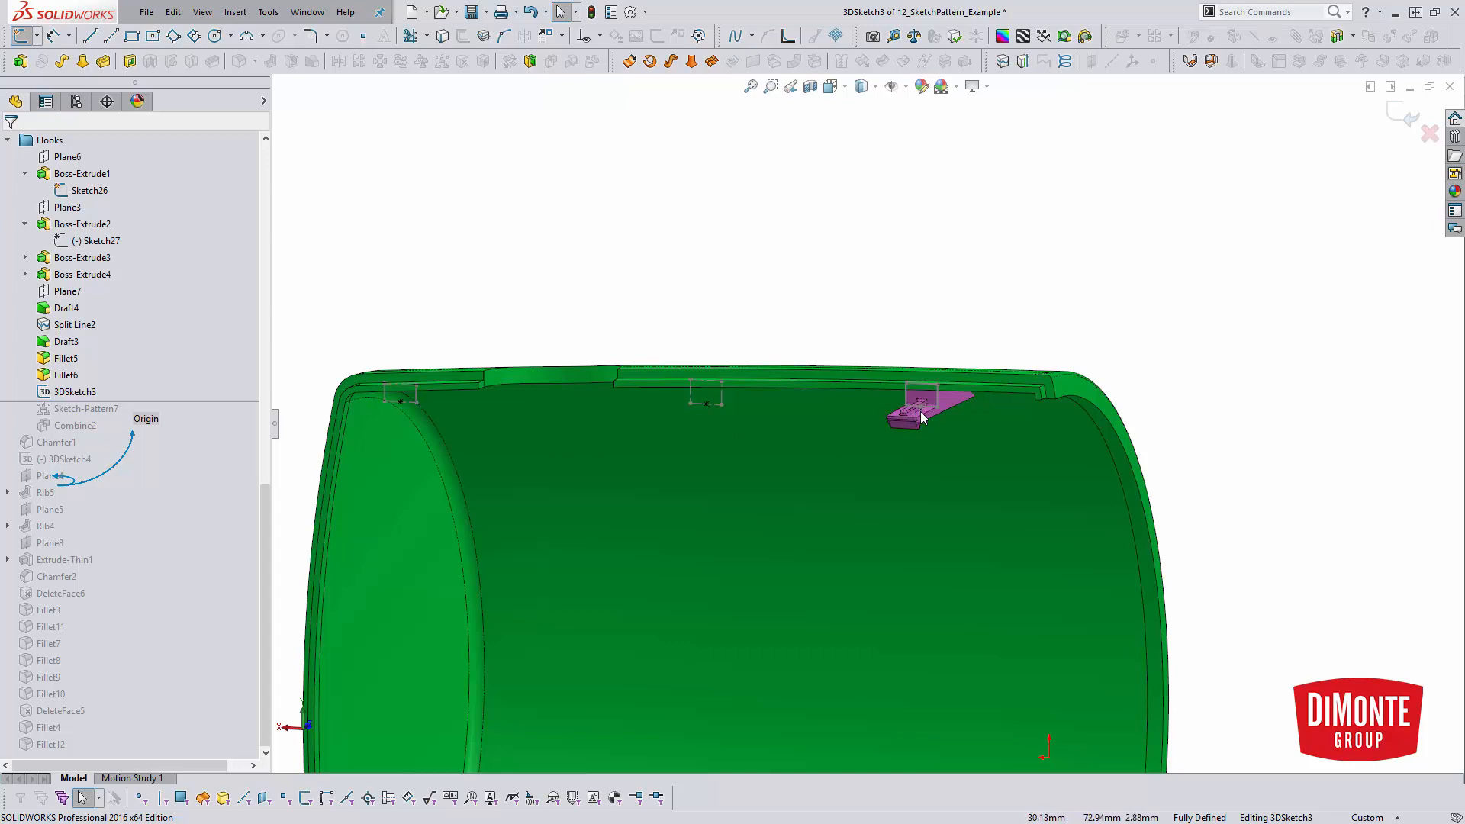
pyautogui.moveTo(878, 419)
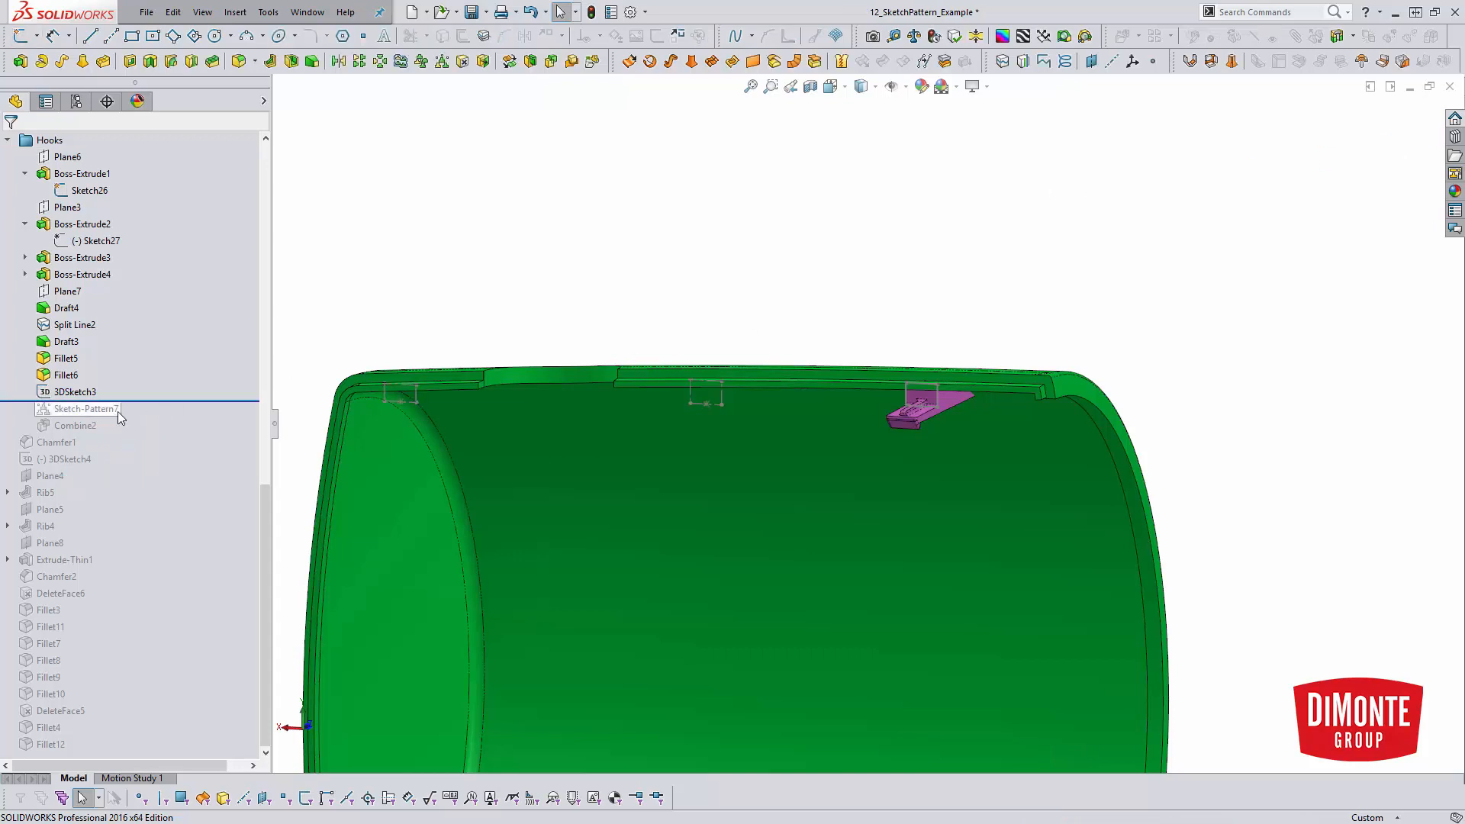
pyautogui.click(87, 409)
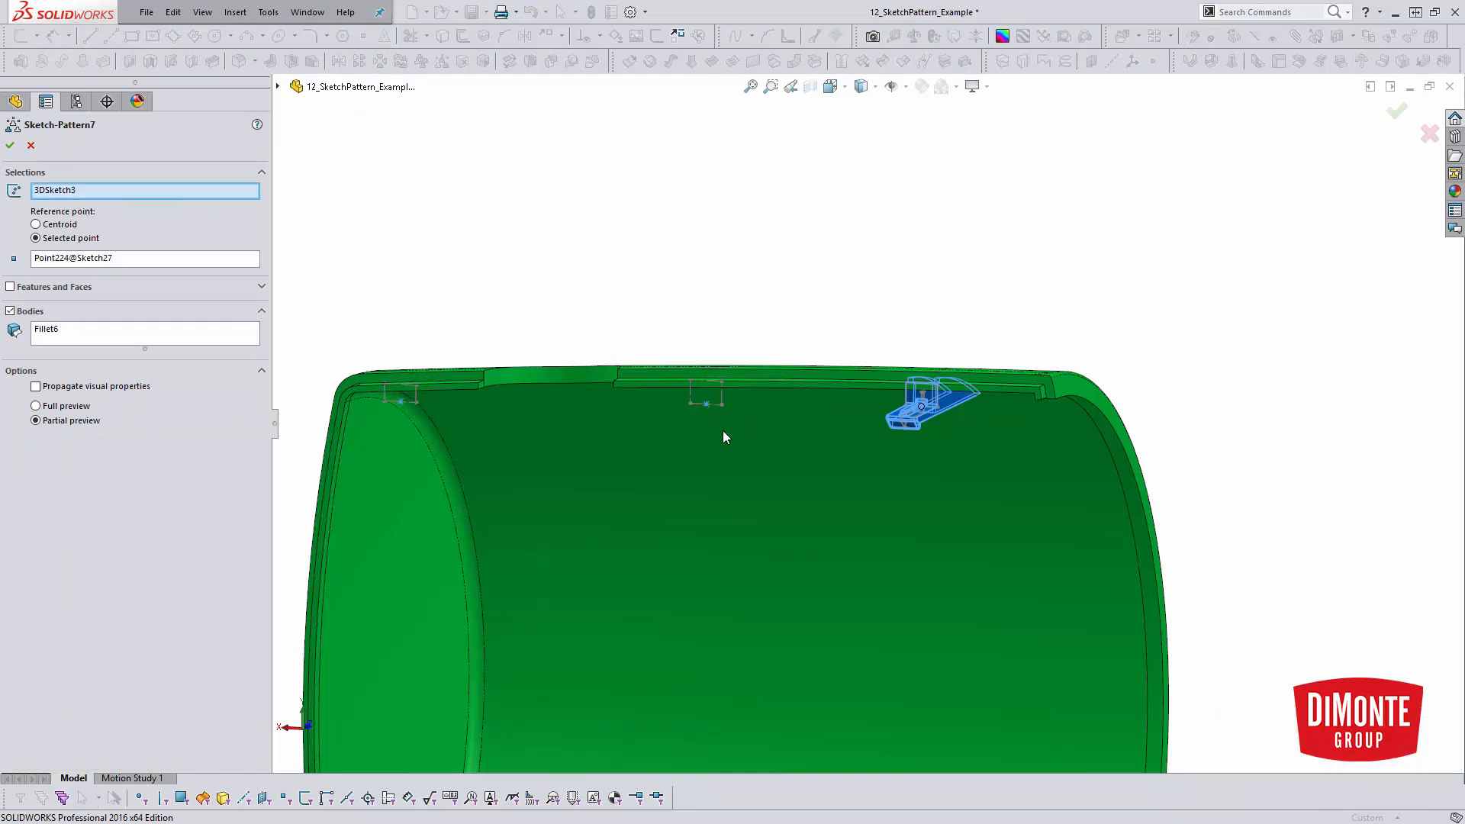
# Set Sketch-Pattern7's reference point to Centroid and preview the displaced hook copies
pyautogui.click(36, 225)
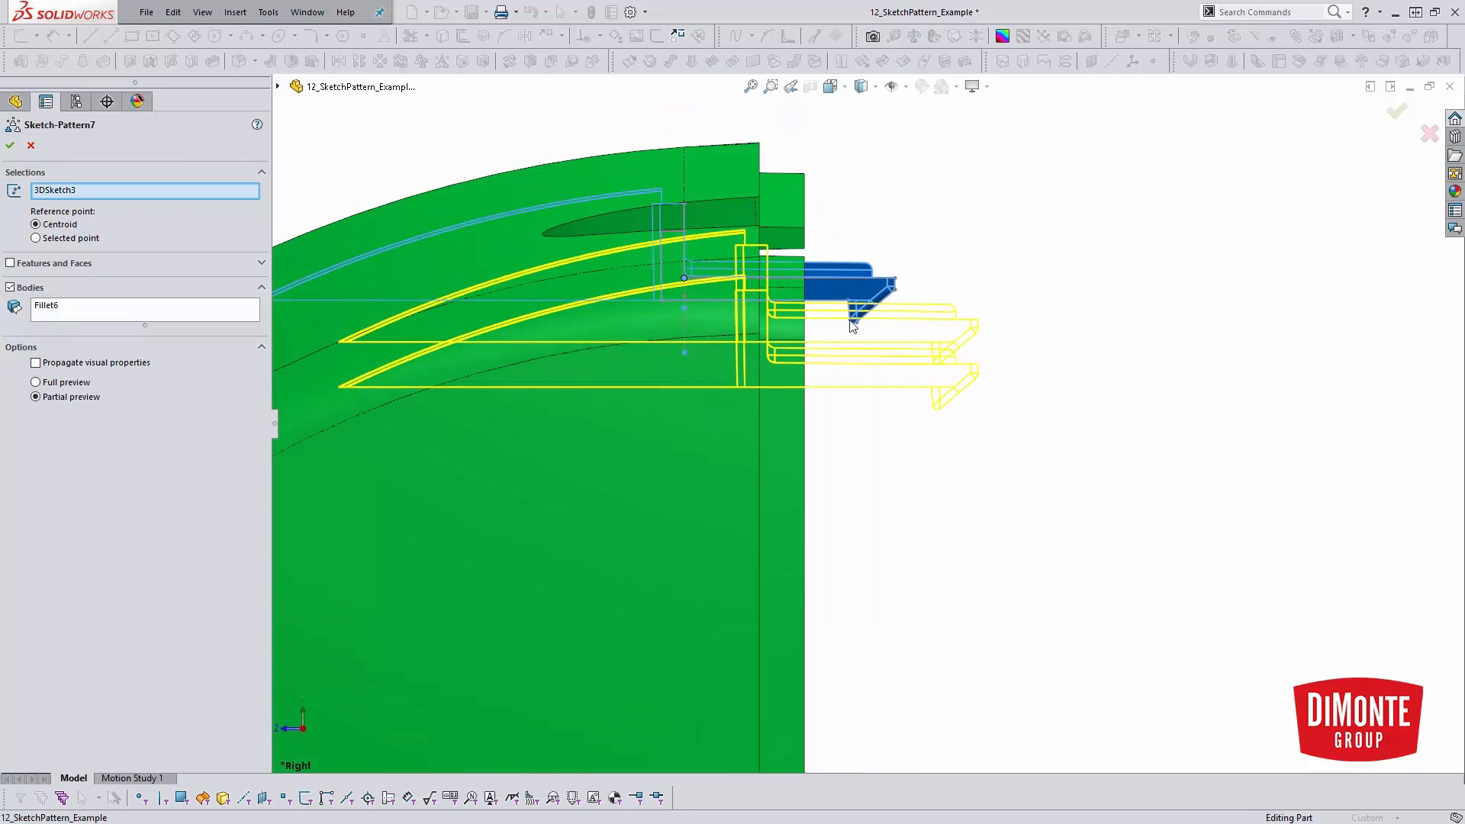
pyautogui.moveTo(897, 287)
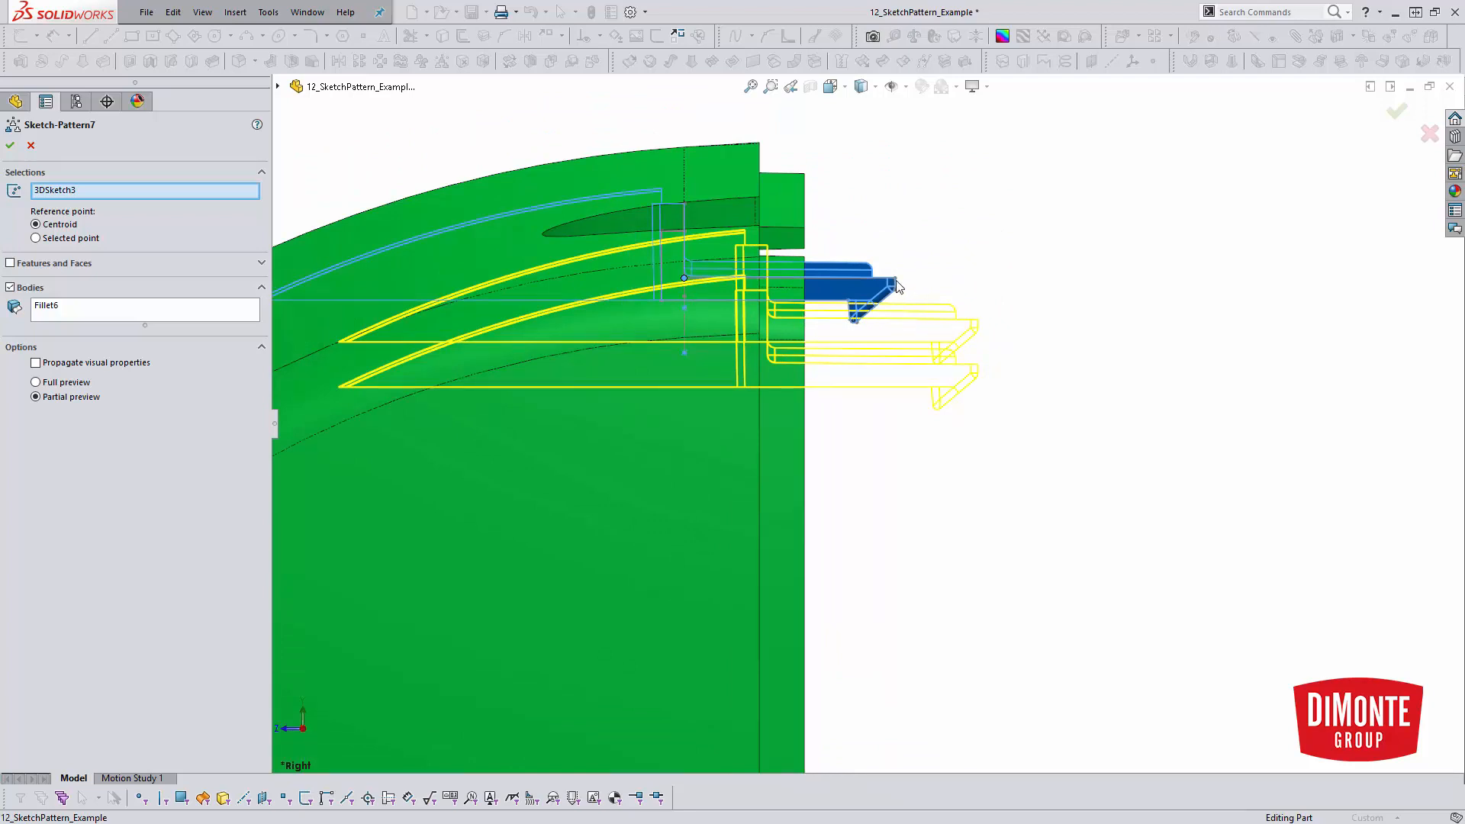
pyautogui.moveTo(841, 287)
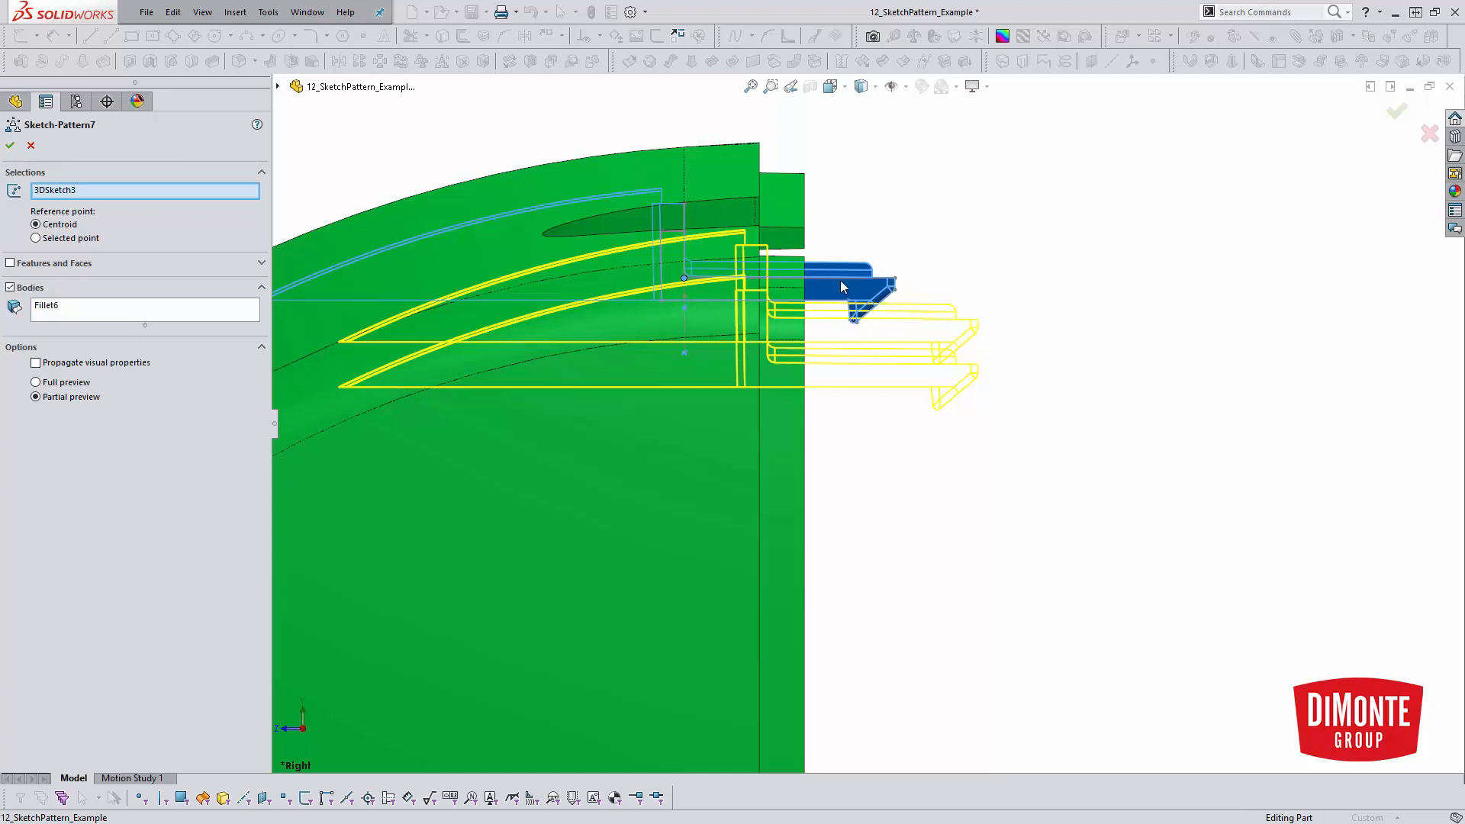
pyautogui.moveTo(826, 293)
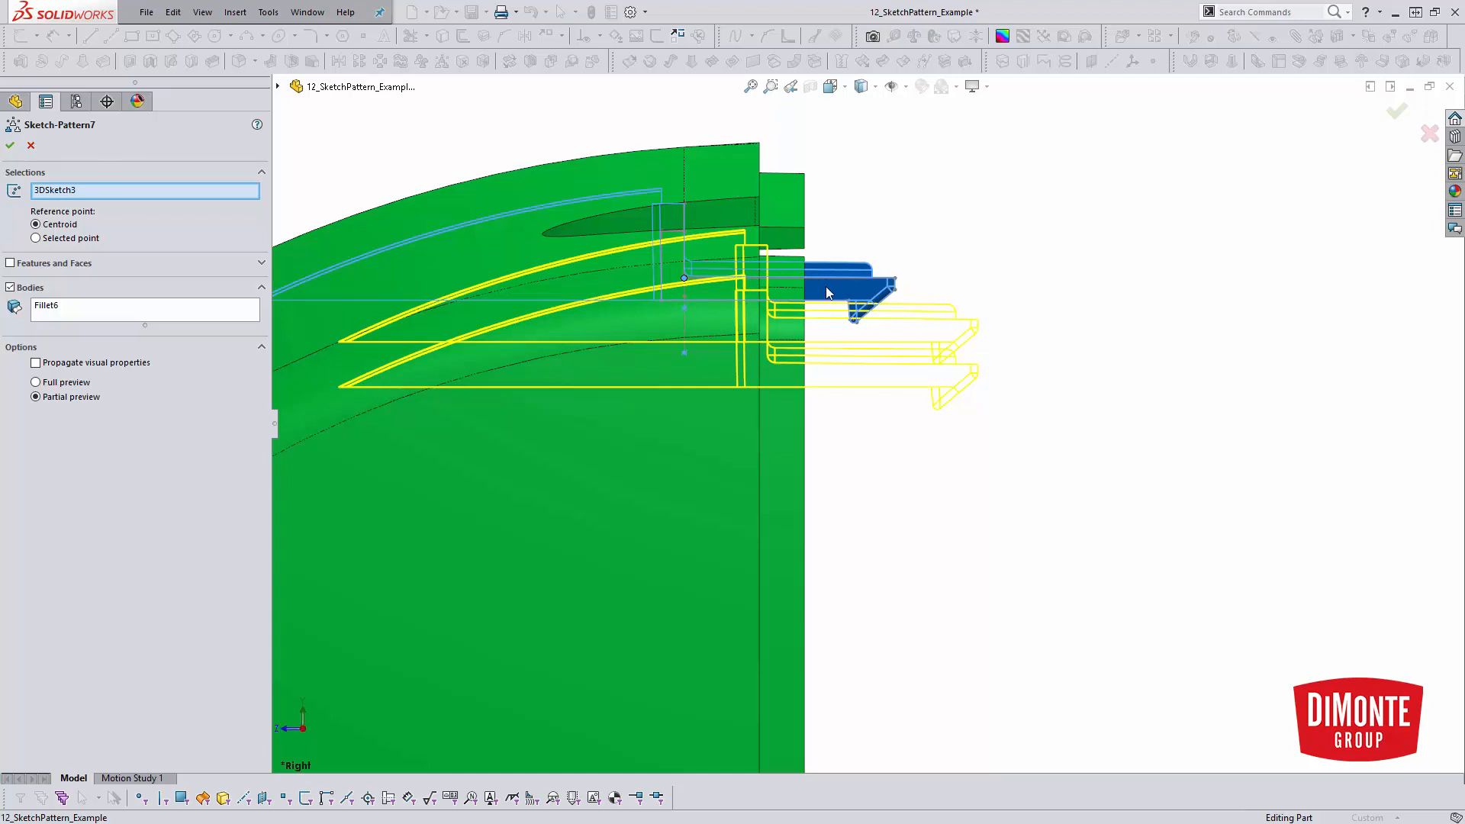
pyautogui.moveTo(829, 300)
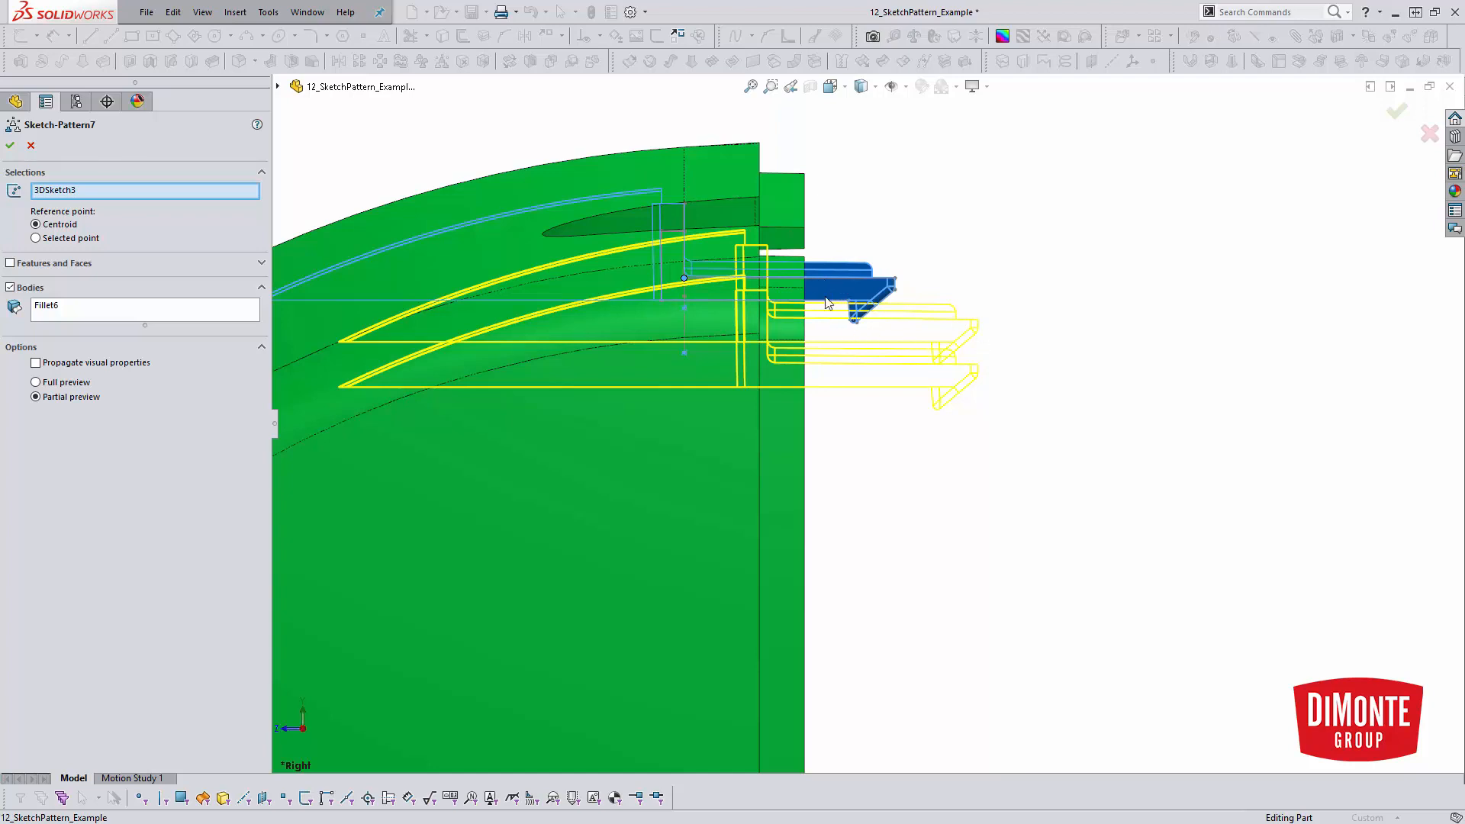
pyautogui.moveTo(904, 319)
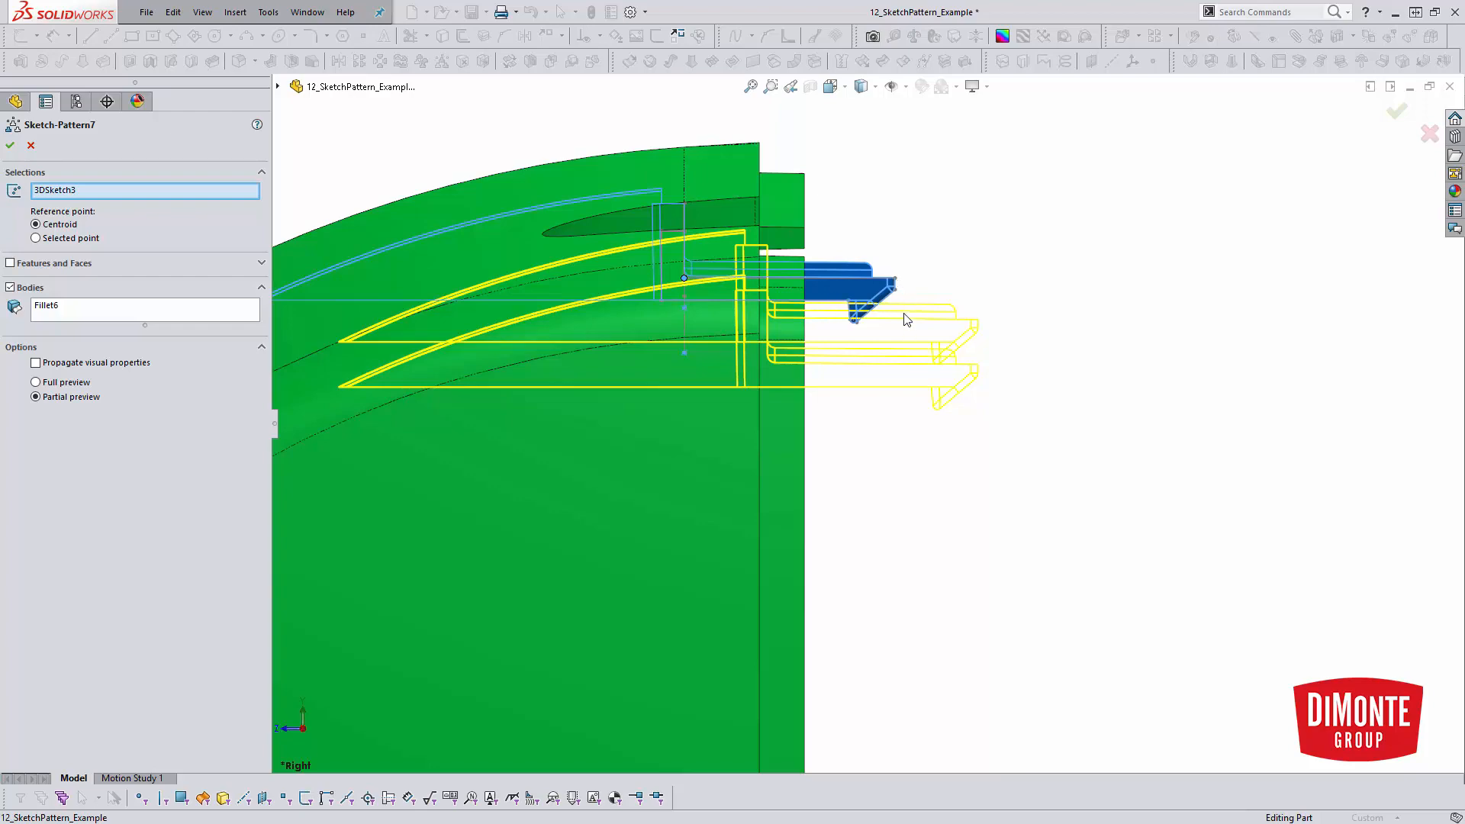
pyautogui.moveTo(971, 312)
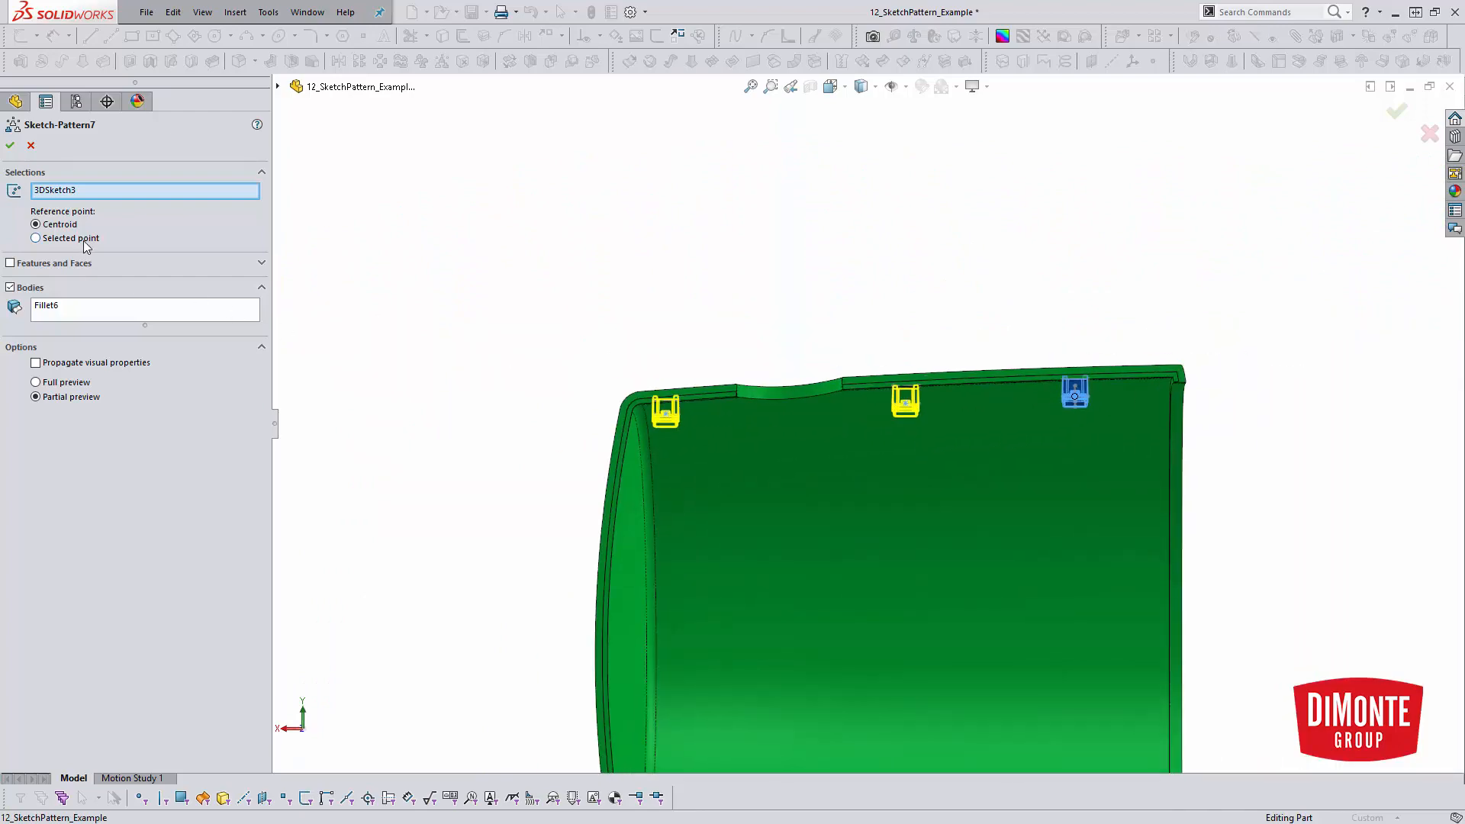
# Reset the pattern reference to Point224@Sketch27, check the Hooks folder, and confirm
pyautogui.click(36, 238)
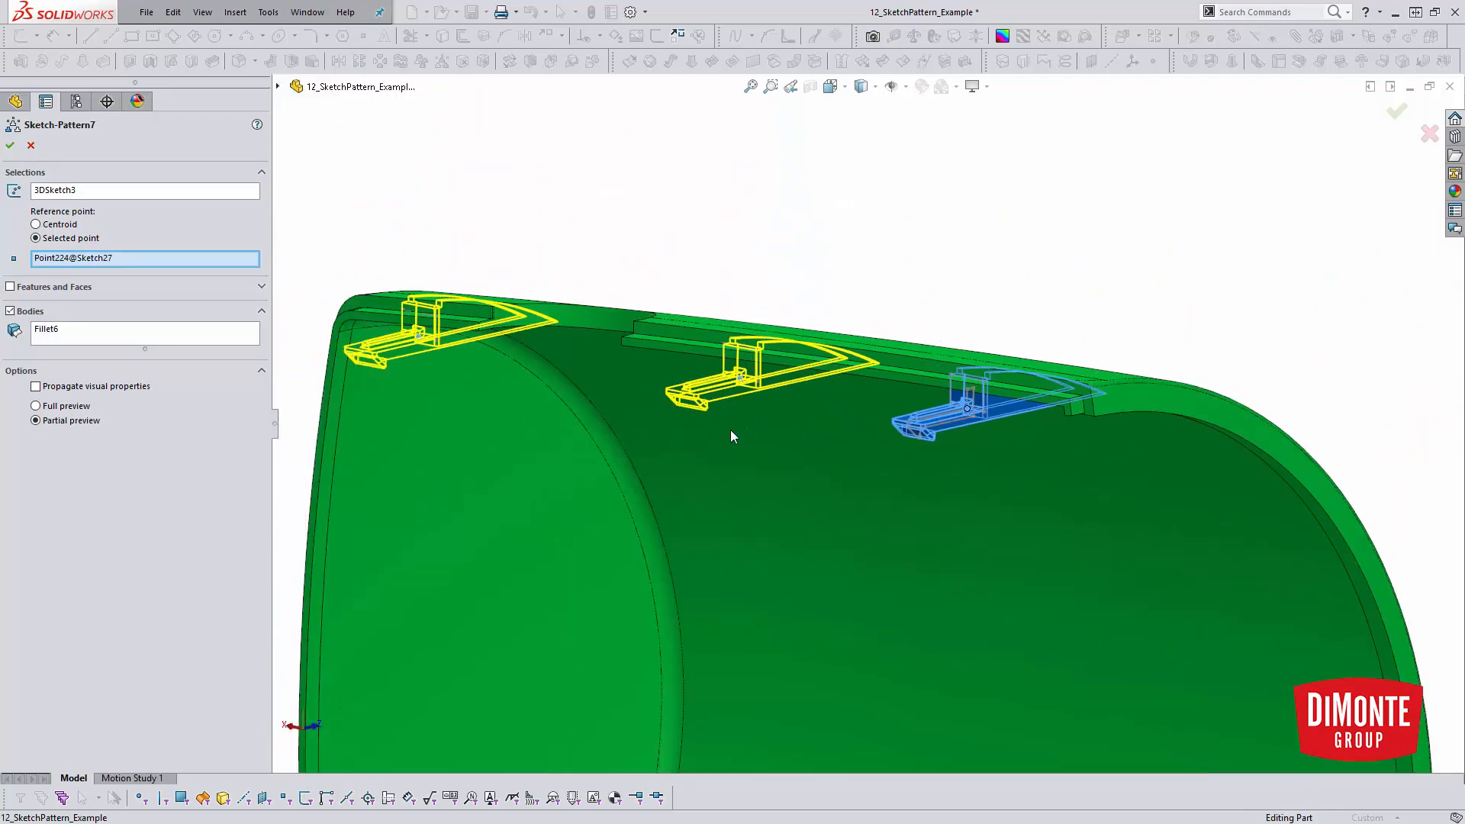
pyautogui.moveTo(742, 380)
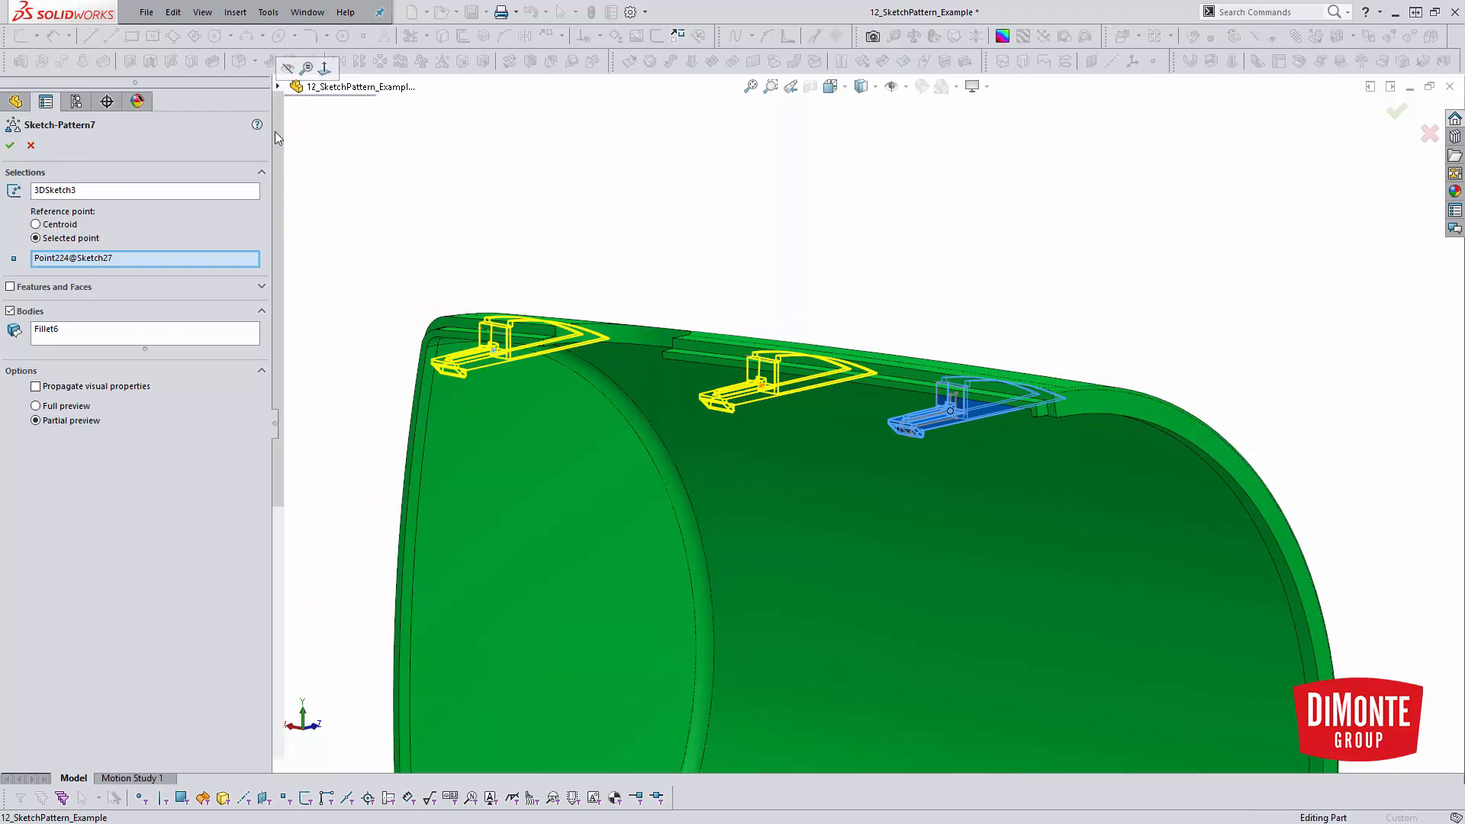
pyautogui.click(278, 86)
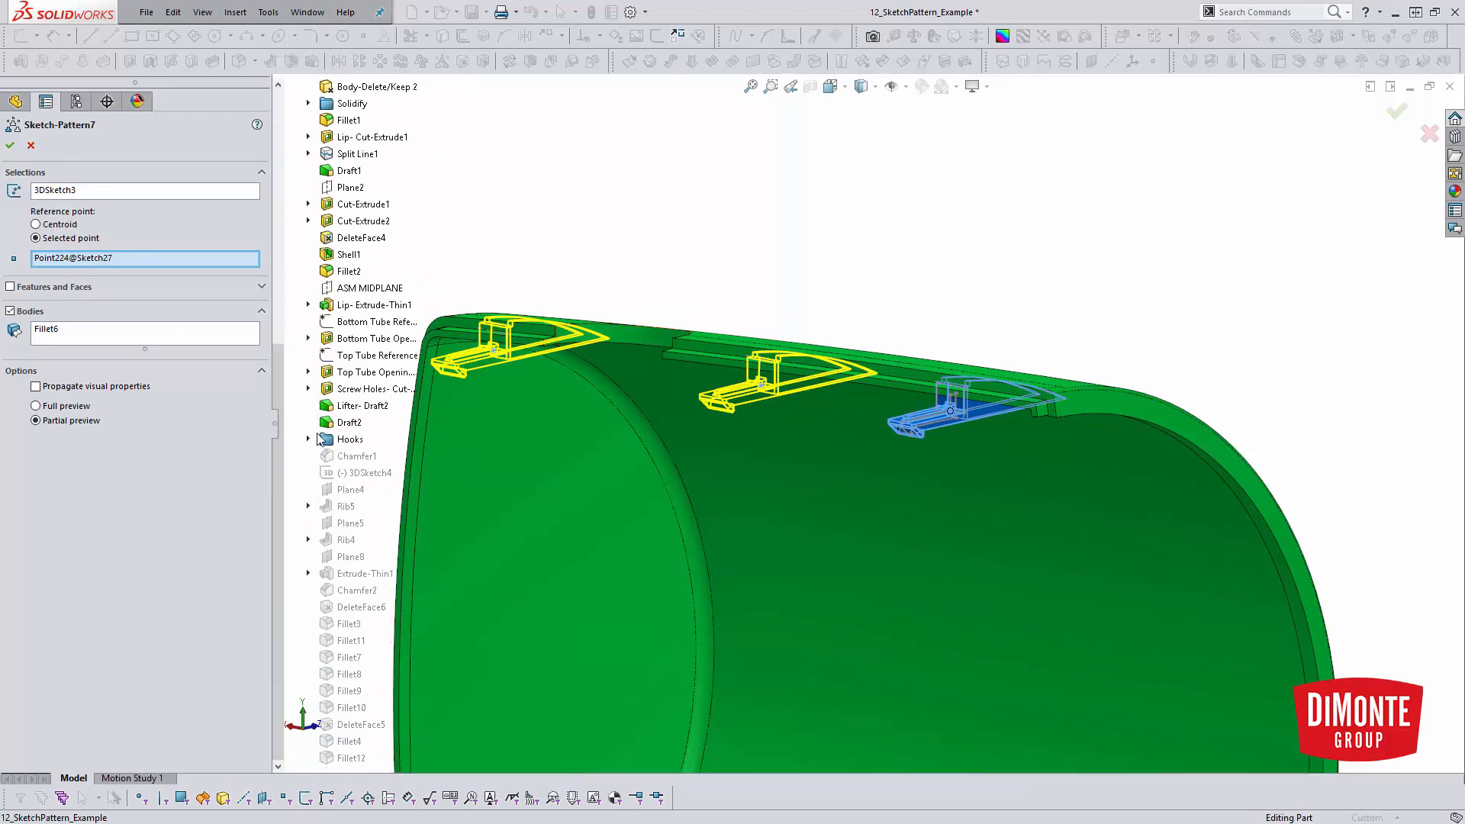
pyautogui.click(309, 440)
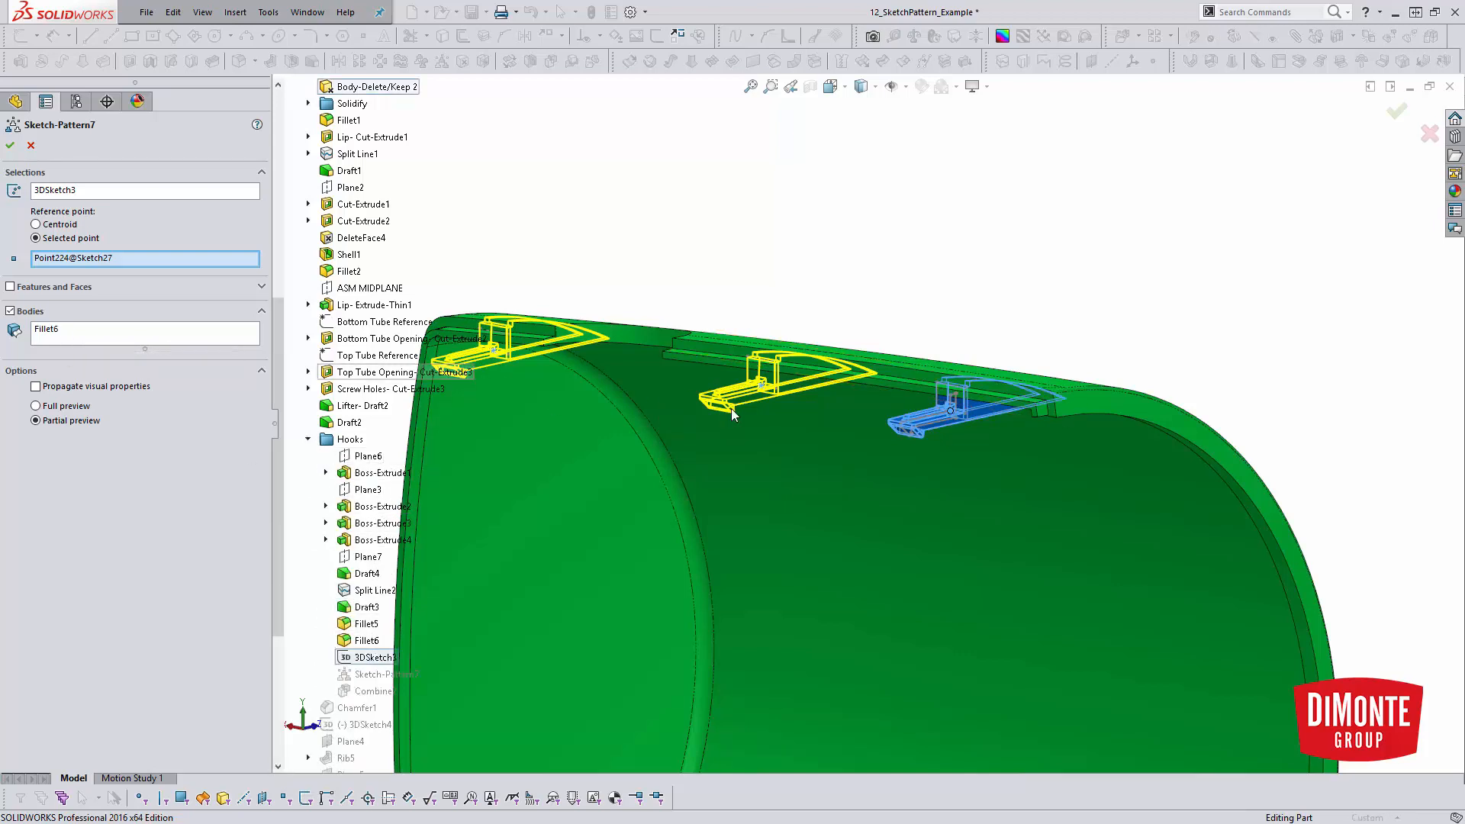
pyautogui.moveTo(771, 392)
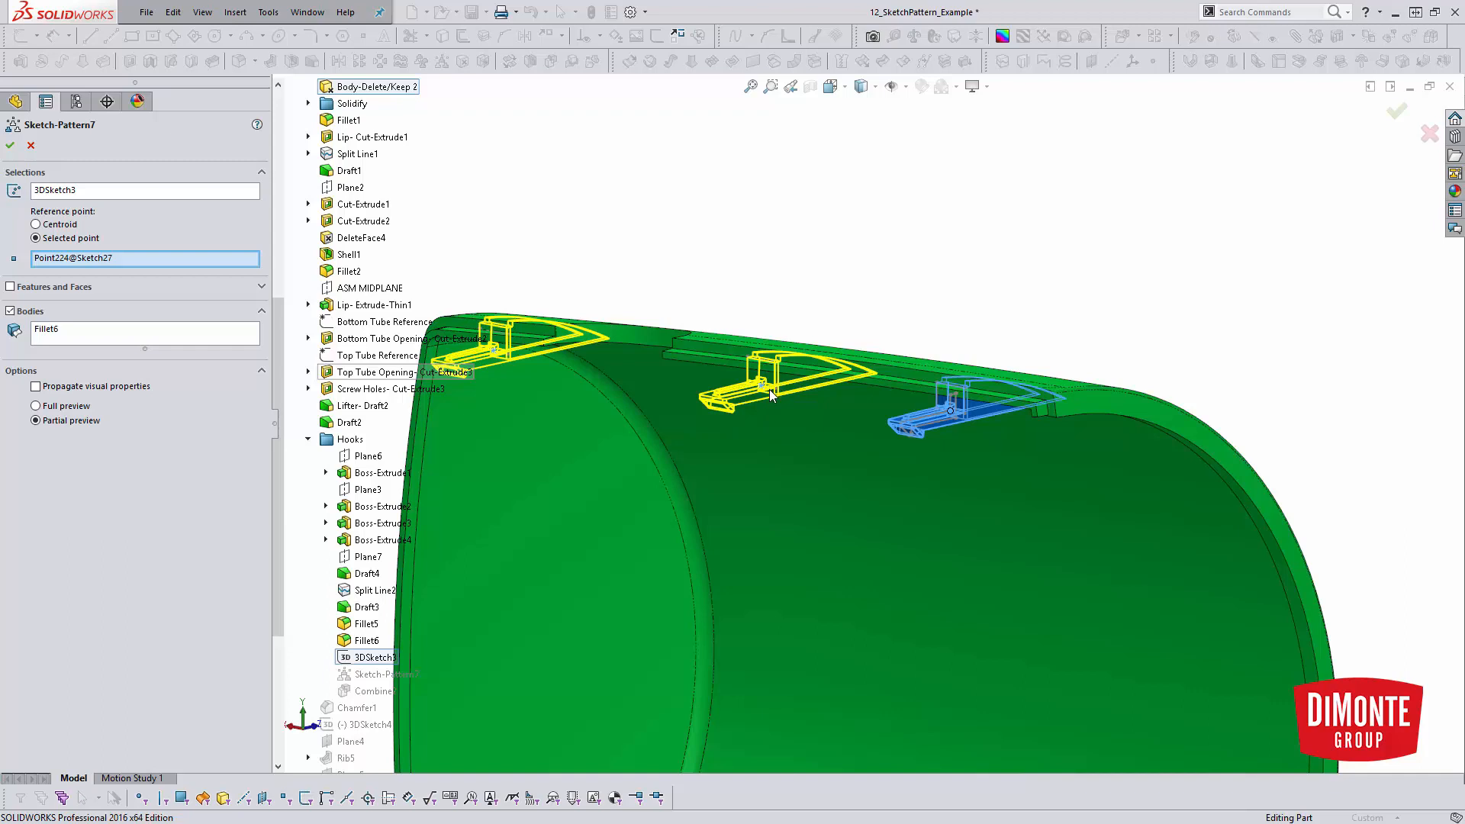
pyautogui.click(9, 145)
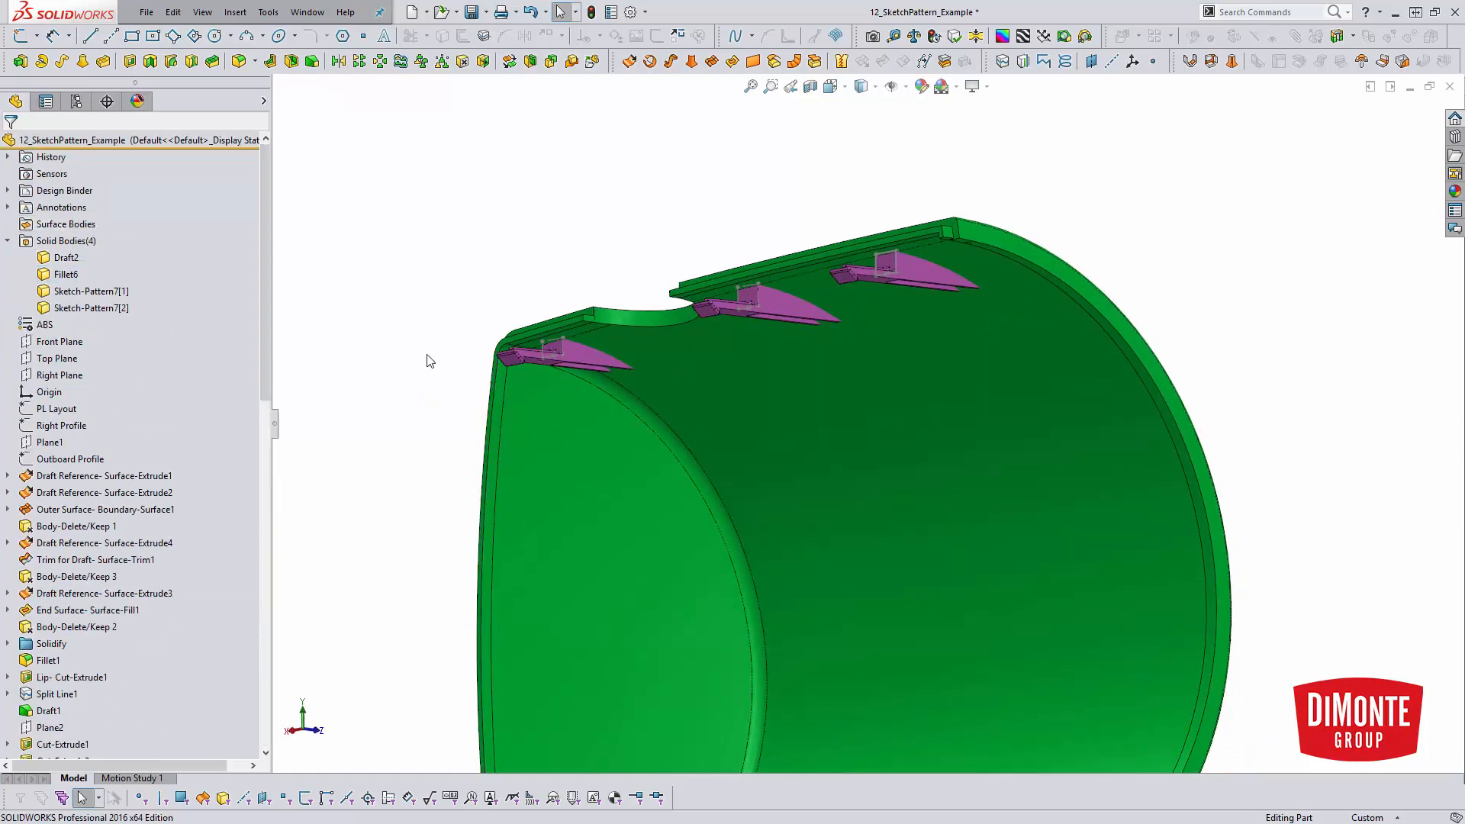
# Roll forward and edit Combine2: Add with Sketch-Pattern7[1], [2], Fillet6 and Draft2
pyautogui.click(91, 290)
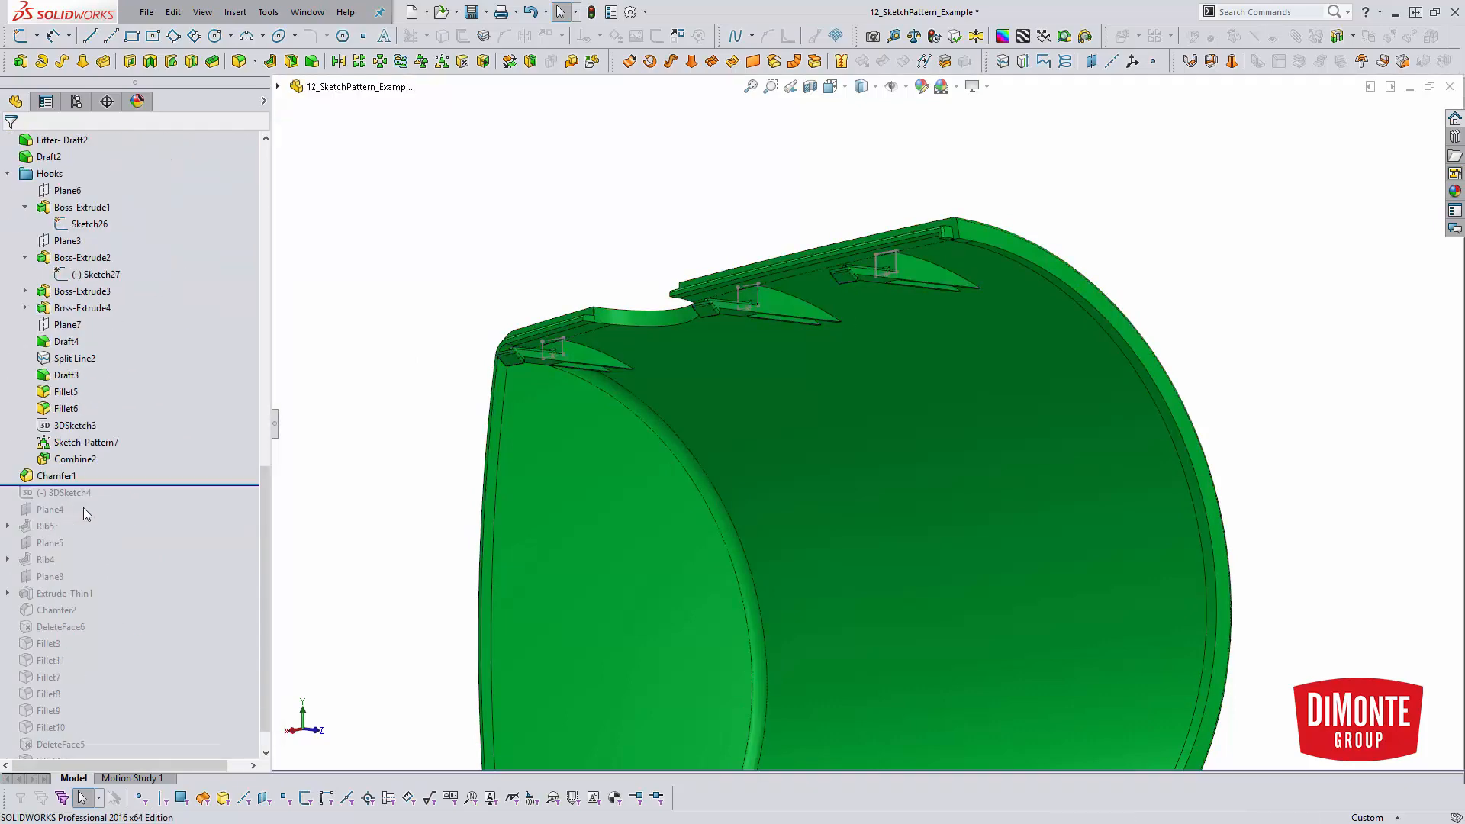
pyautogui.doubleClick(75, 458)
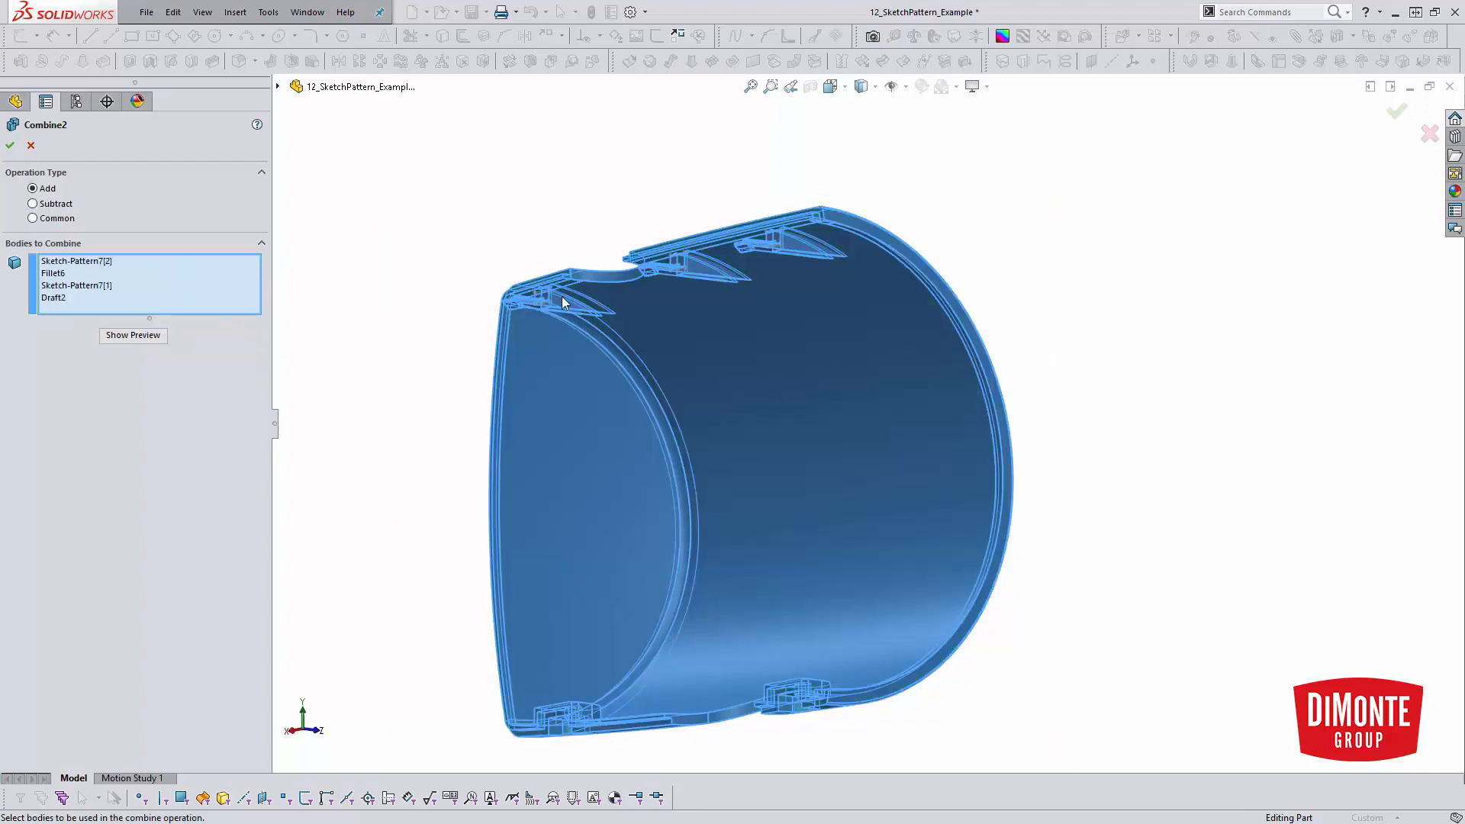
# Confirm Combine2 so Solid Bodies shows a single merged shroud-and-hooks body
pyautogui.click(10, 145)
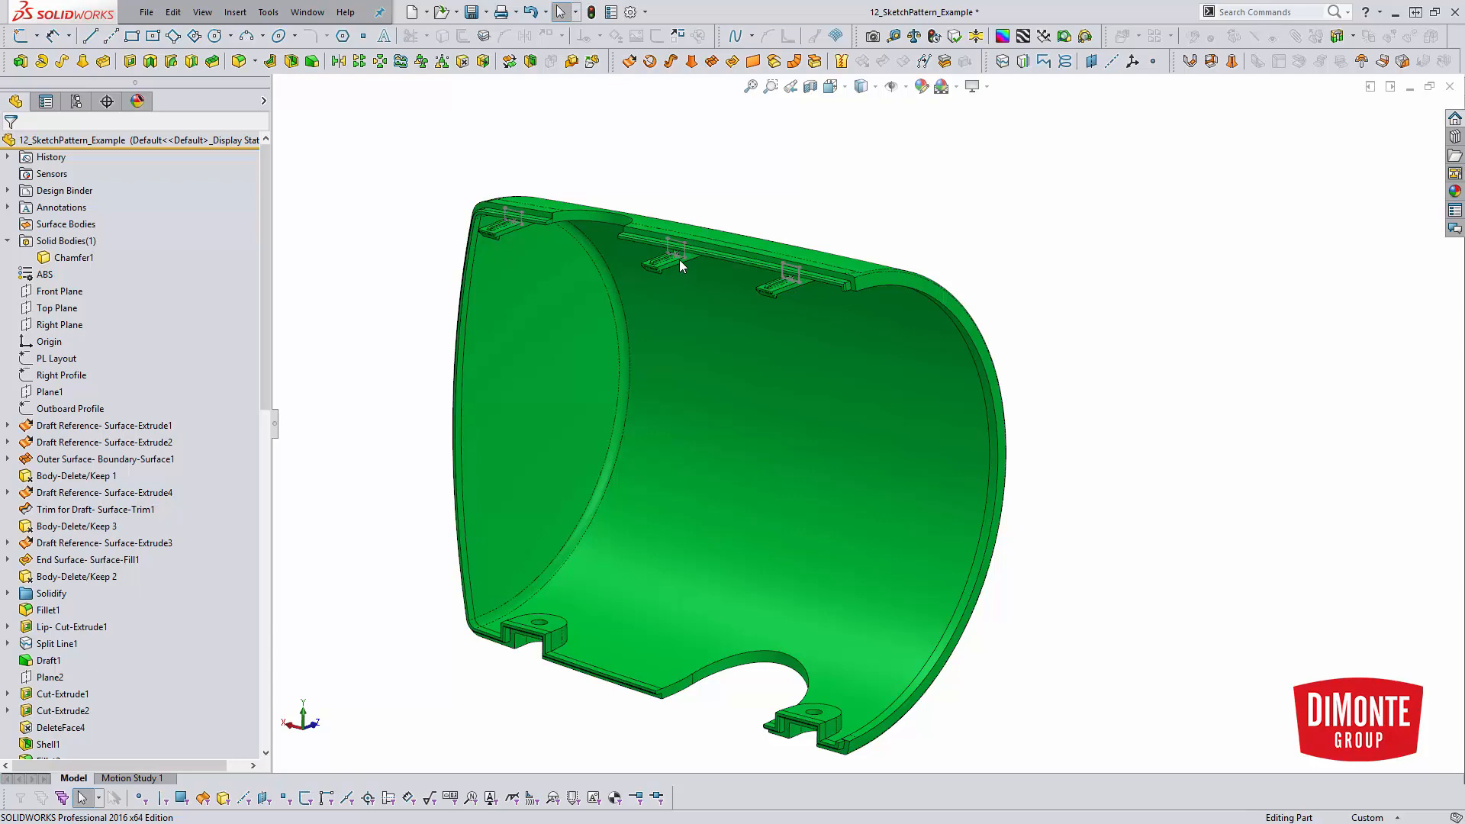
pyautogui.moveTo(498, 236)
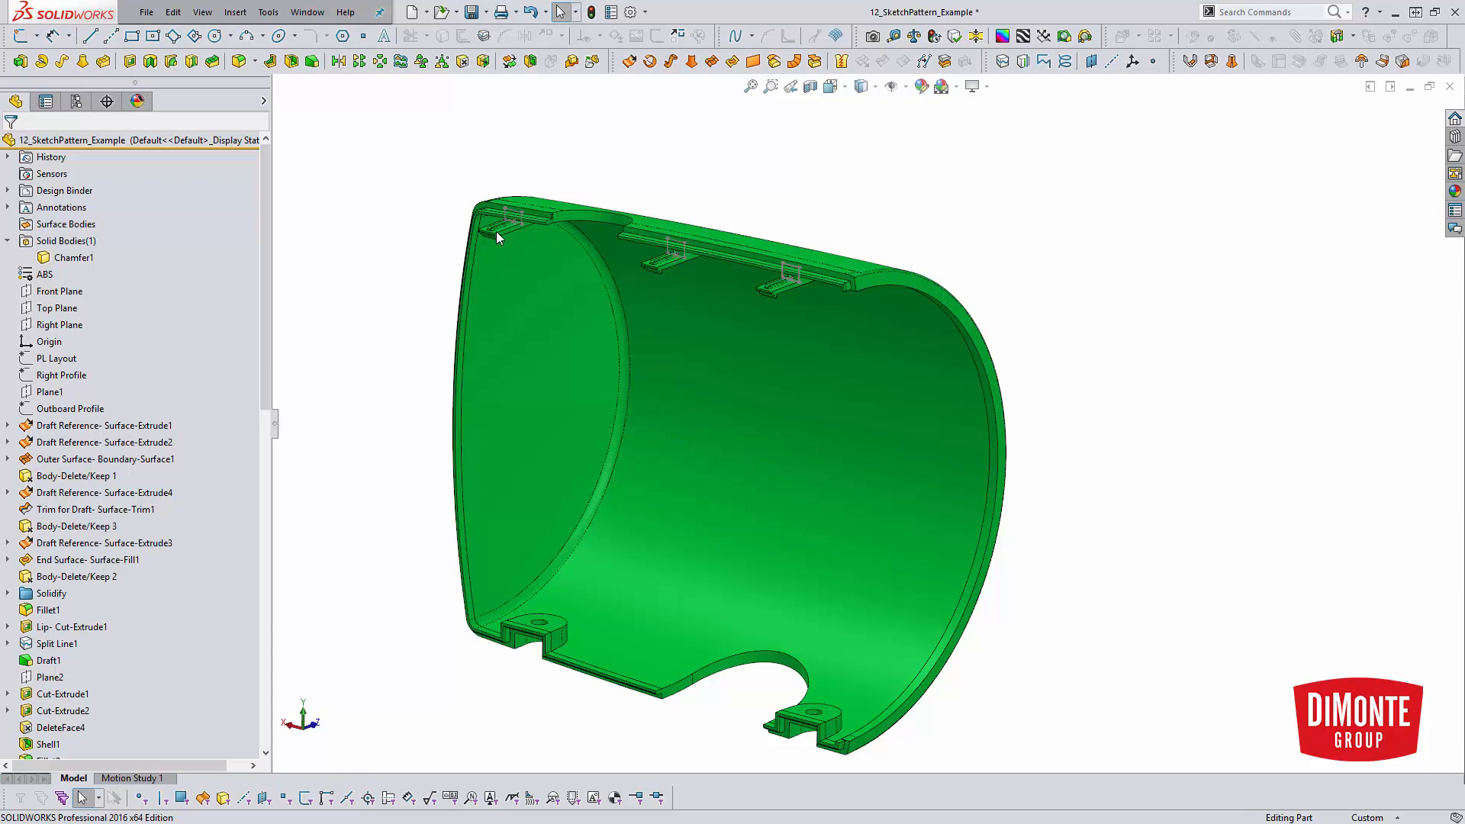